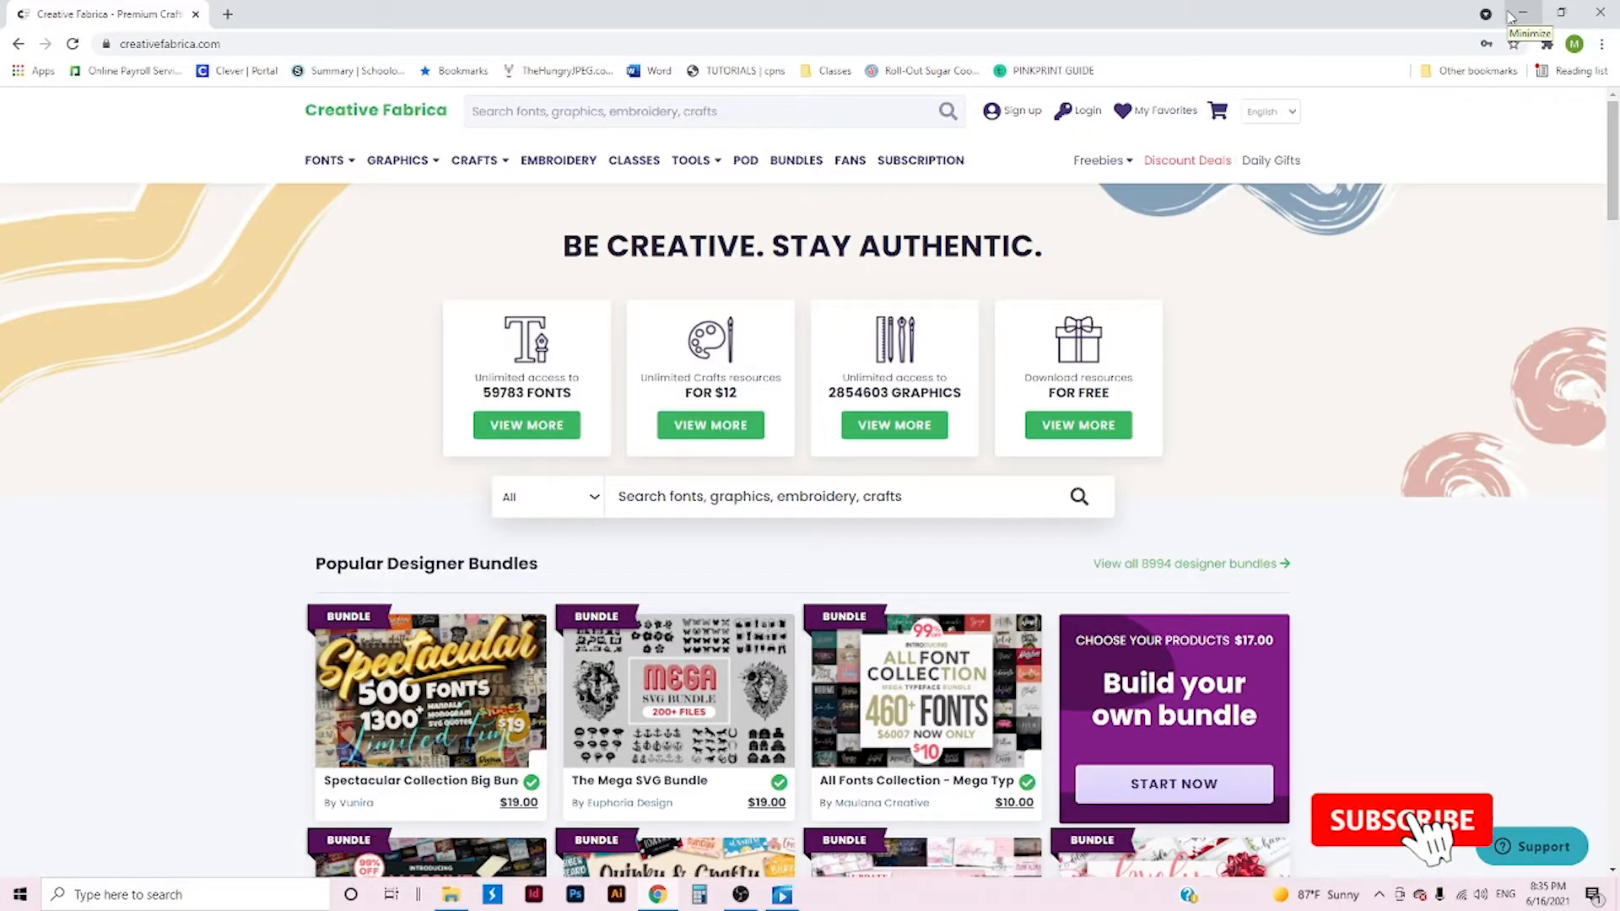
- Sign in to the Creative Fabrica account and reveal the Freebies resource categories
{"action": "left_click", "coordinate": [1401, 820]}
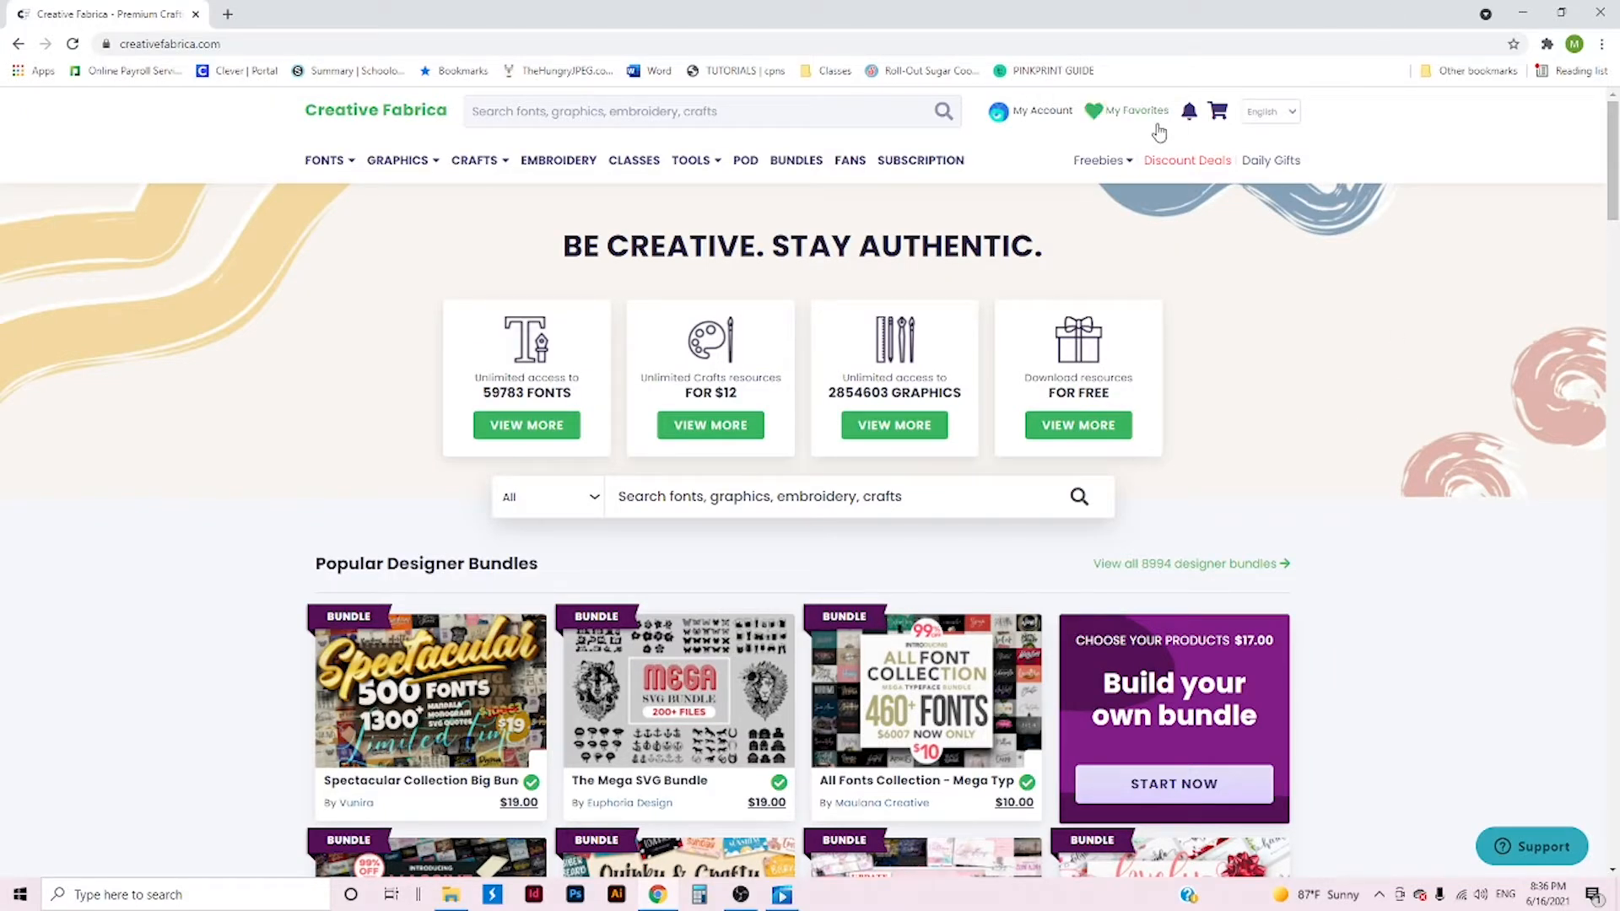
{"action": "left_click", "coordinate": [1097, 161]}
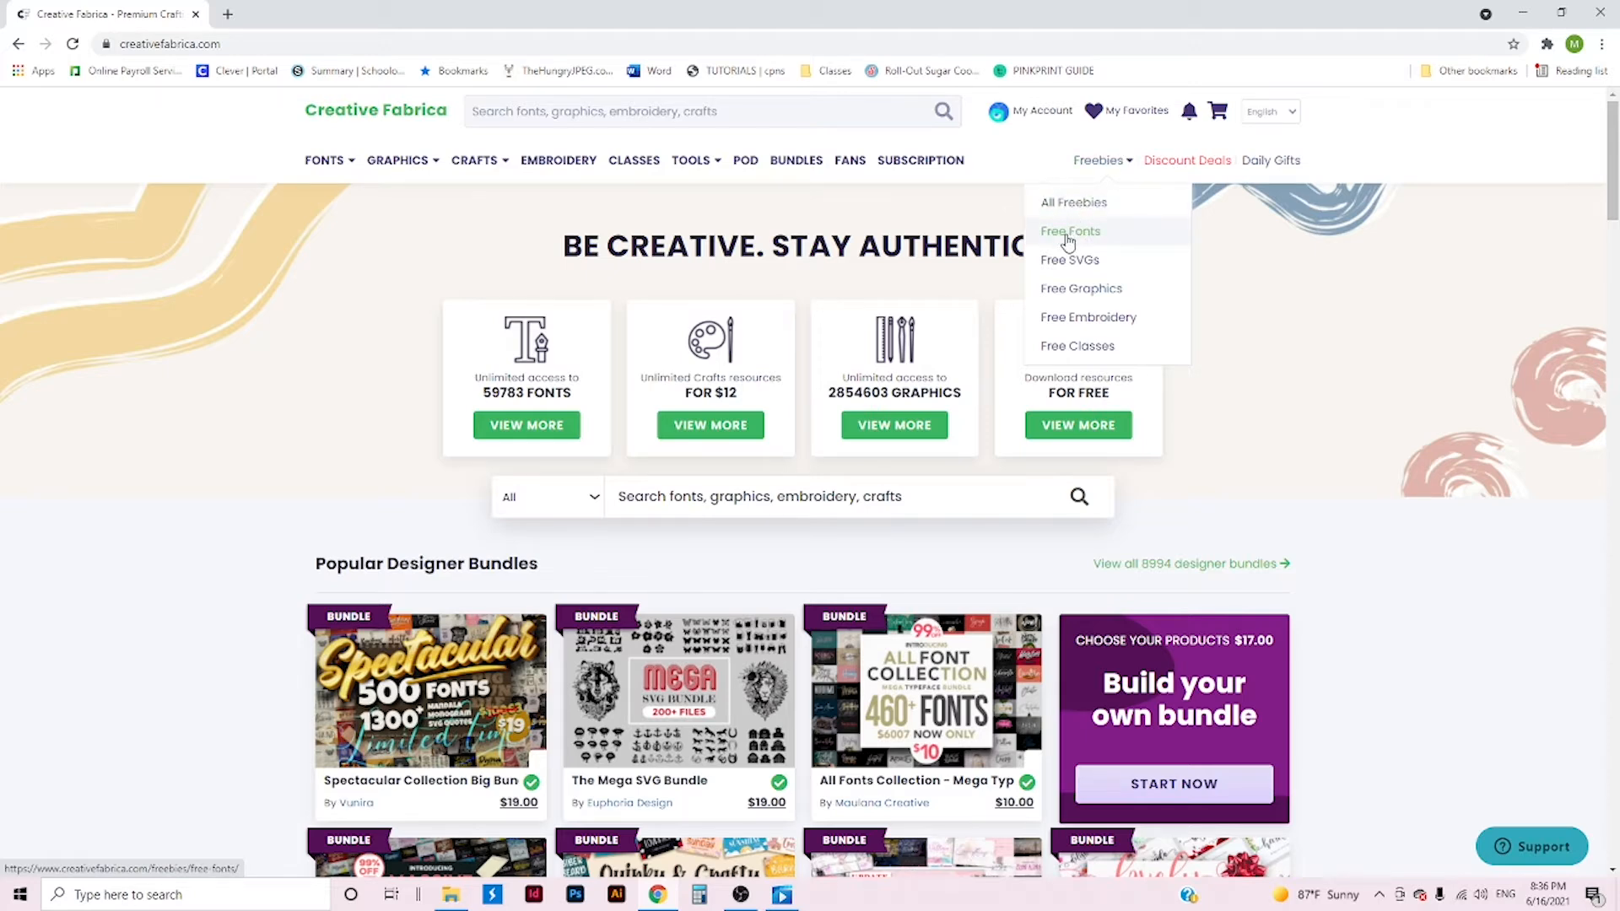
- Browse the Free Fonts collection down to the Boronic font card
{"action": "left_click", "coordinate": [1070, 231]}
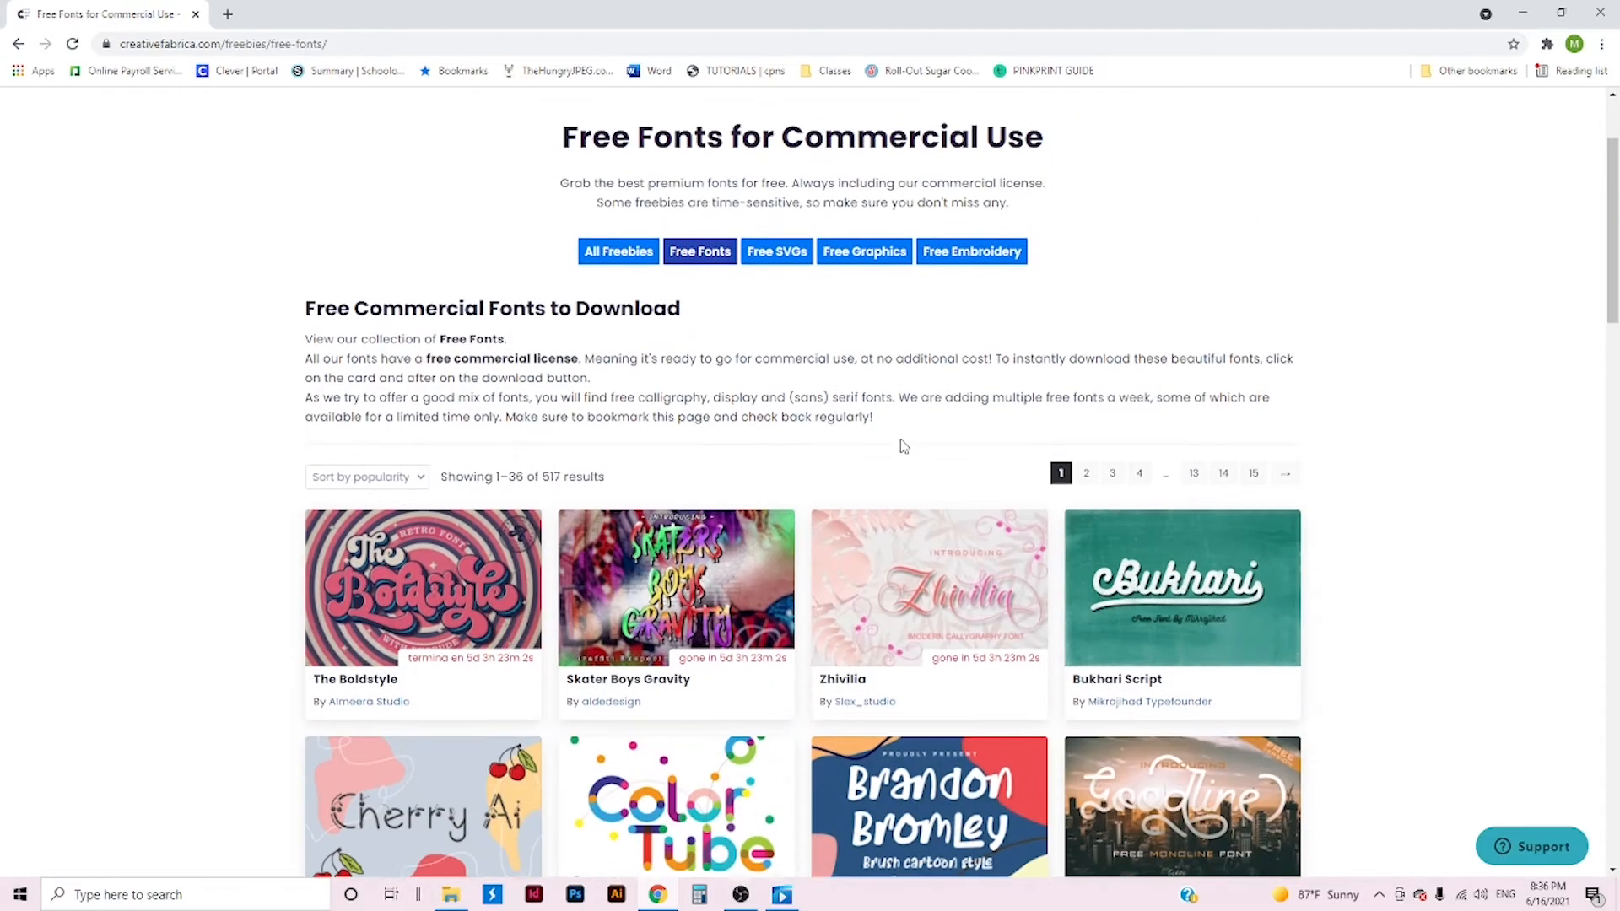
{"action": "scroll", "scroll_direction": "down", "scroll_amount": 3}
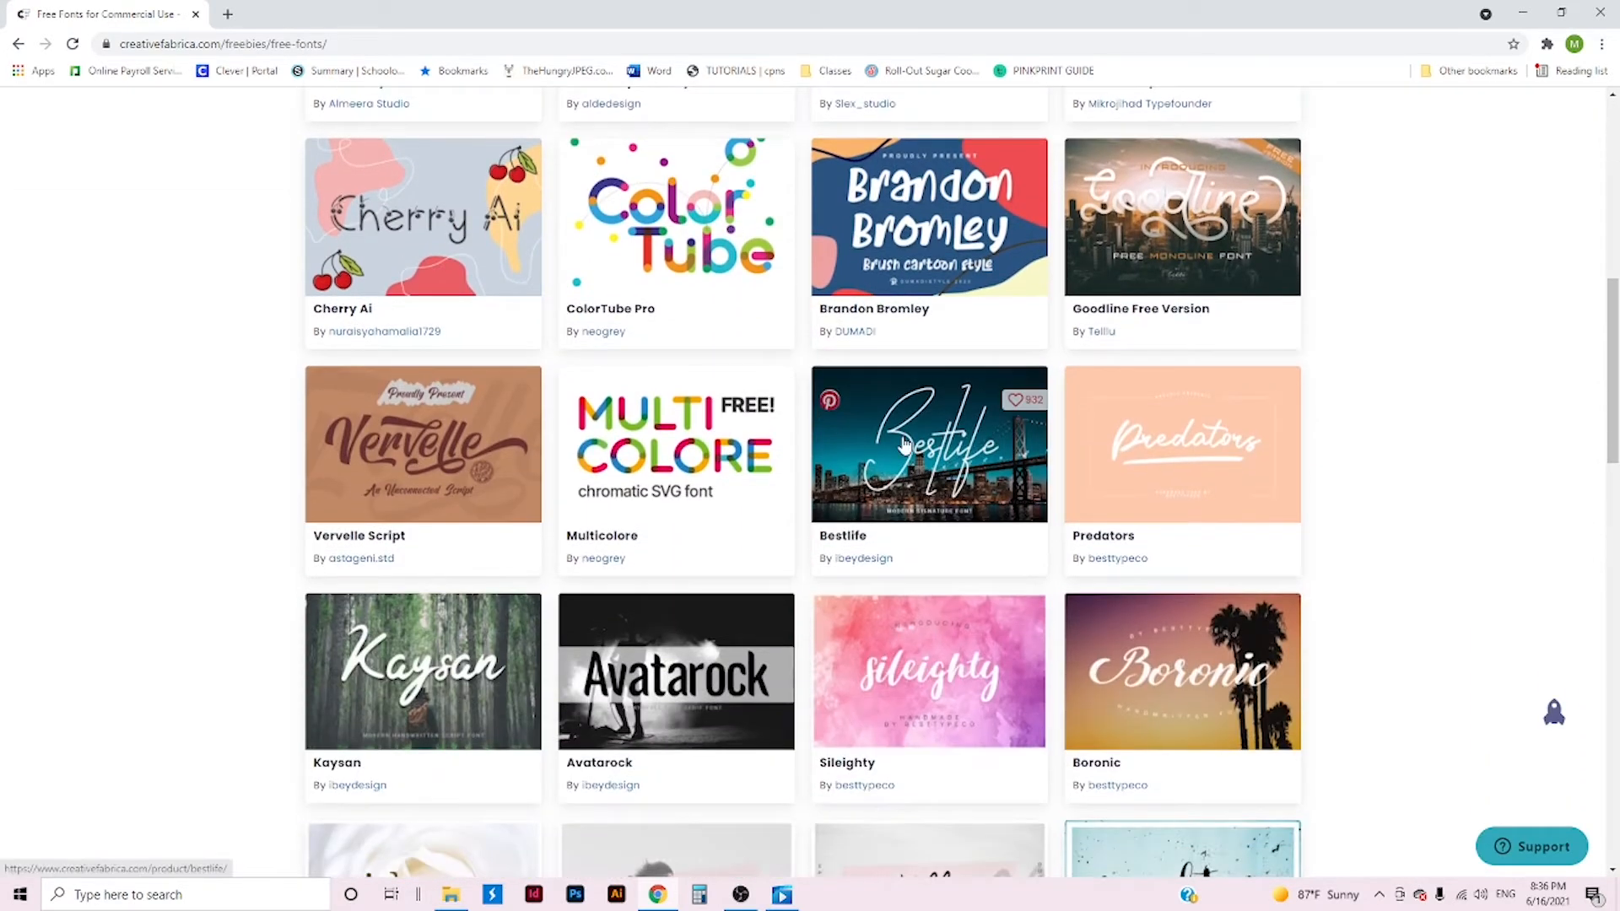
{"action": "mouse_move", "coordinate": [1341, 331]}
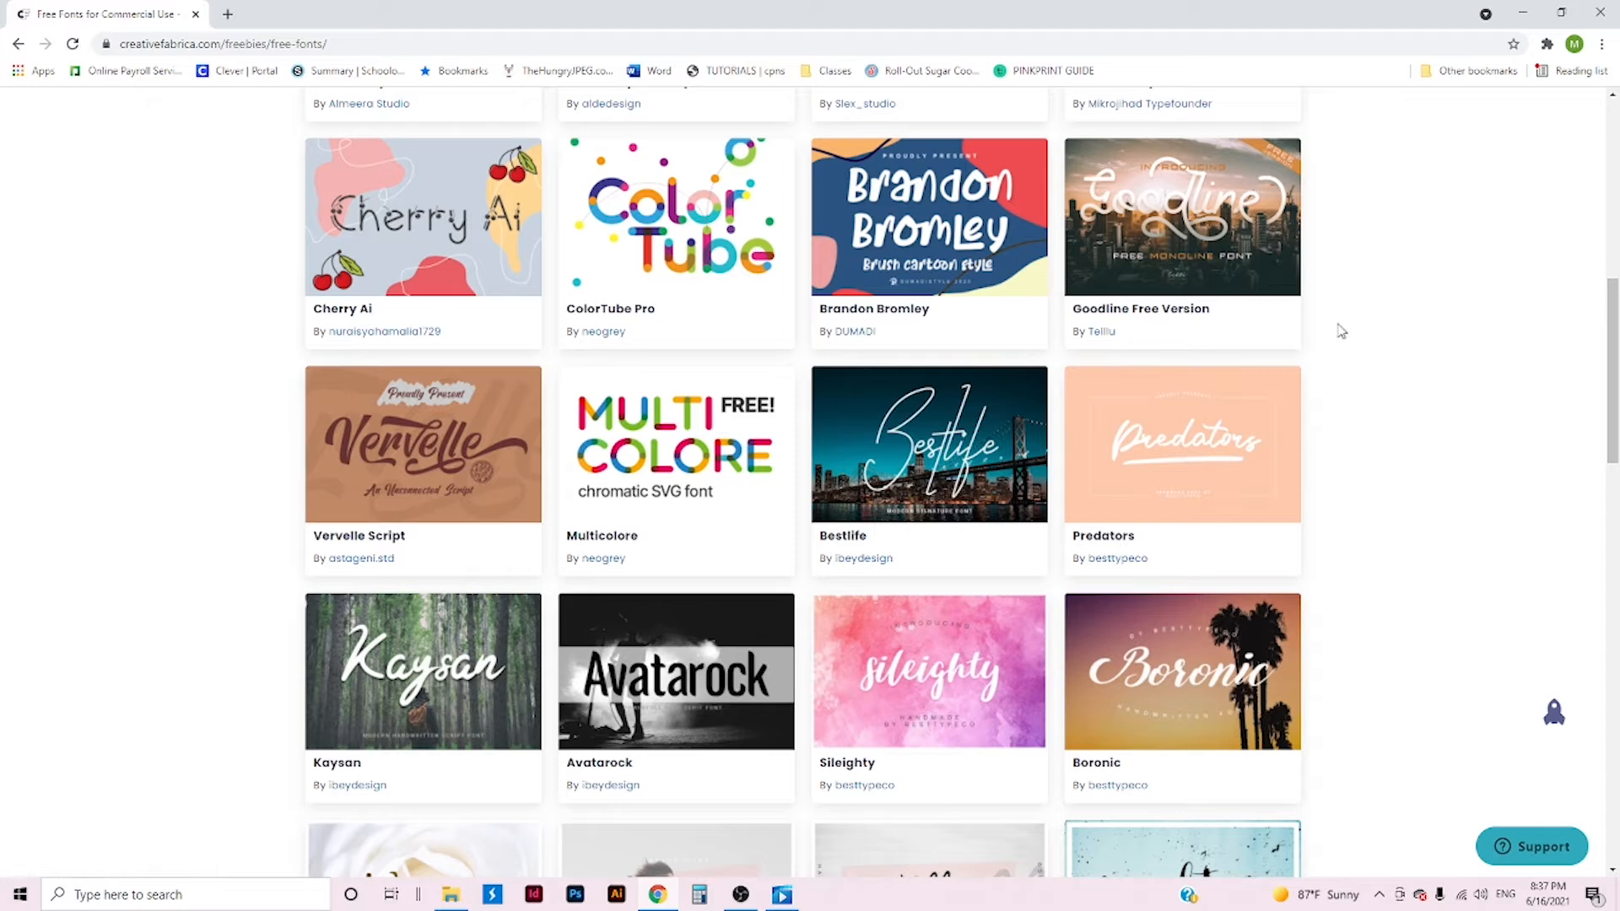
{"action": "mouse_move", "coordinate": [1143, 537]}
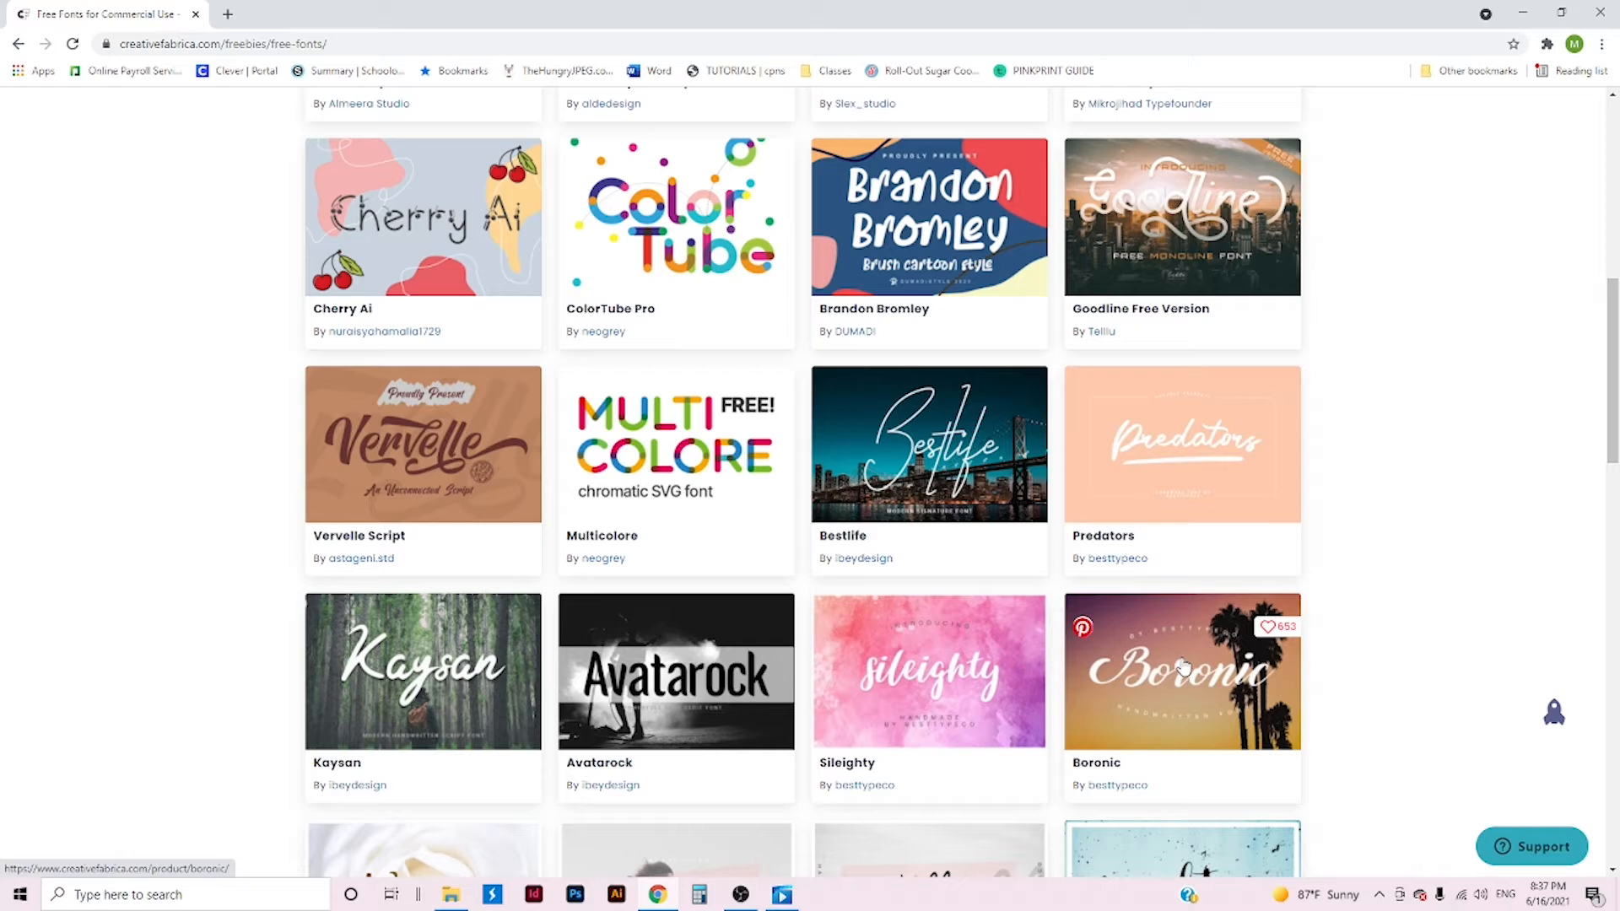
{"action": "mouse_move", "coordinate": [1180, 638]}
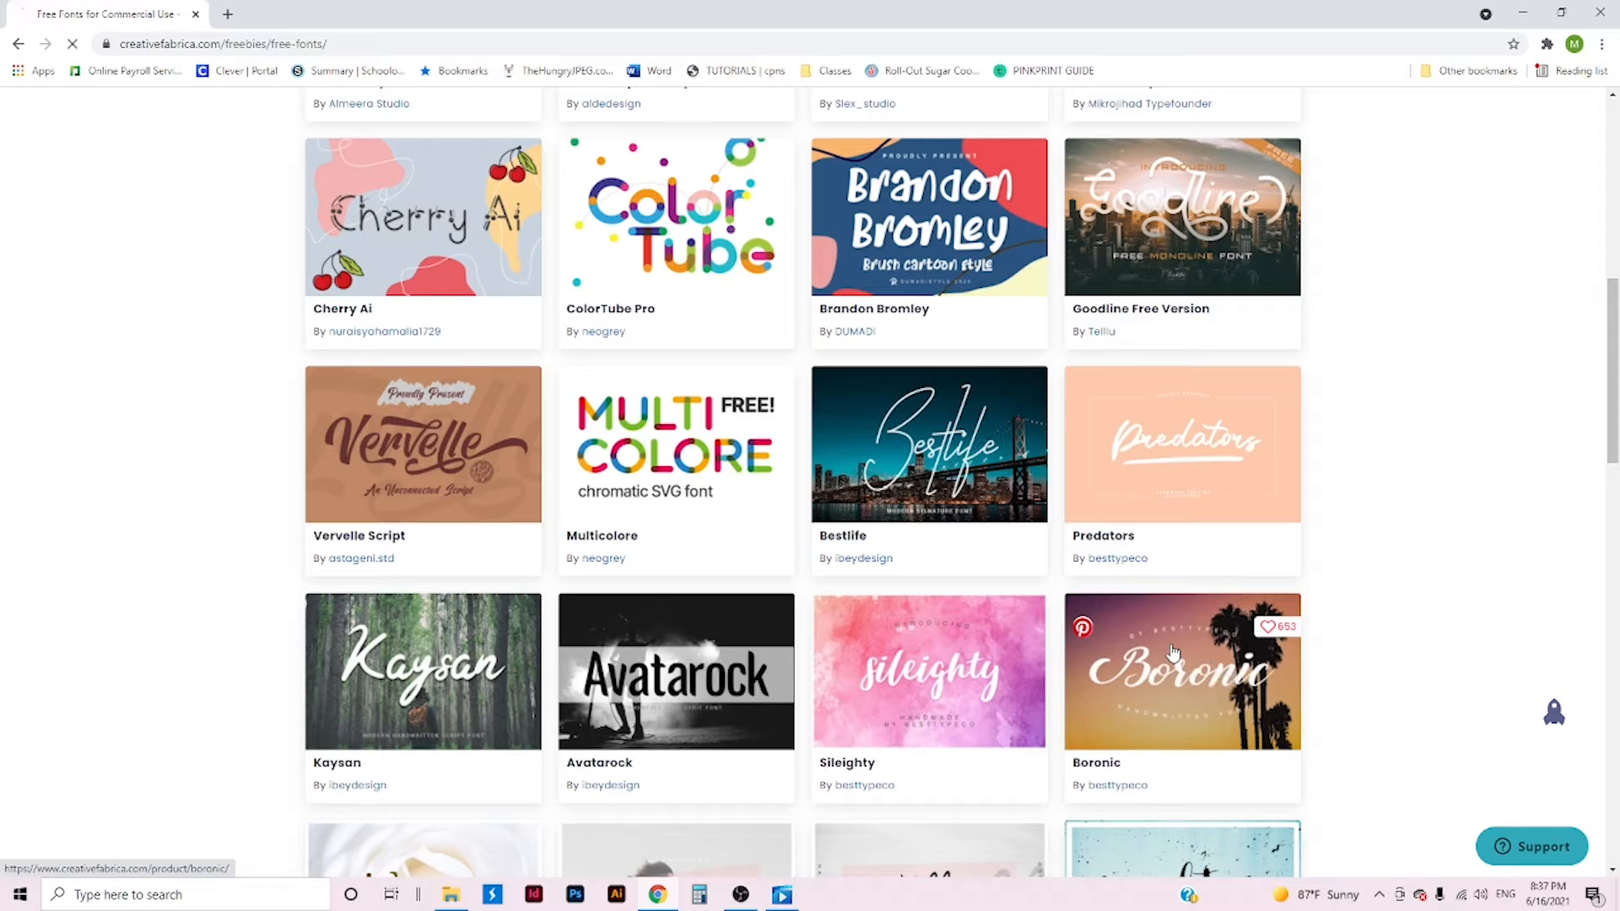
{"action": "mouse_move", "coordinate": [1219, 606]}
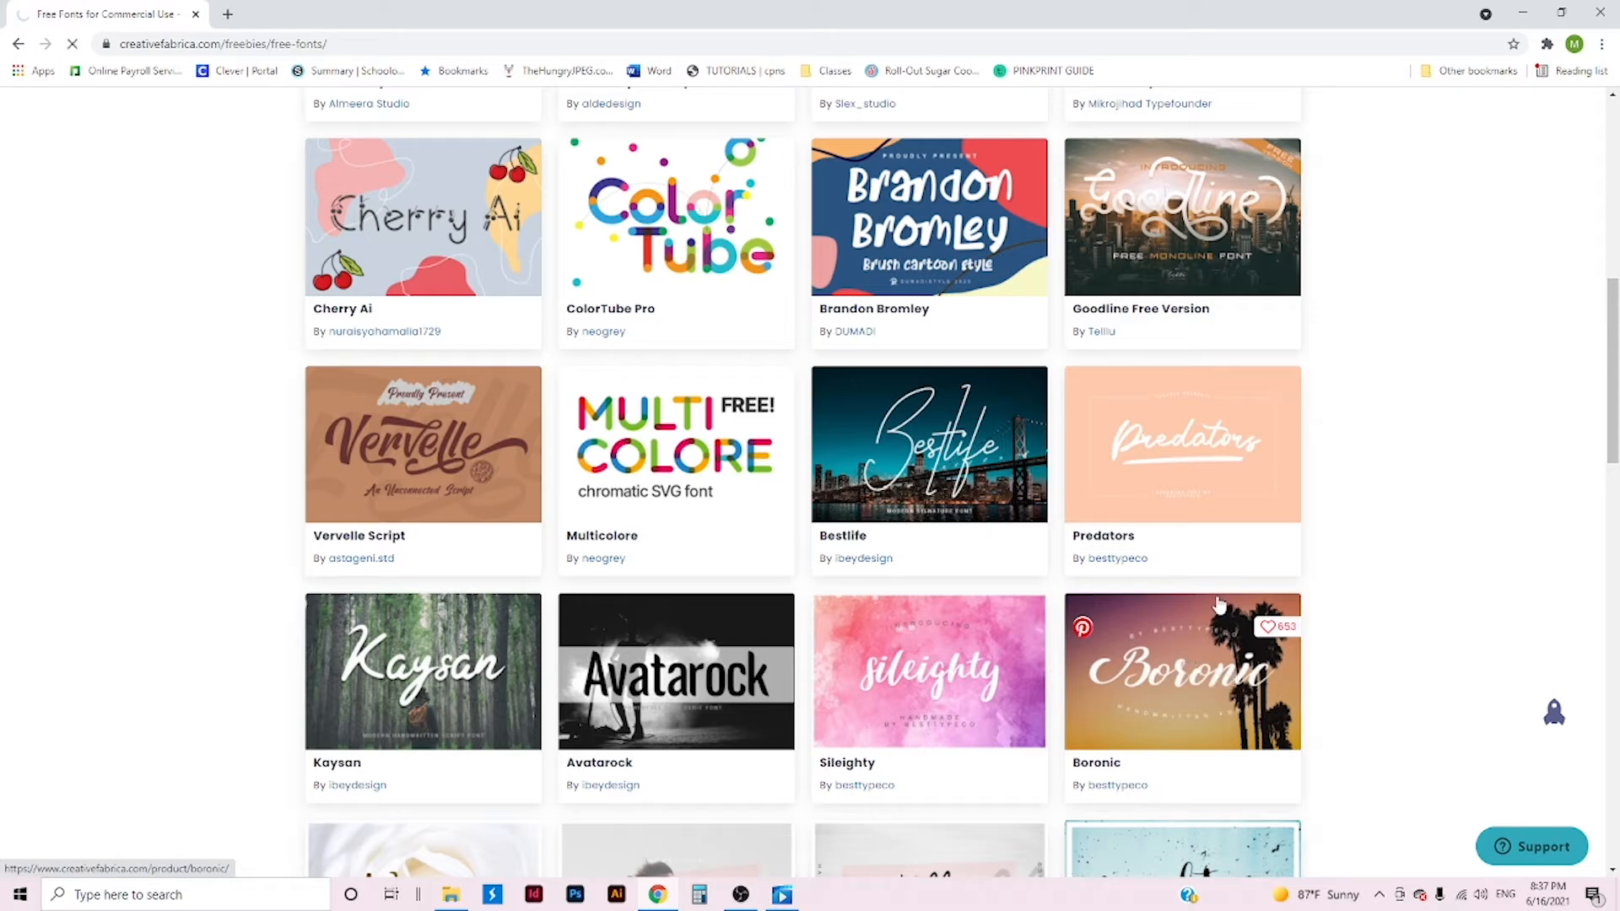
- Download the free Boronic font as a zip file from its product page
{"action": "left_click", "coordinate": [1181, 670]}
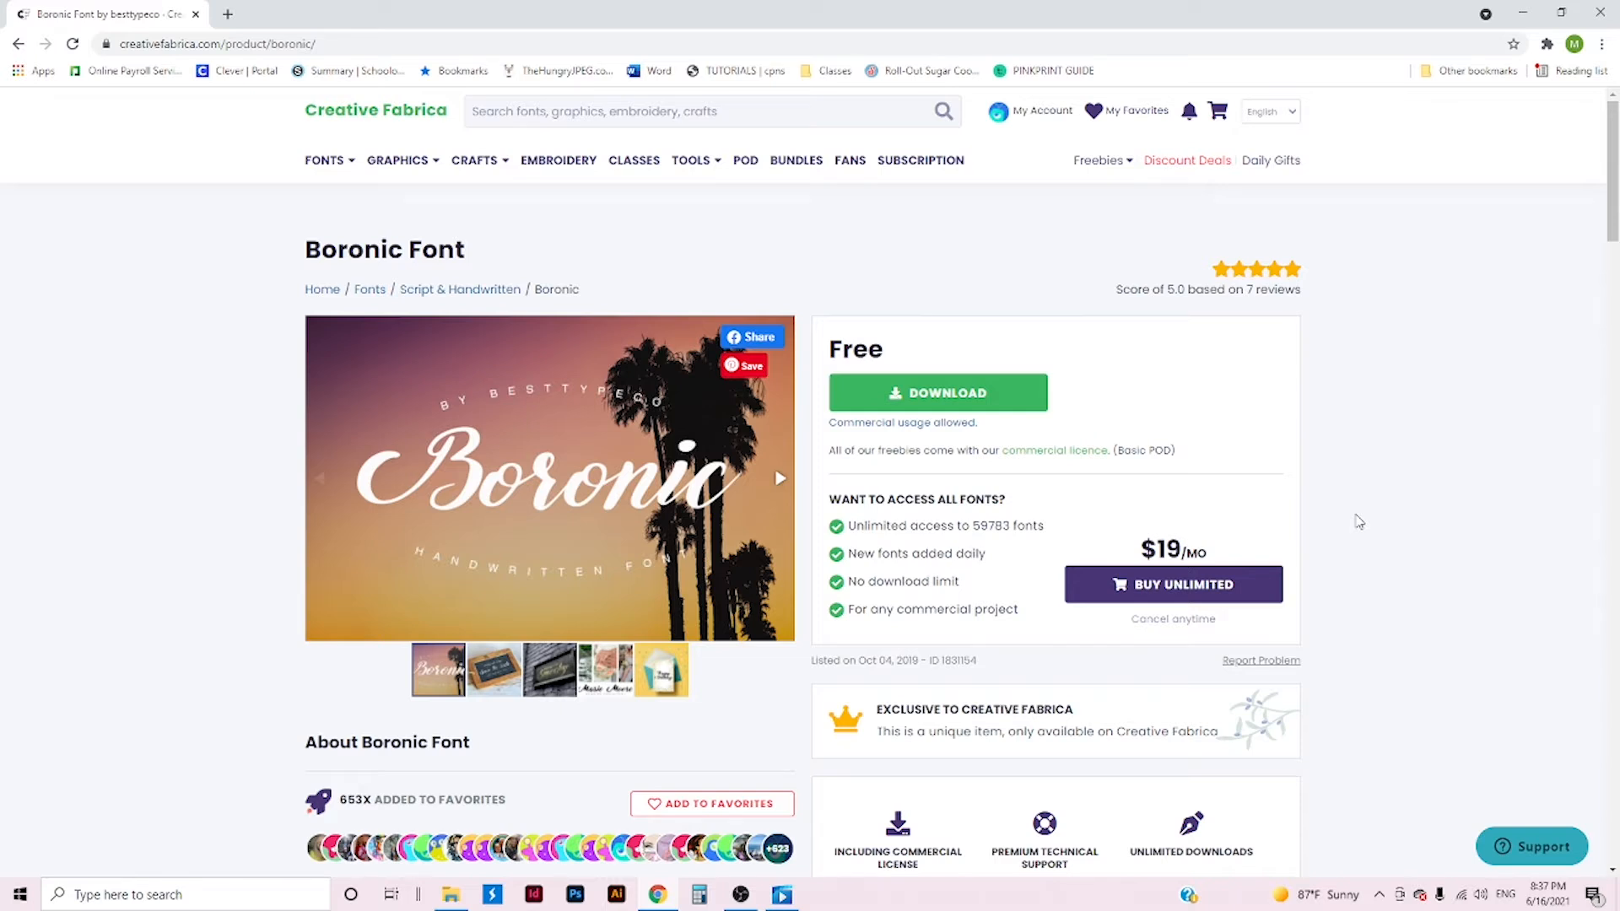
{"action": "mouse_move", "coordinate": [938, 394]}
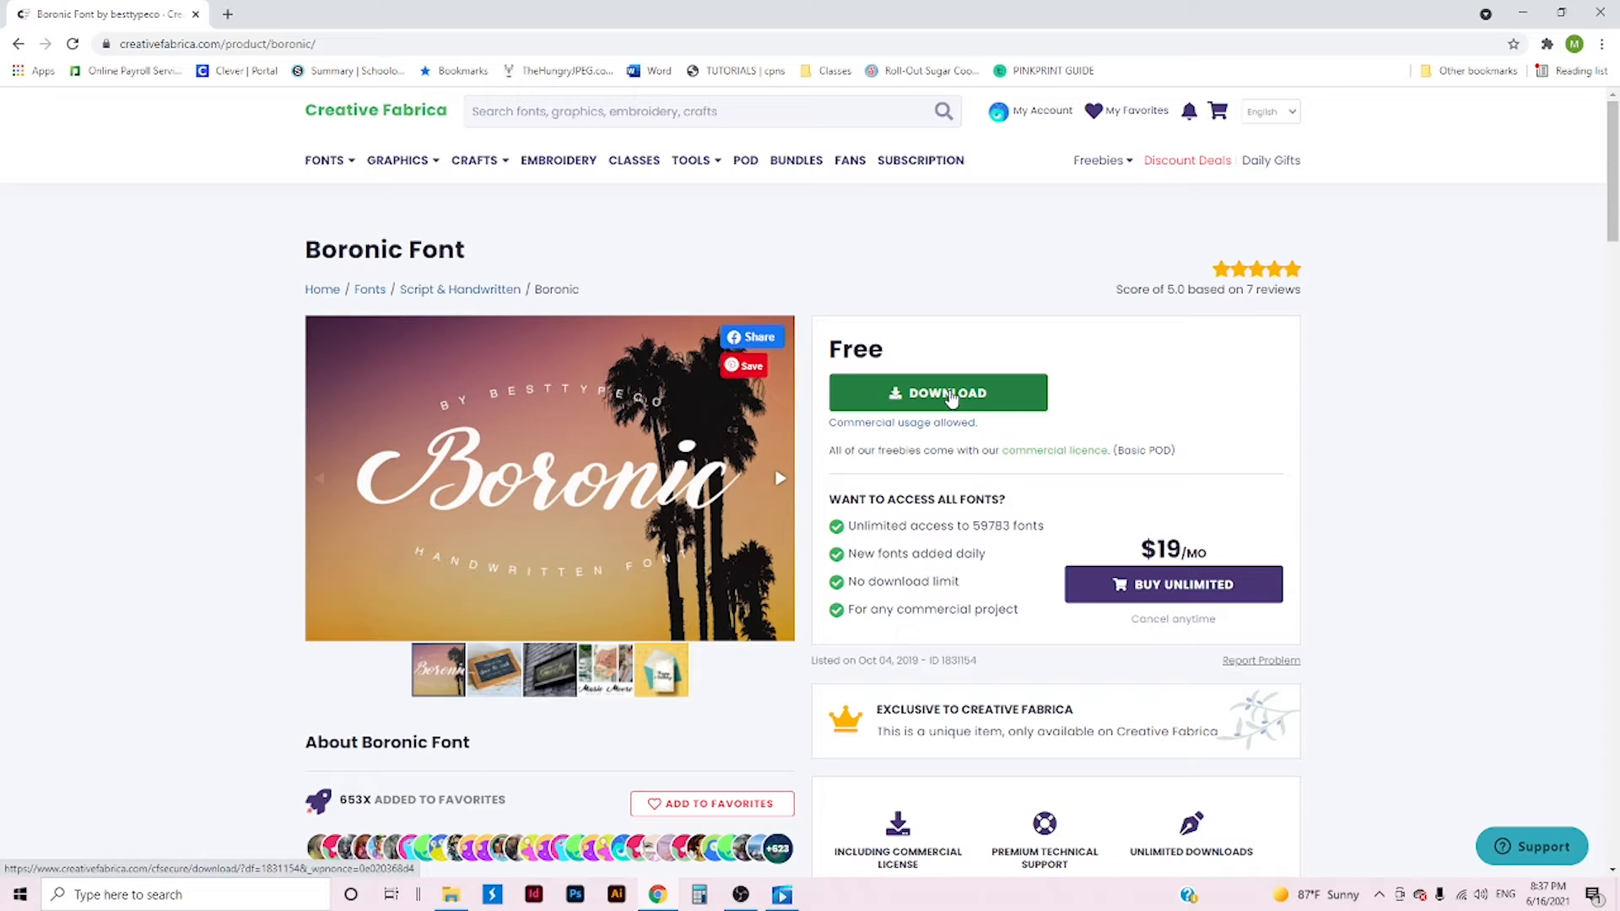
{"action": "left_click", "coordinate": [937, 394]}
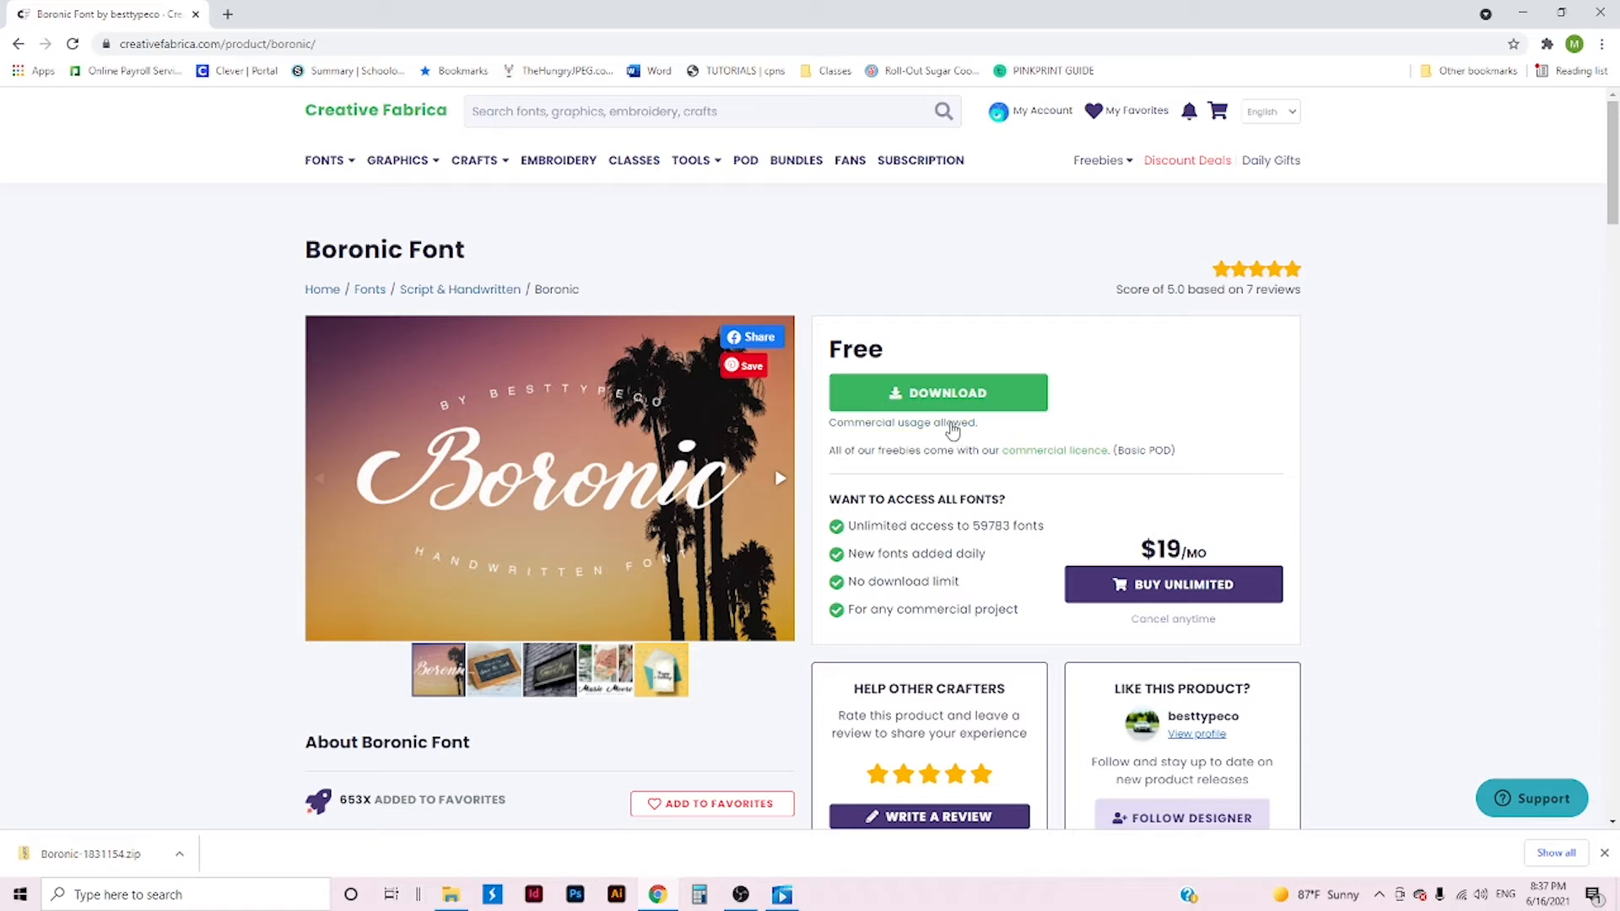
{"action": "mouse_move", "coordinate": [890, 449]}
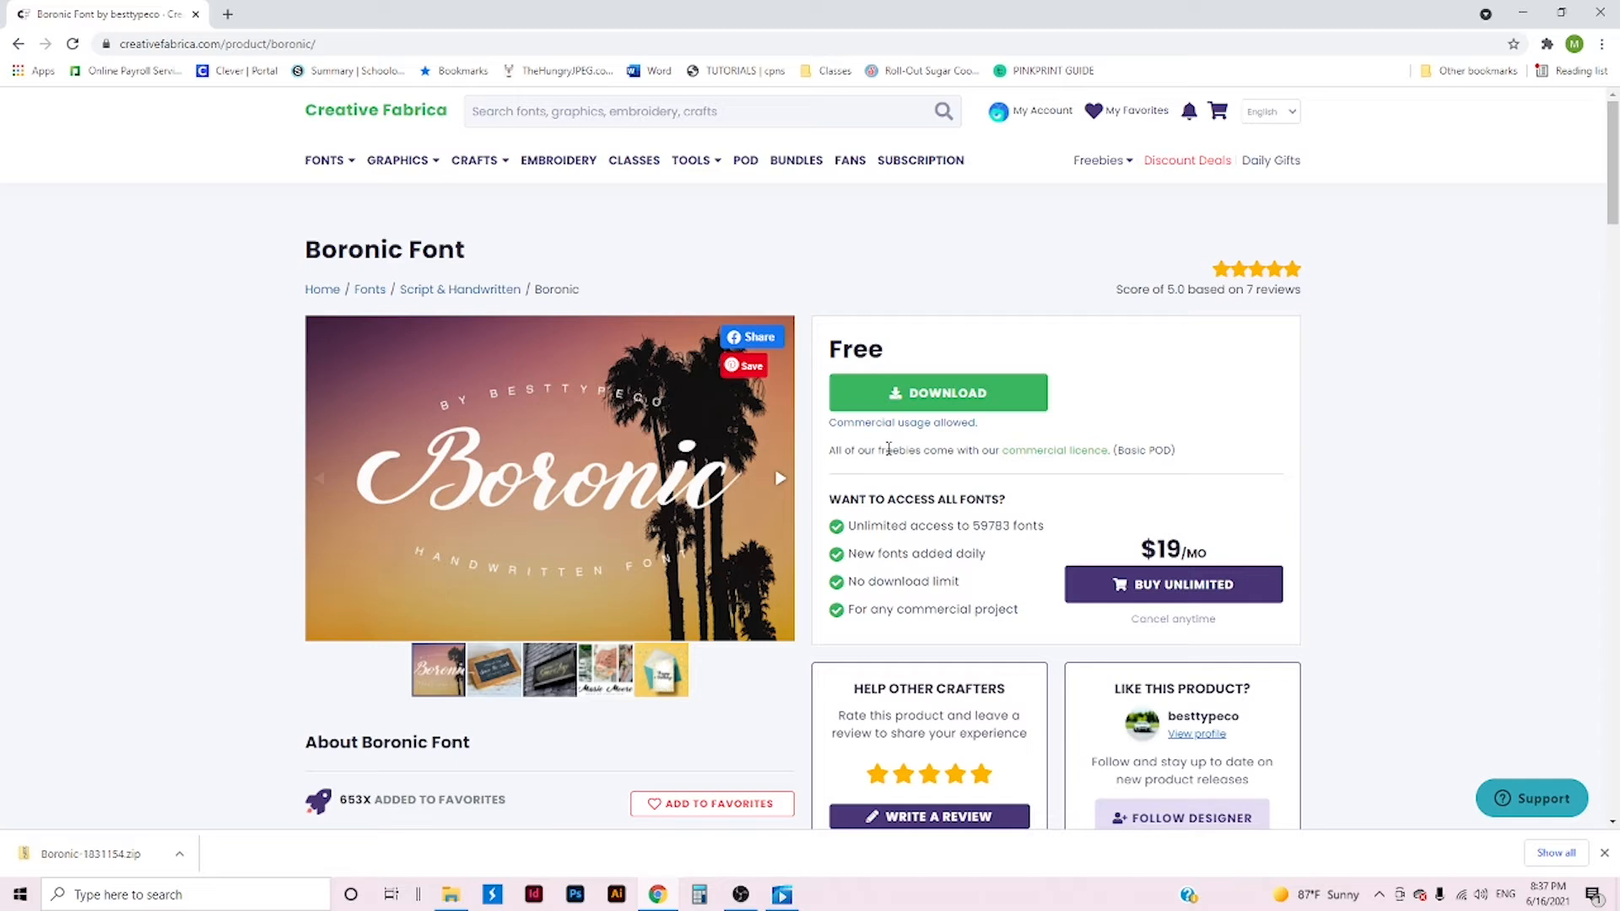
{"action": "mouse_move", "coordinate": [906, 468]}
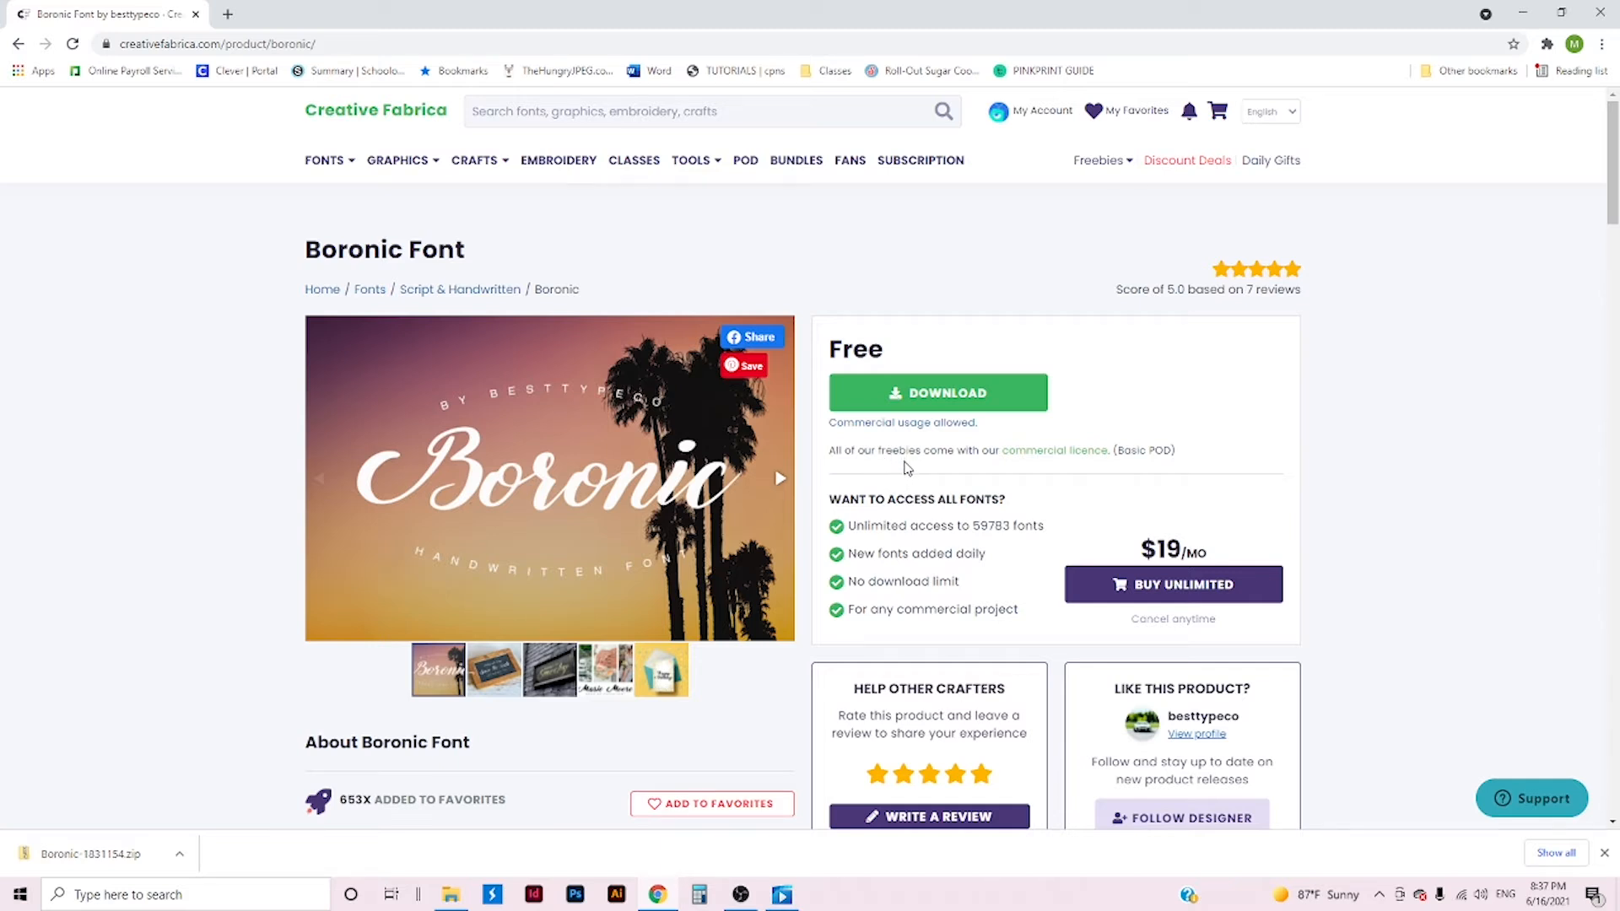
{"action": "mouse_move", "coordinate": [224, 765]}
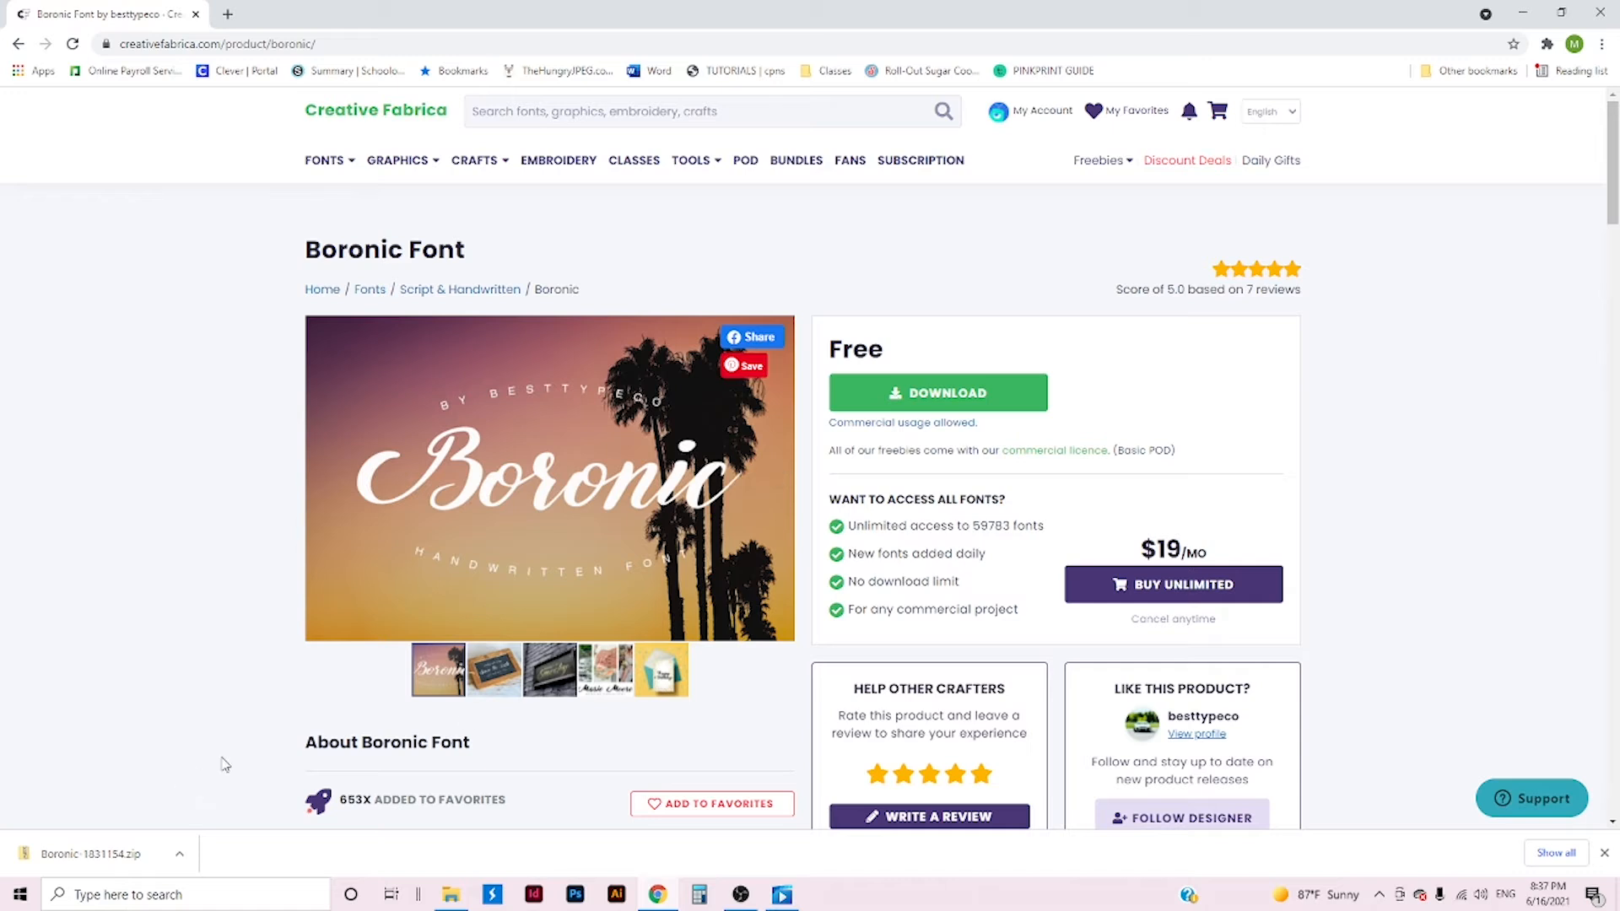
{"action": "mouse_move", "coordinate": [184, 874]}
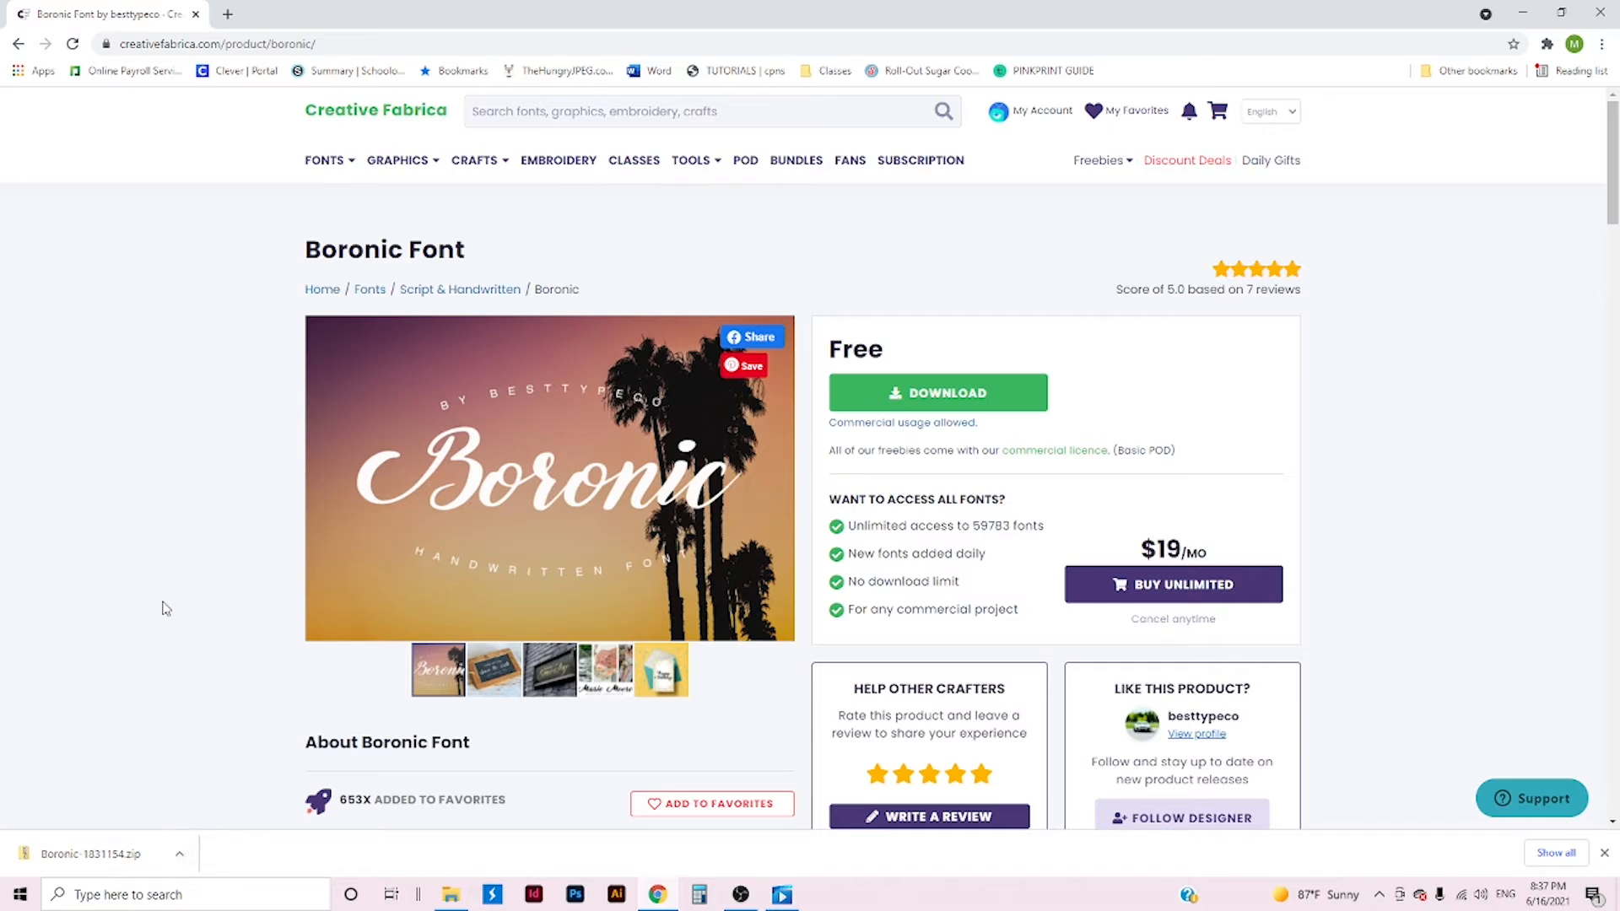
{"action": "mouse_move", "coordinate": [153, 832]}
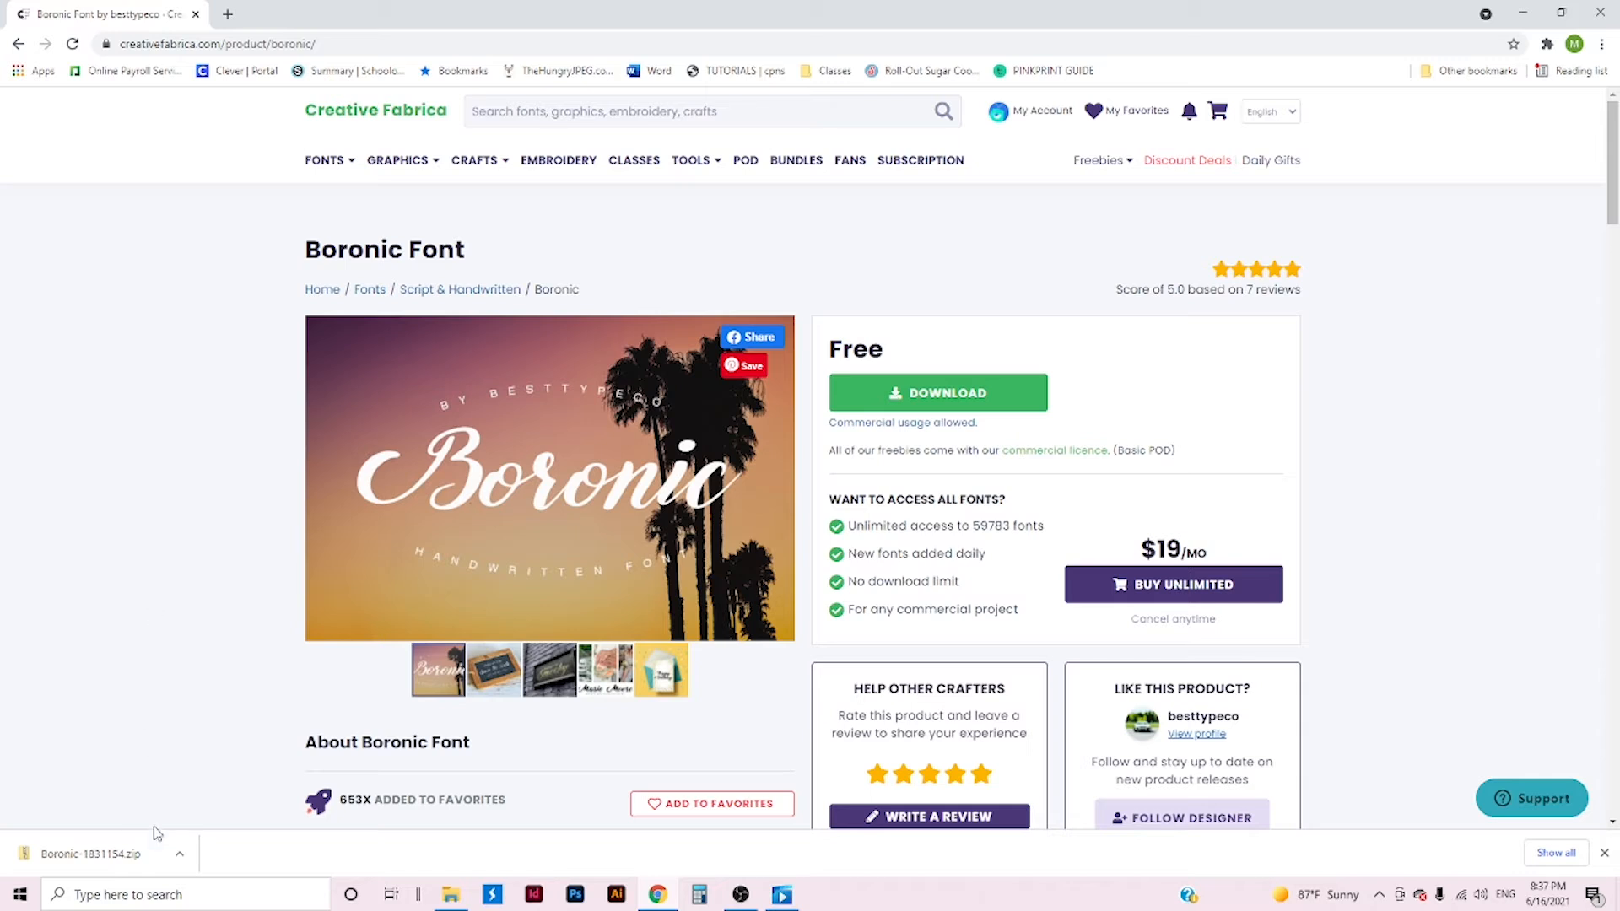
- View the downloaded Boronic zip's OpenType and TrueType files in File Explorer
{"action": "left_click", "coordinate": [92, 854]}
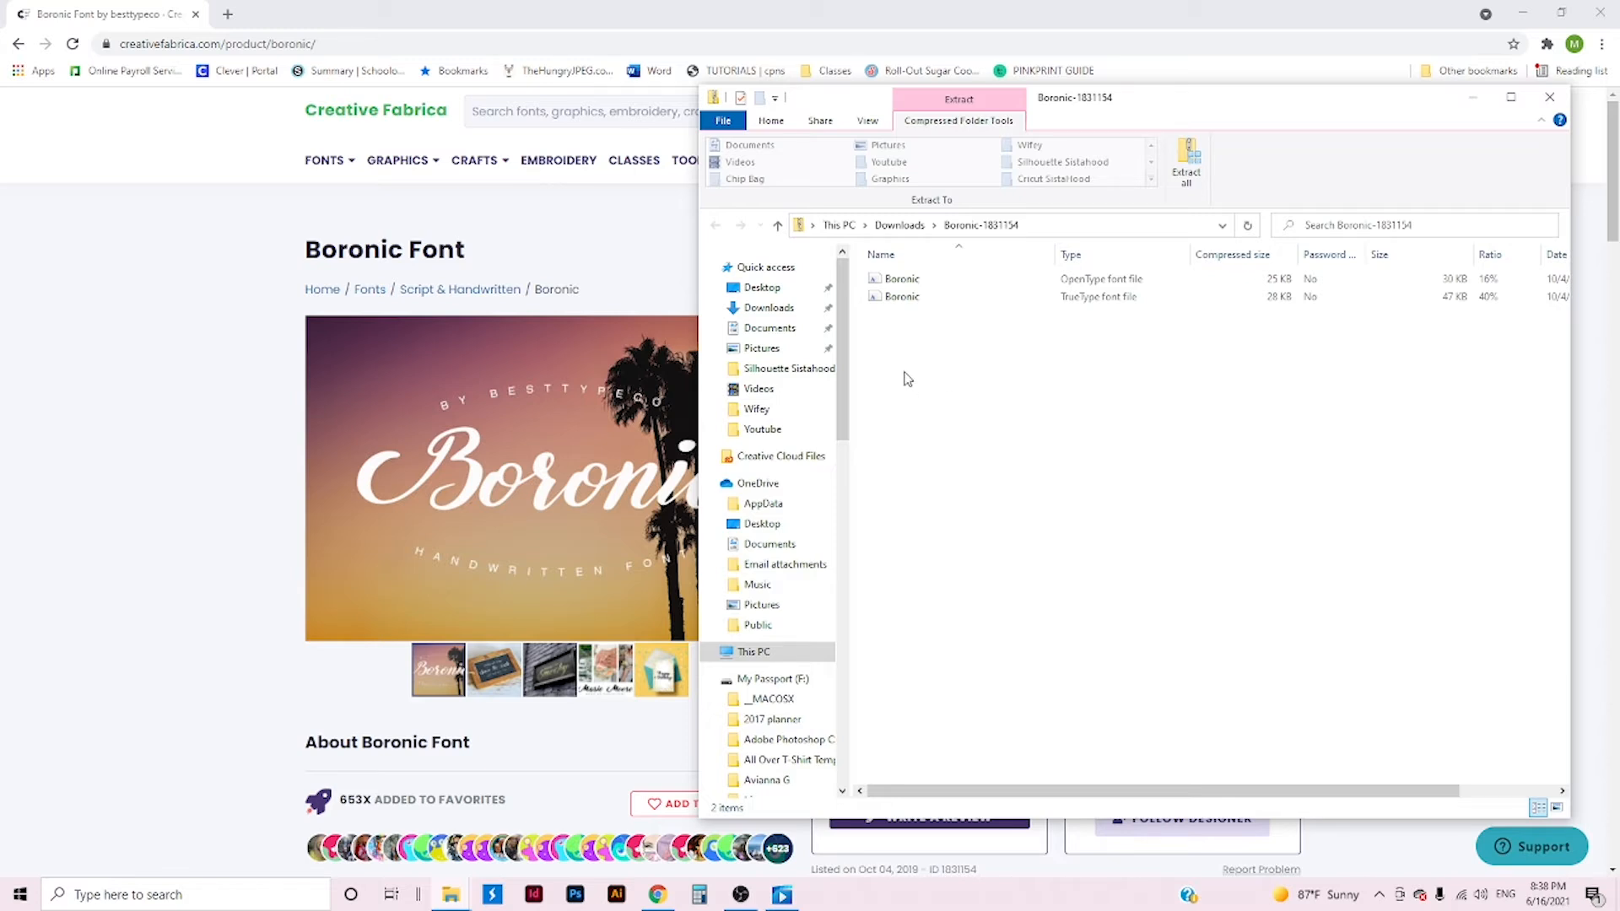
{"action": "mouse_move", "coordinate": [910, 388]}
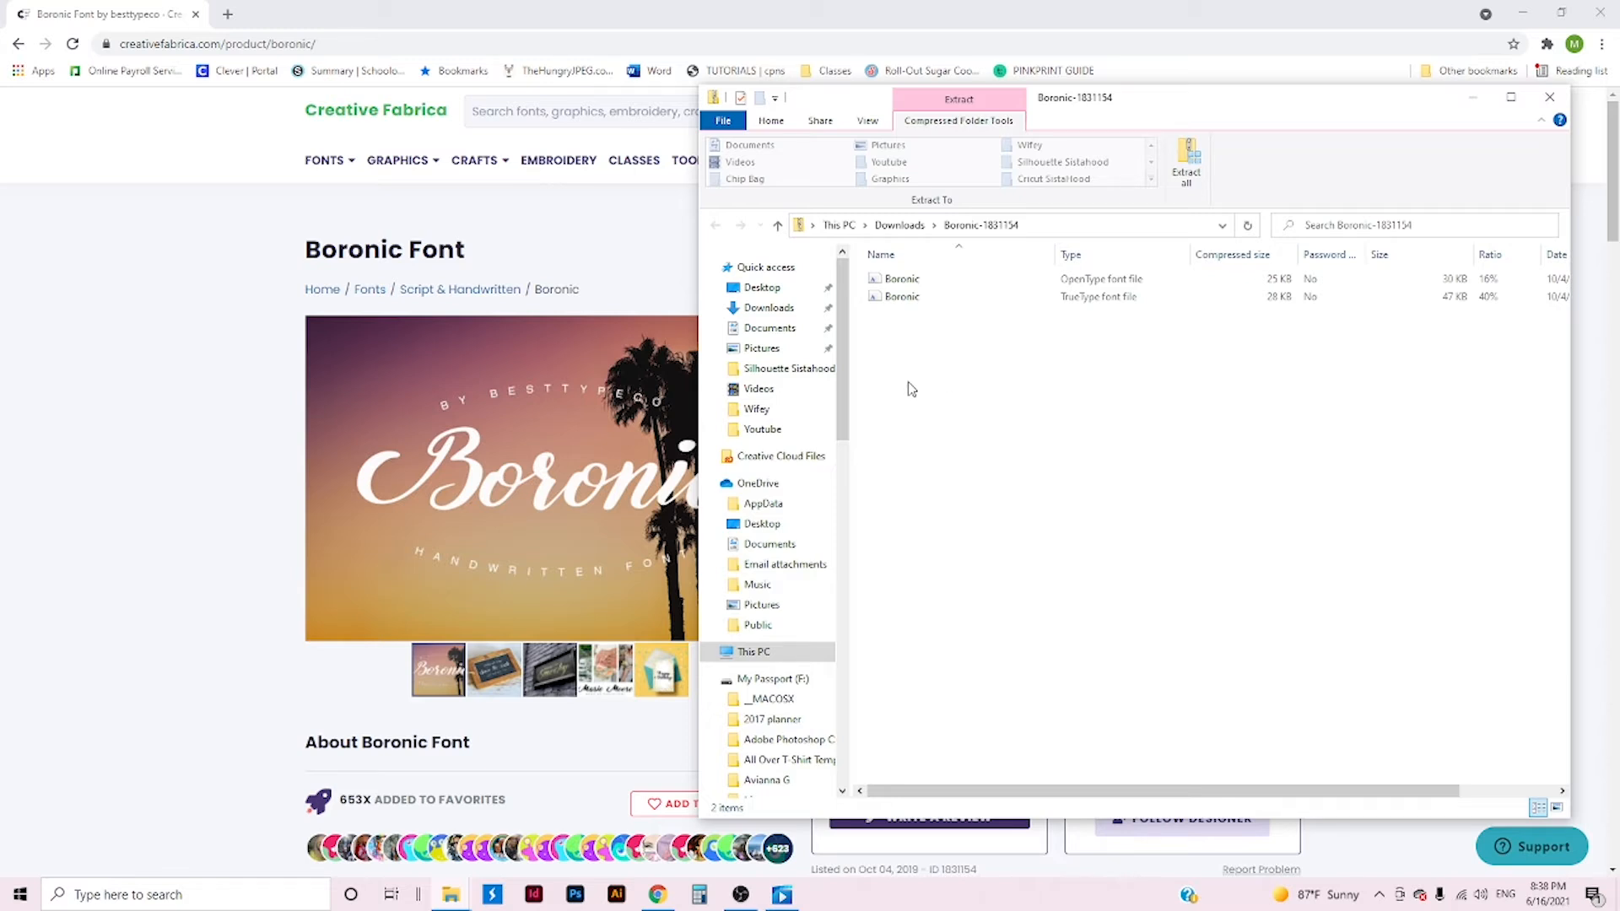
{"action": "mouse_move", "coordinate": [910, 408]}
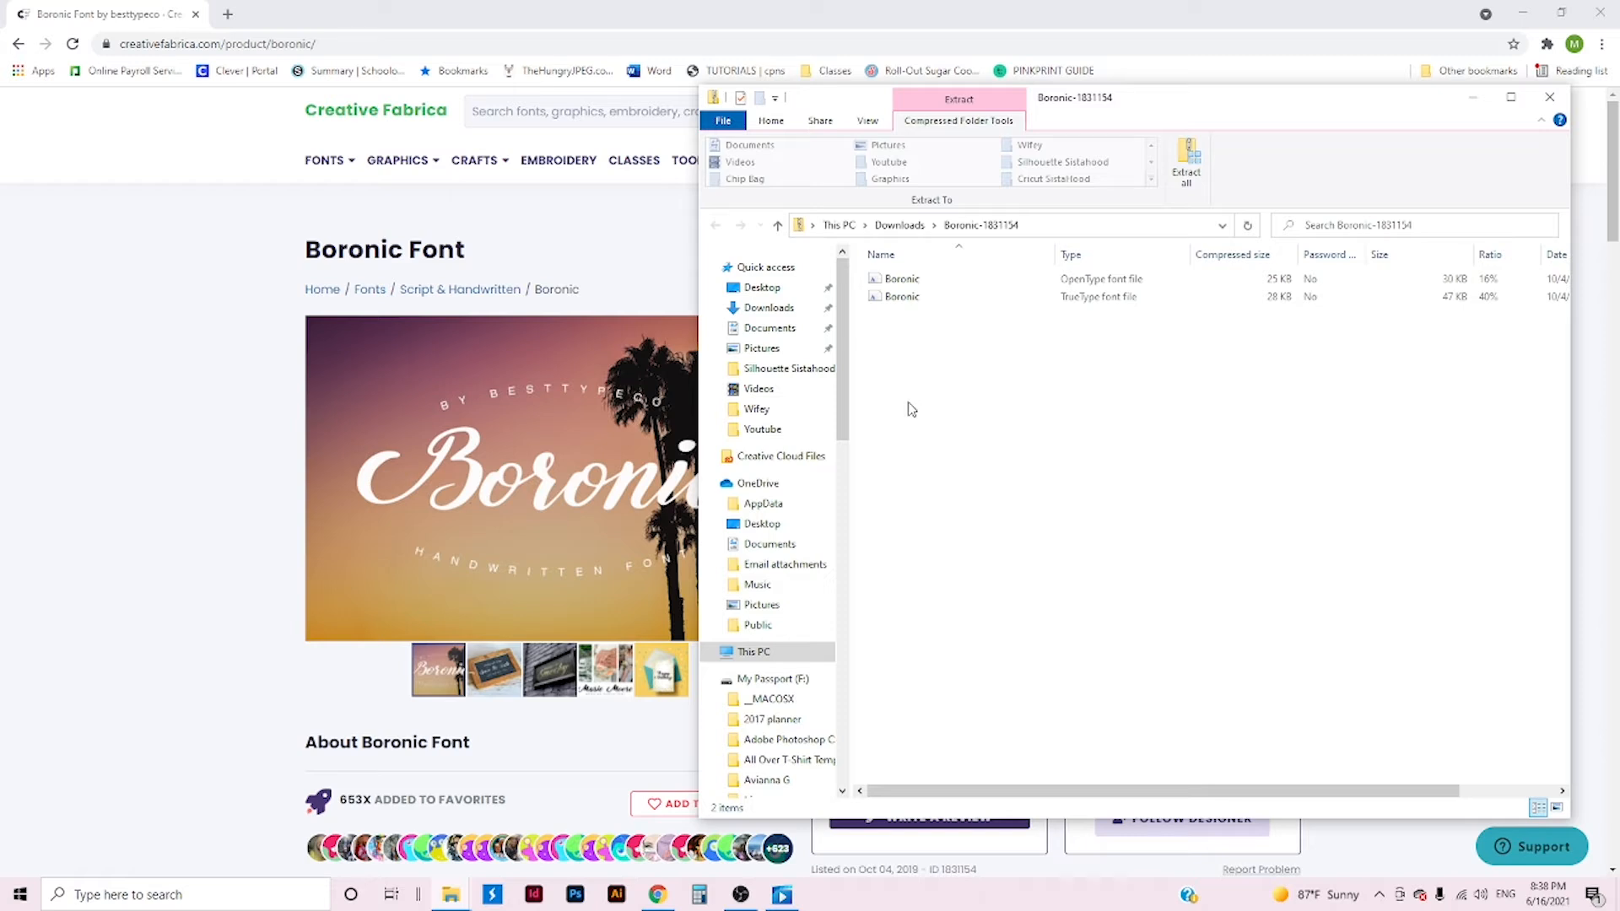
{"action": "left_click", "coordinate": [901, 279]}
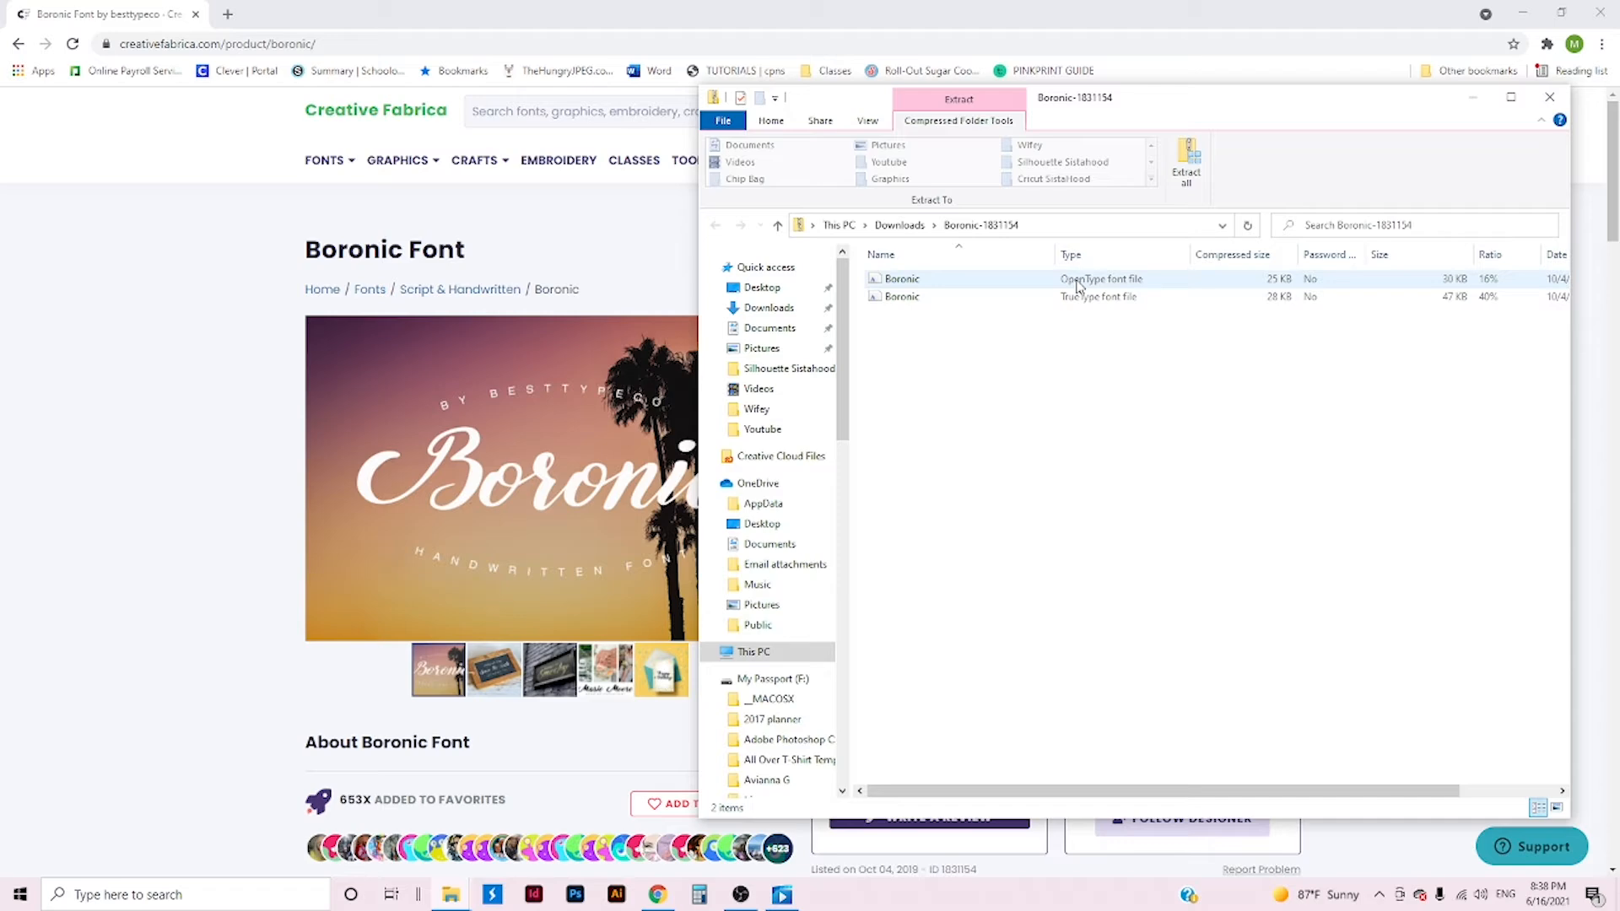
- Install the Boronic Regular OpenType font through Windows Font Viewer
{"action": "double_click", "coordinate": [901, 278]}
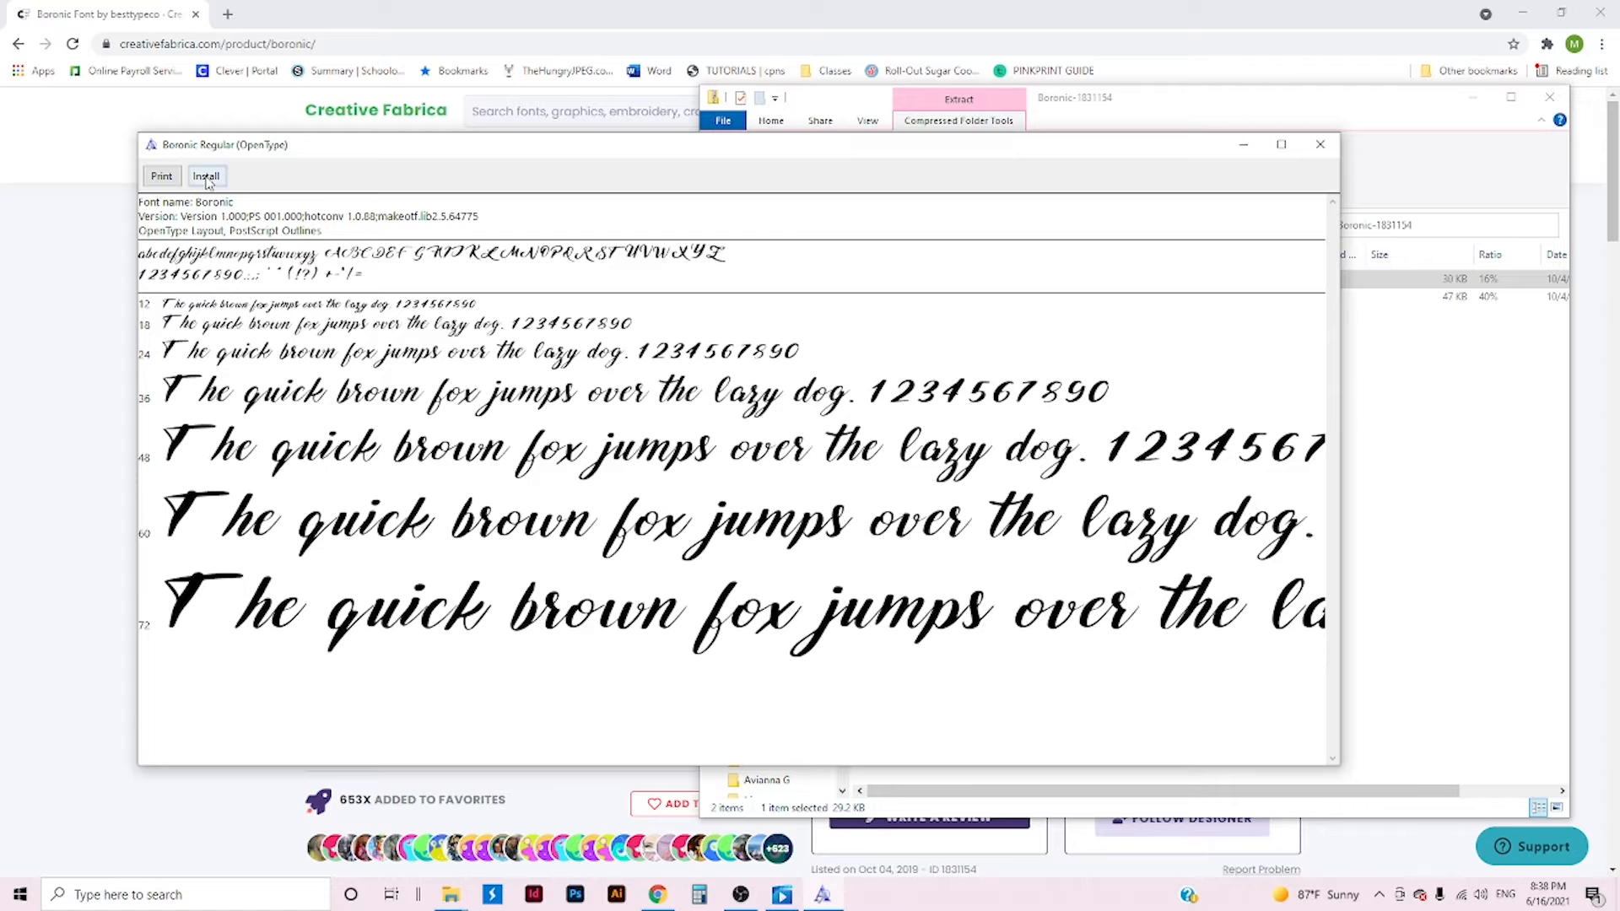
{"action": "left_click", "coordinate": [206, 176]}
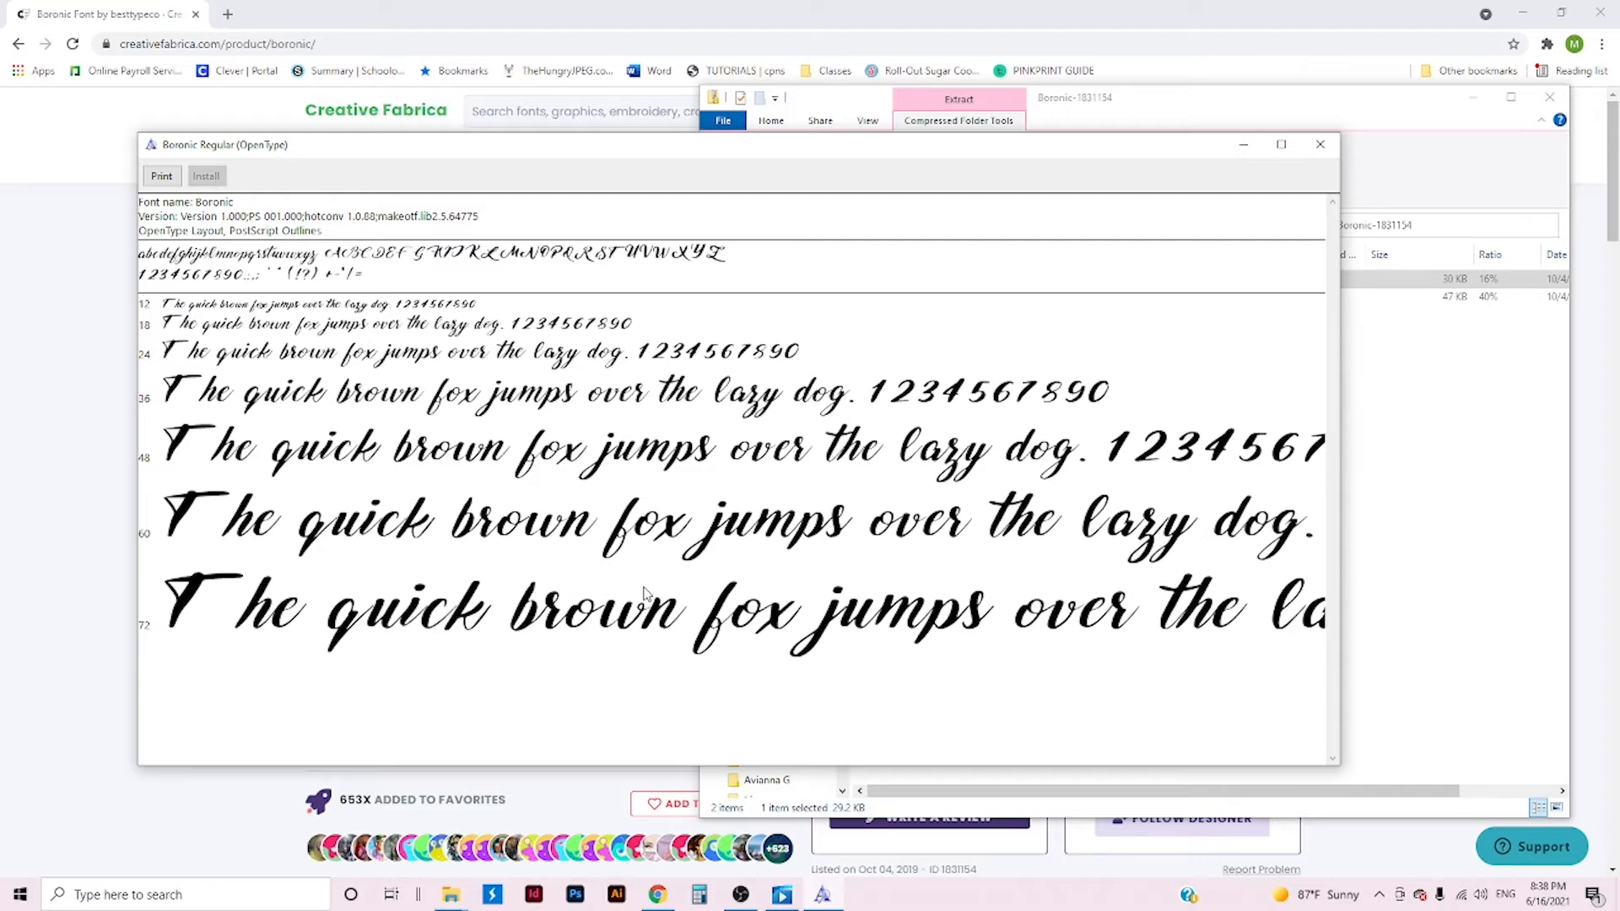
{"action": "mouse_move", "coordinate": [682, 566]}
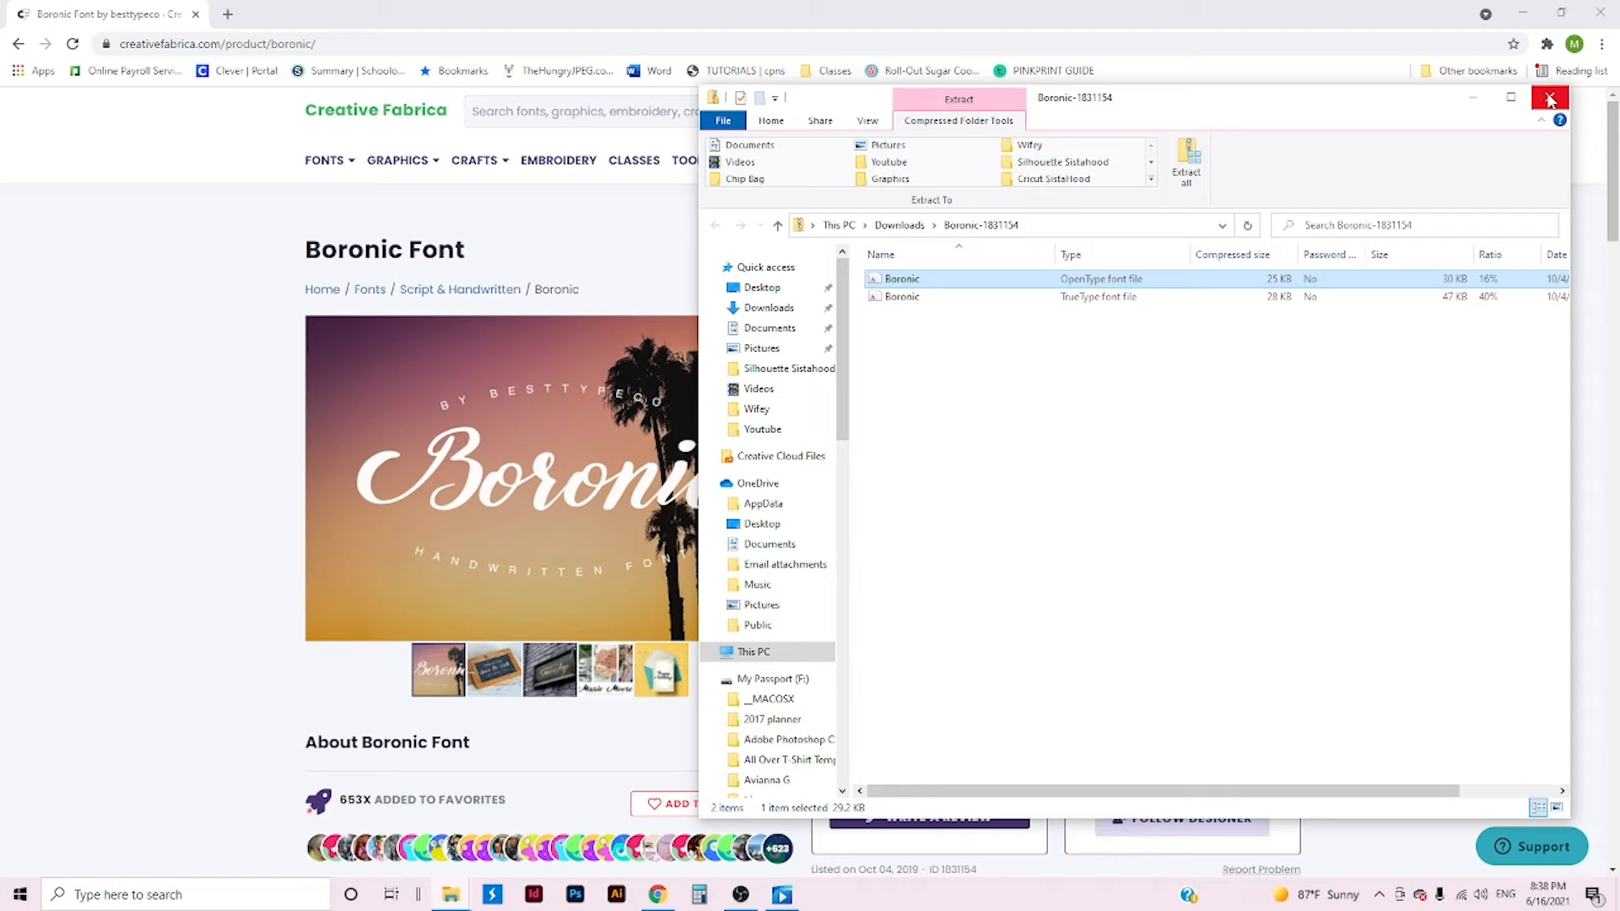
- Close the Boronic font folder to return to the Creative Fabrica page
{"action": "left_click", "coordinate": [1550, 100]}
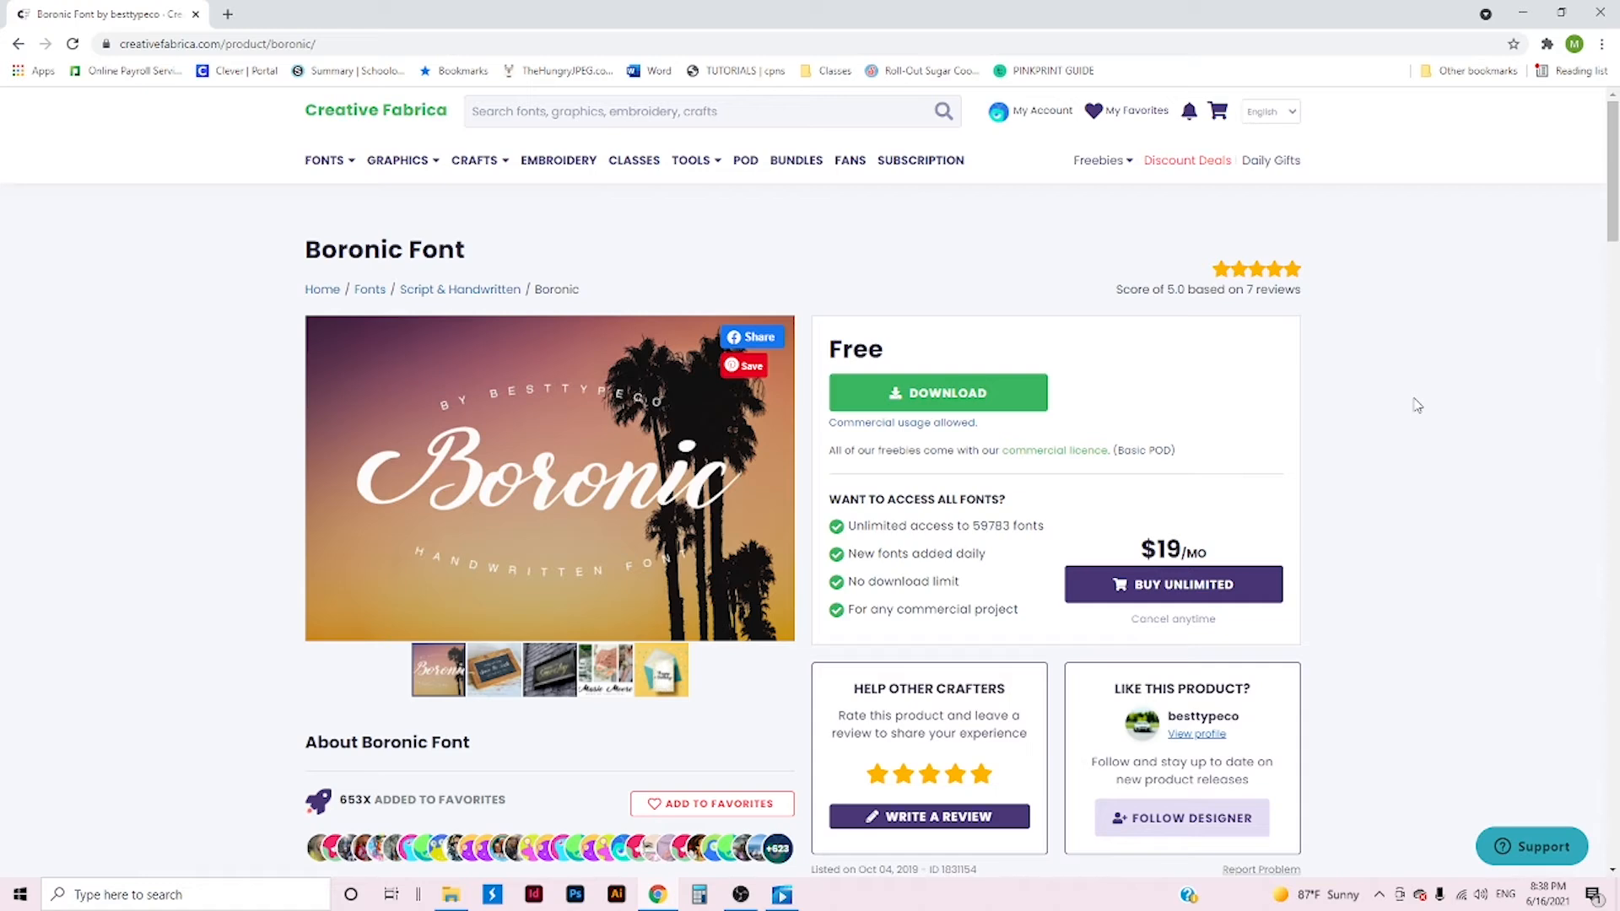
{"action": "mouse_move", "coordinate": [1401, 405]}
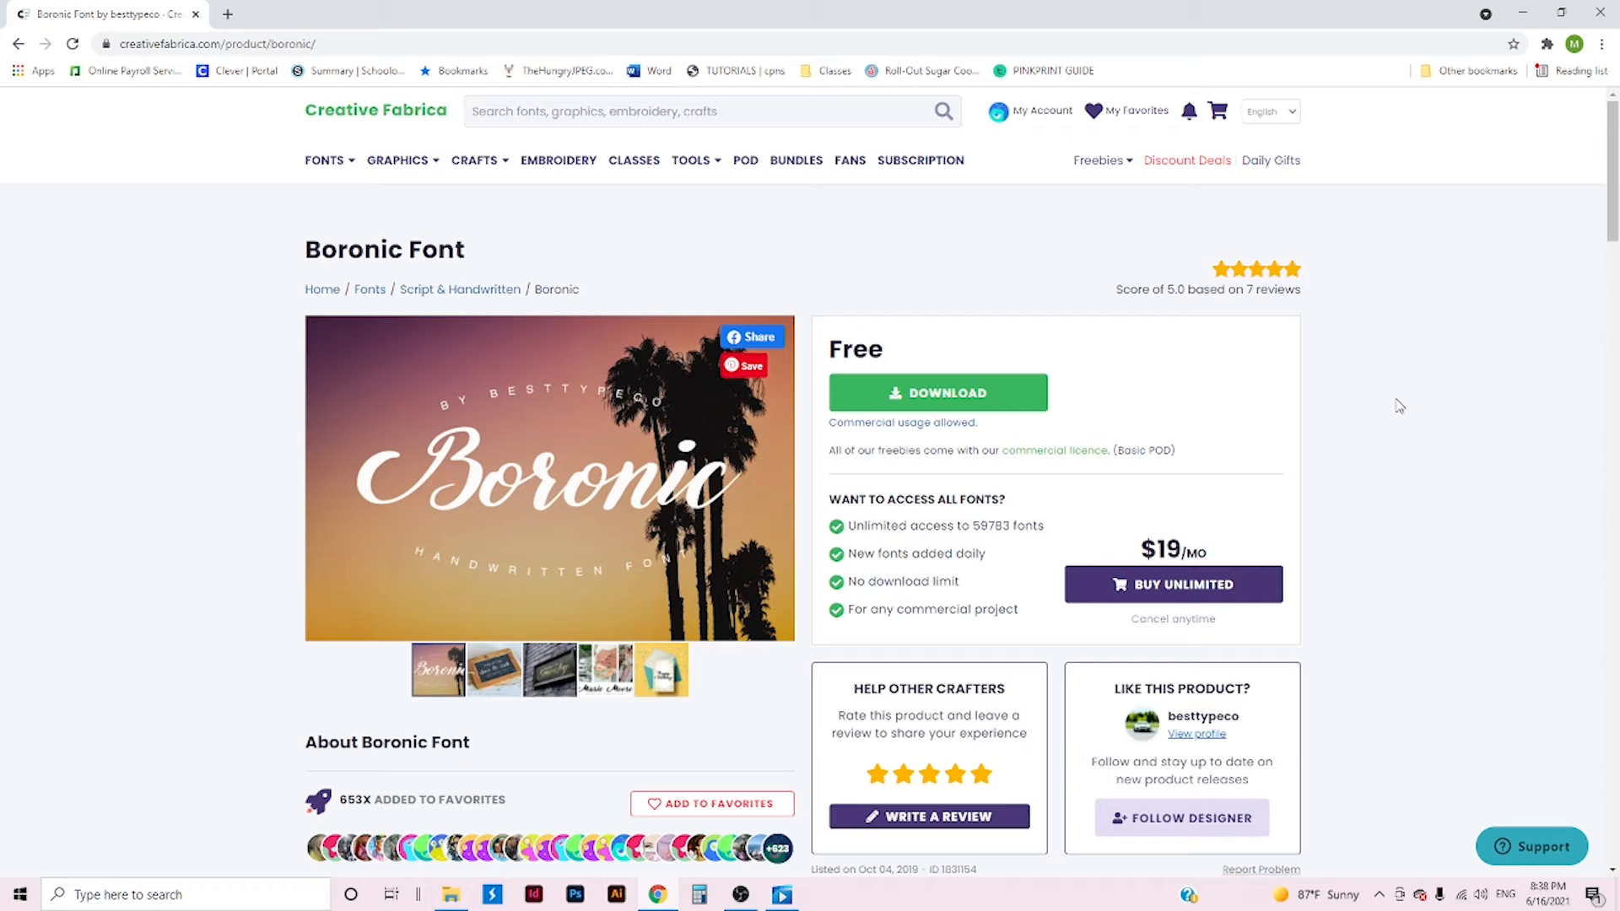
- Show the account's Downloads & License Keys list with Boronic at the top
{"action": "left_click", "coordinate": [1041, 111]}
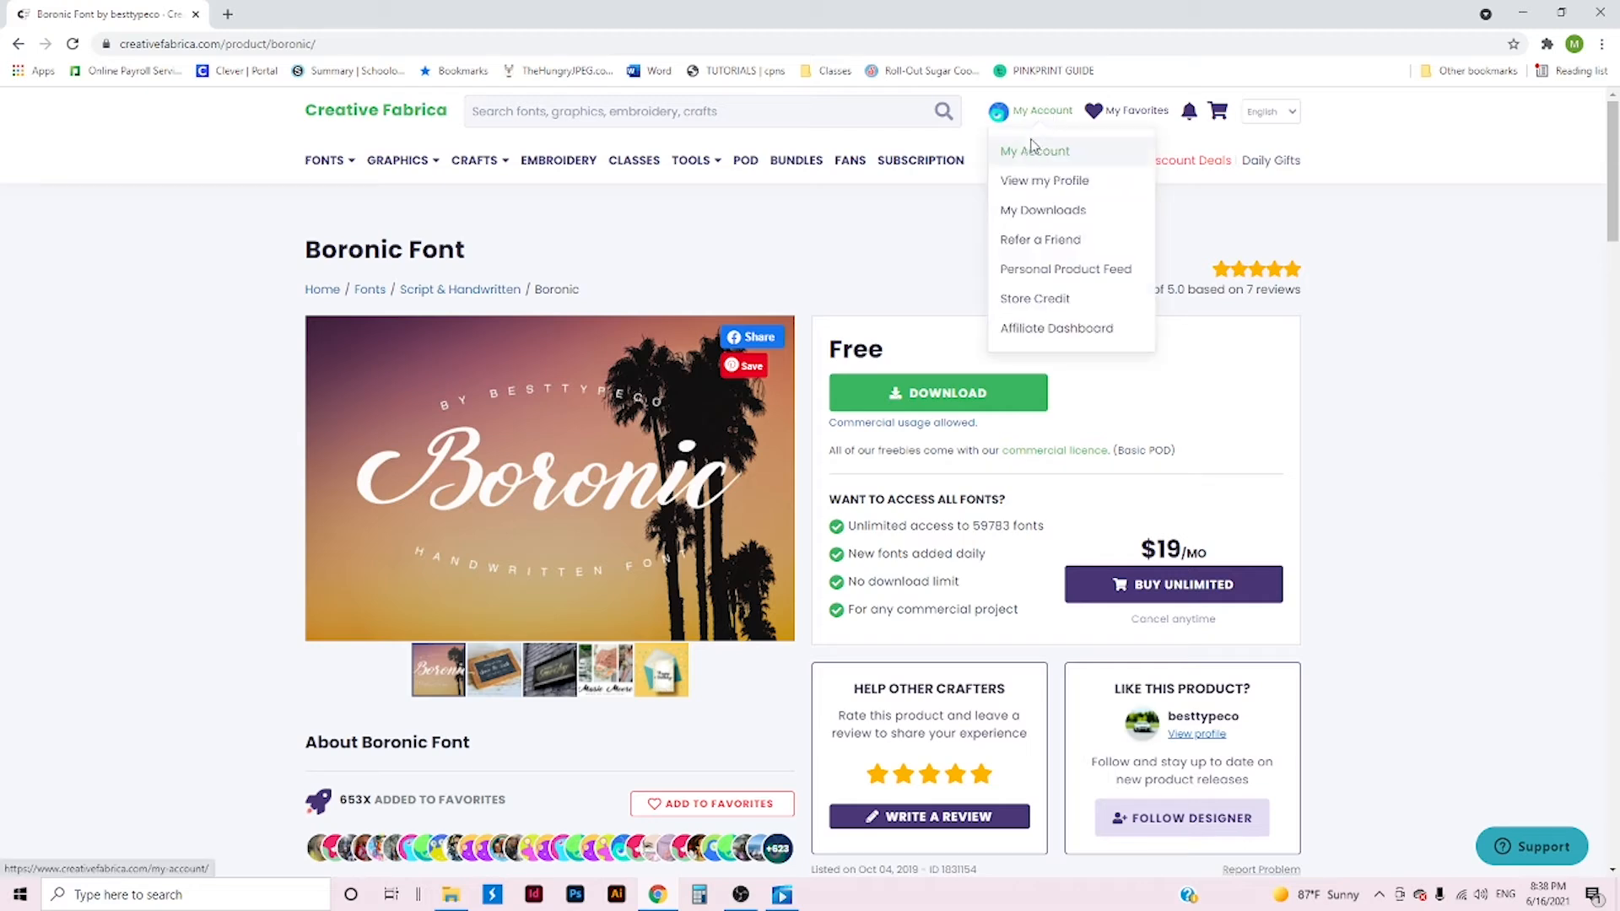
{"action": "left_click", "coordinate": [1035, 150]}
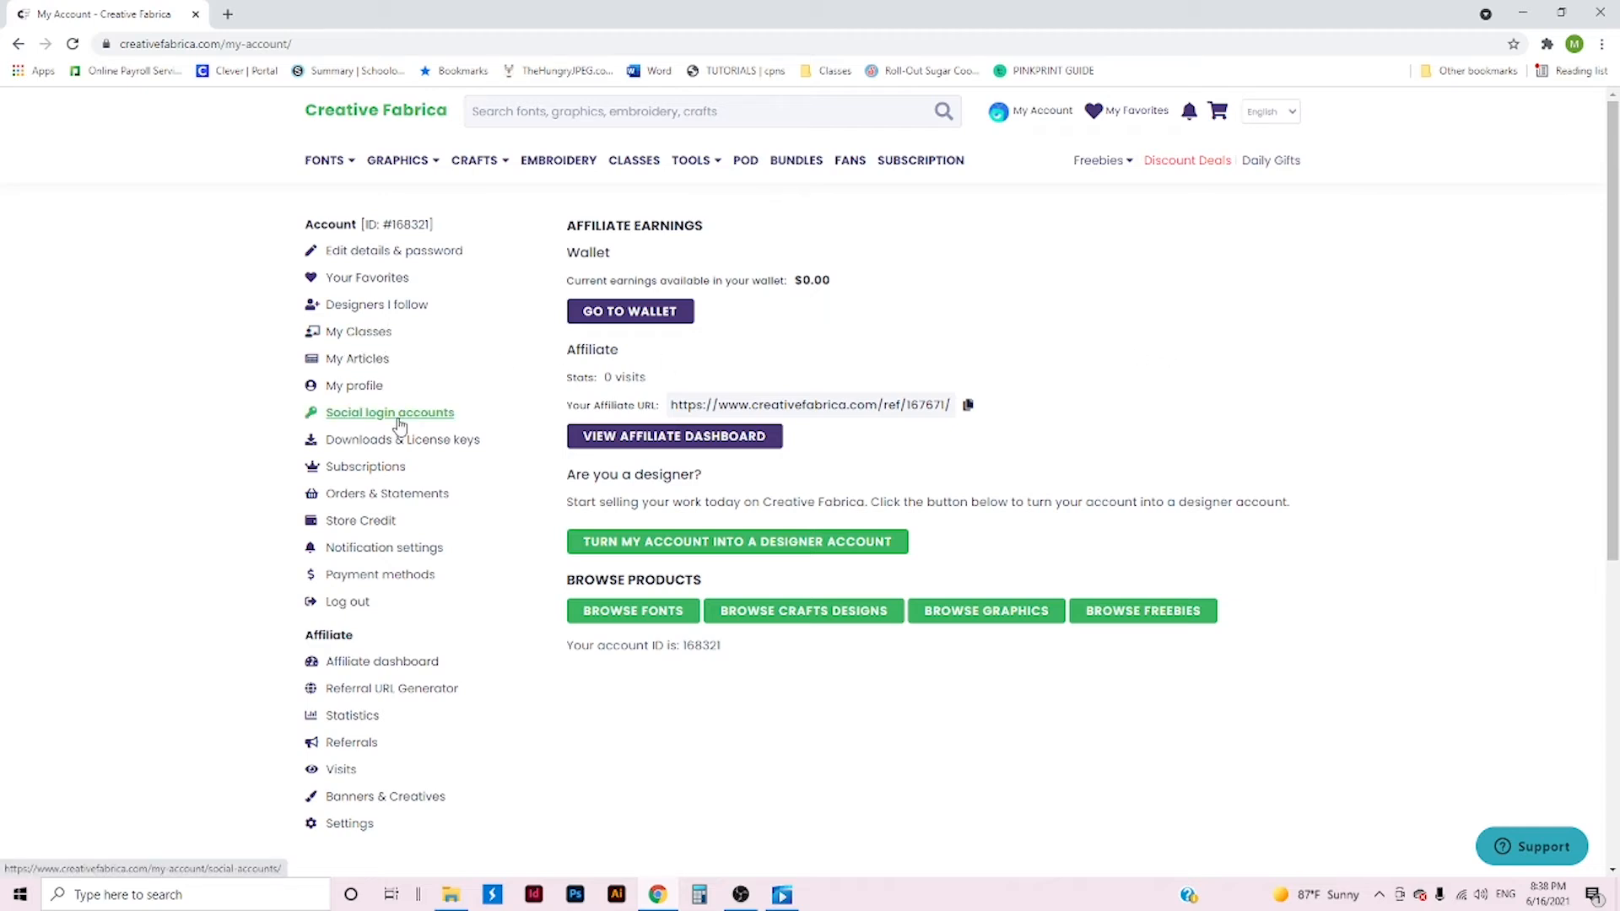
{"action": "mouse_move", "coordinate": [404, 439]}
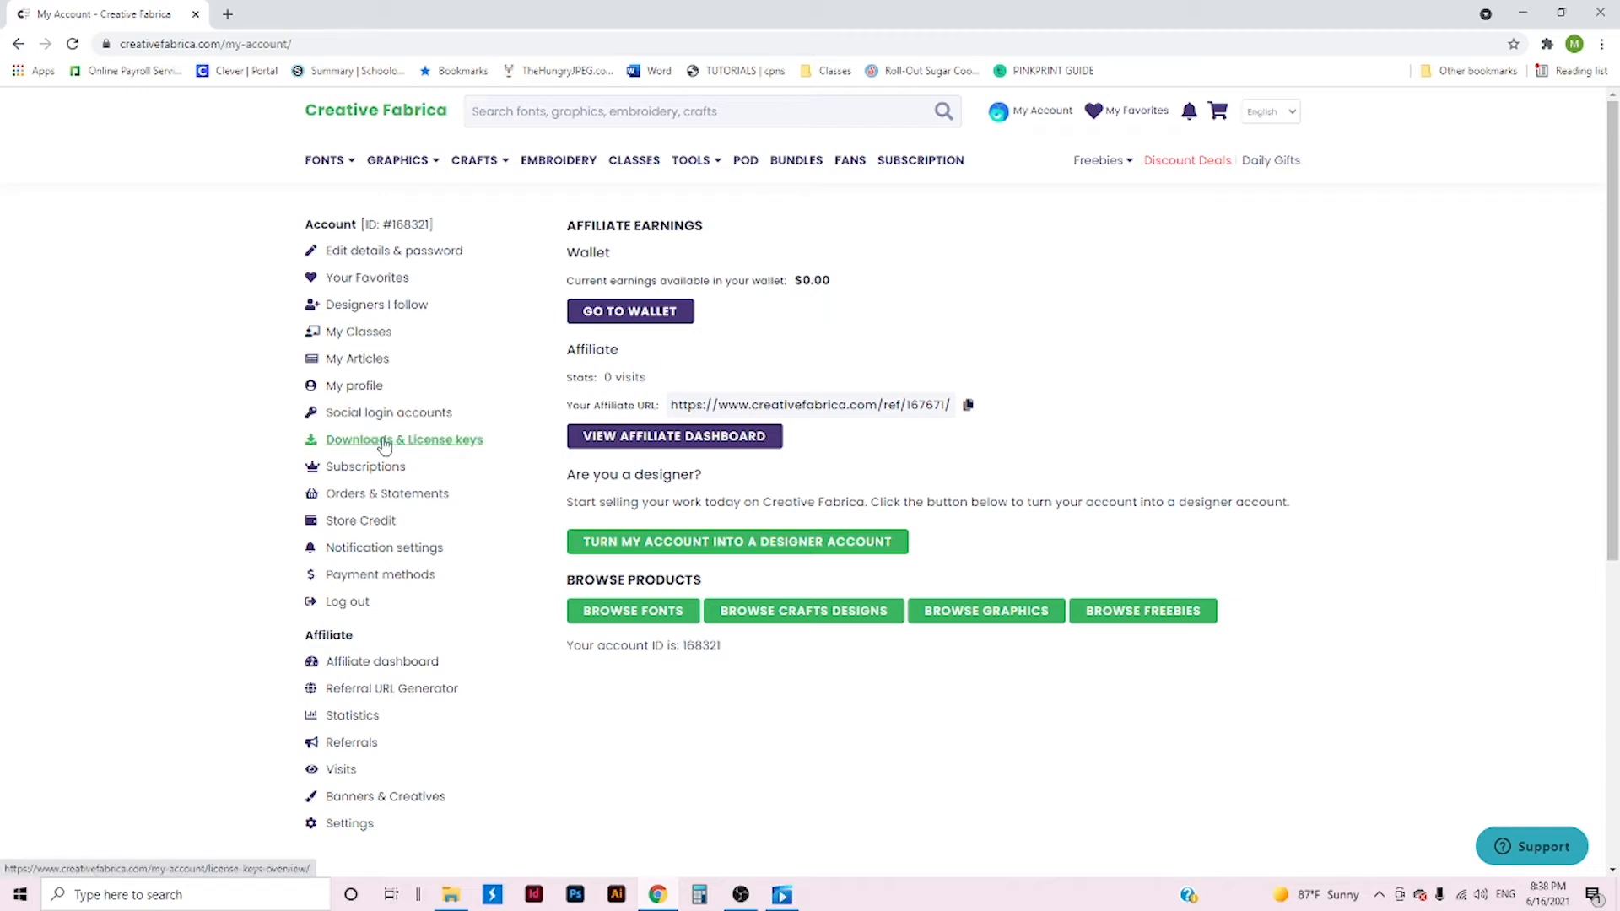
{"action": "left_click", "coordinate": [403, 439]}
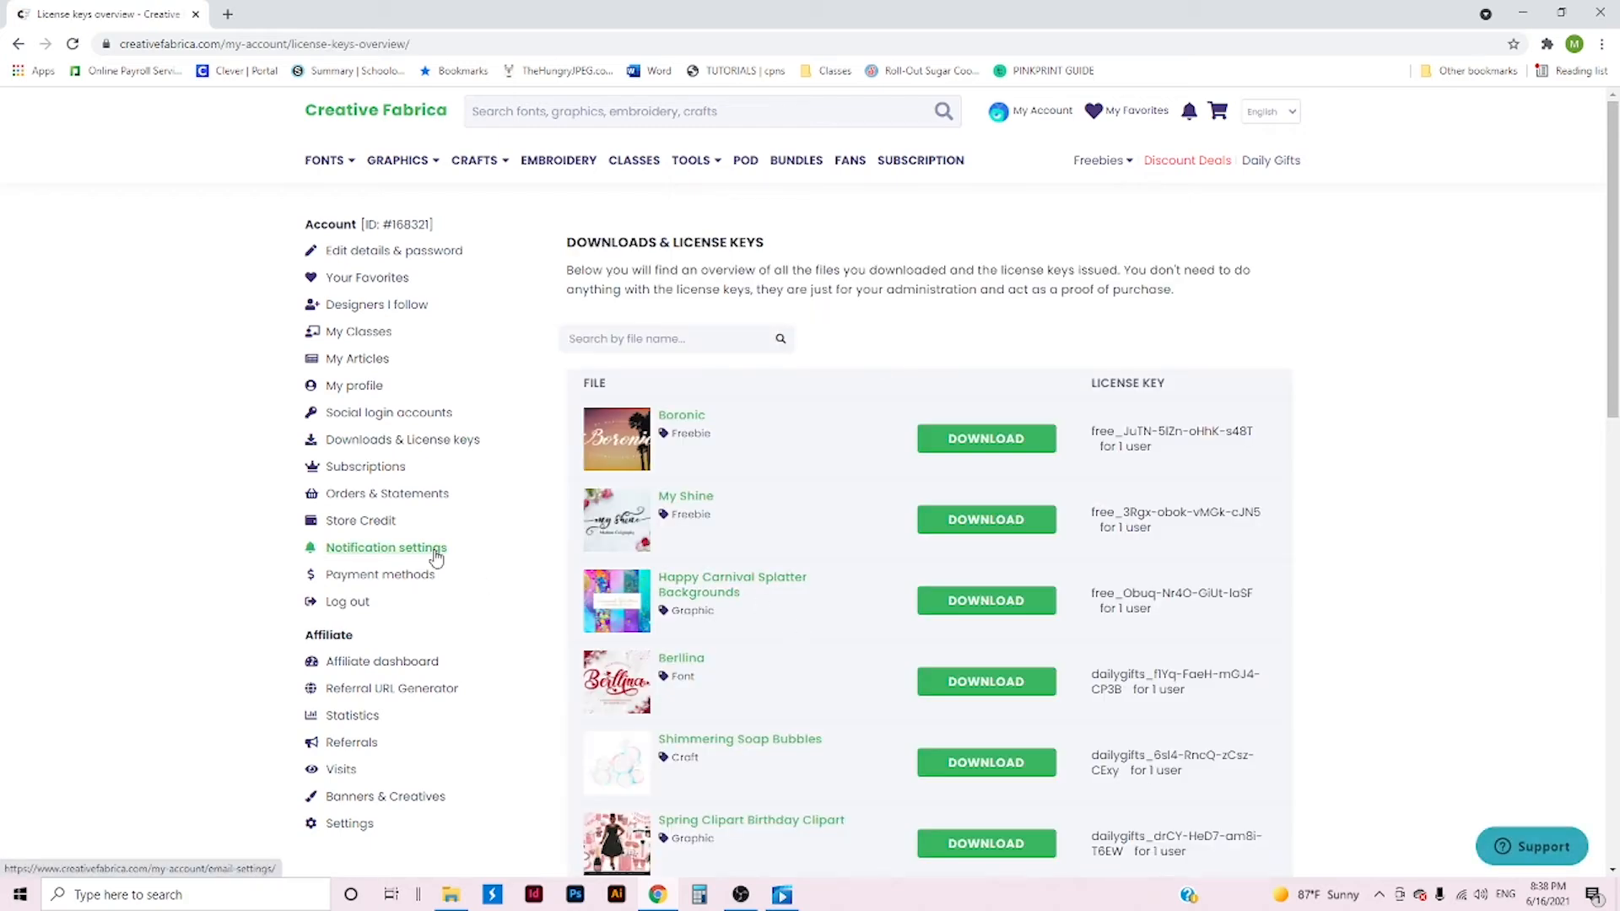
{"action": "scroll", "scroll_direction": "down", "scroll_amount": 3}
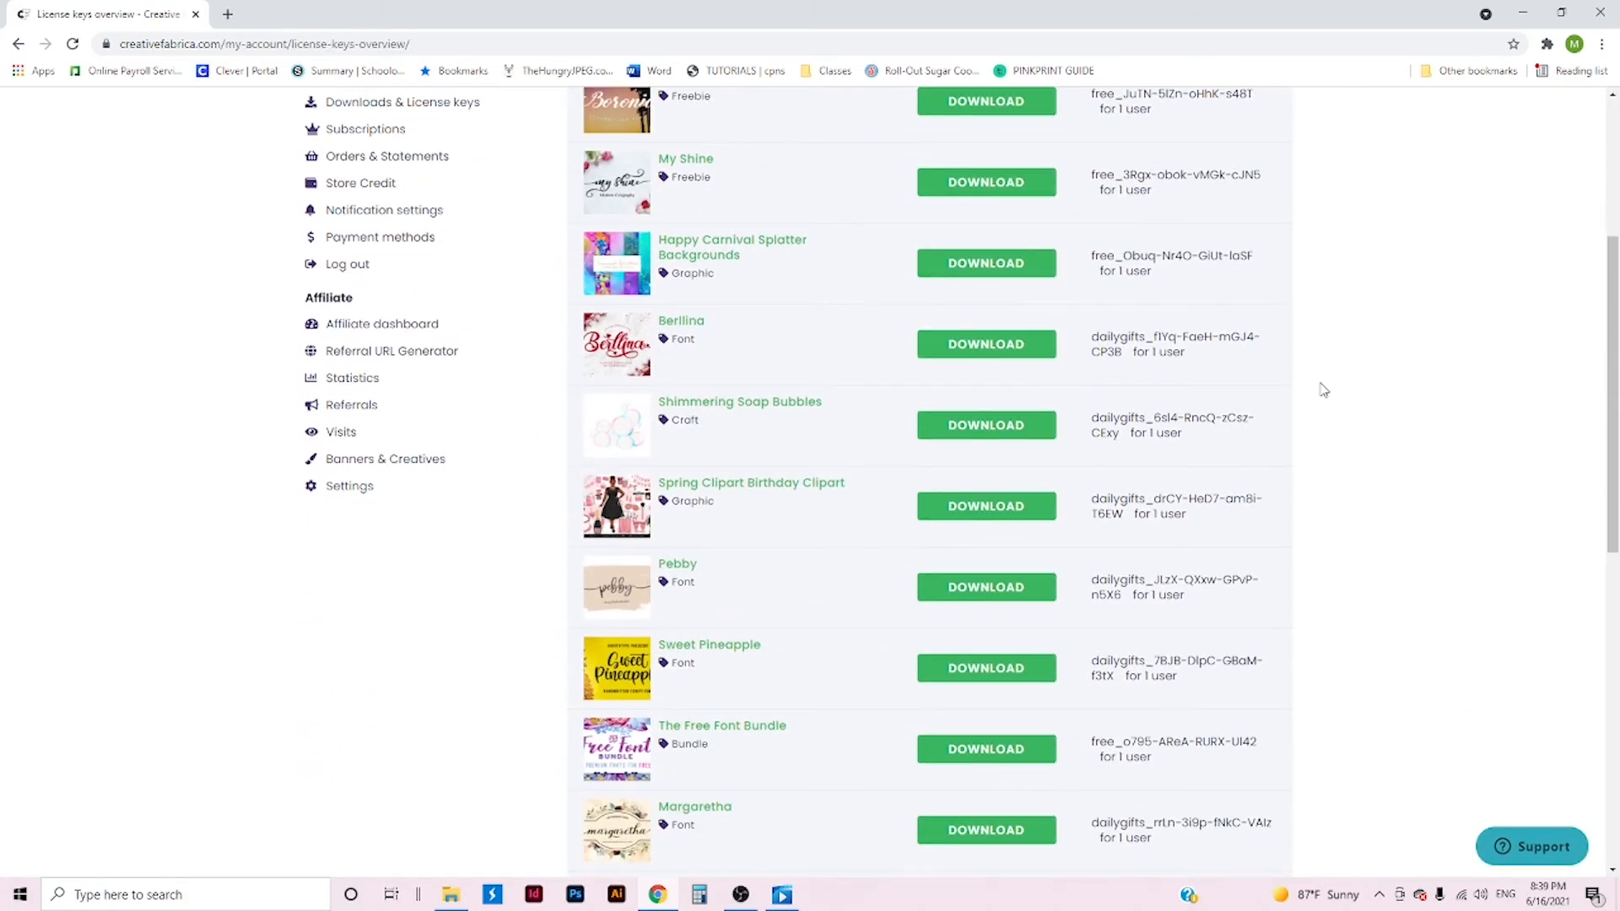
{"action": "scroll", "scroll_direction": "up", "scroll_amount": 3}
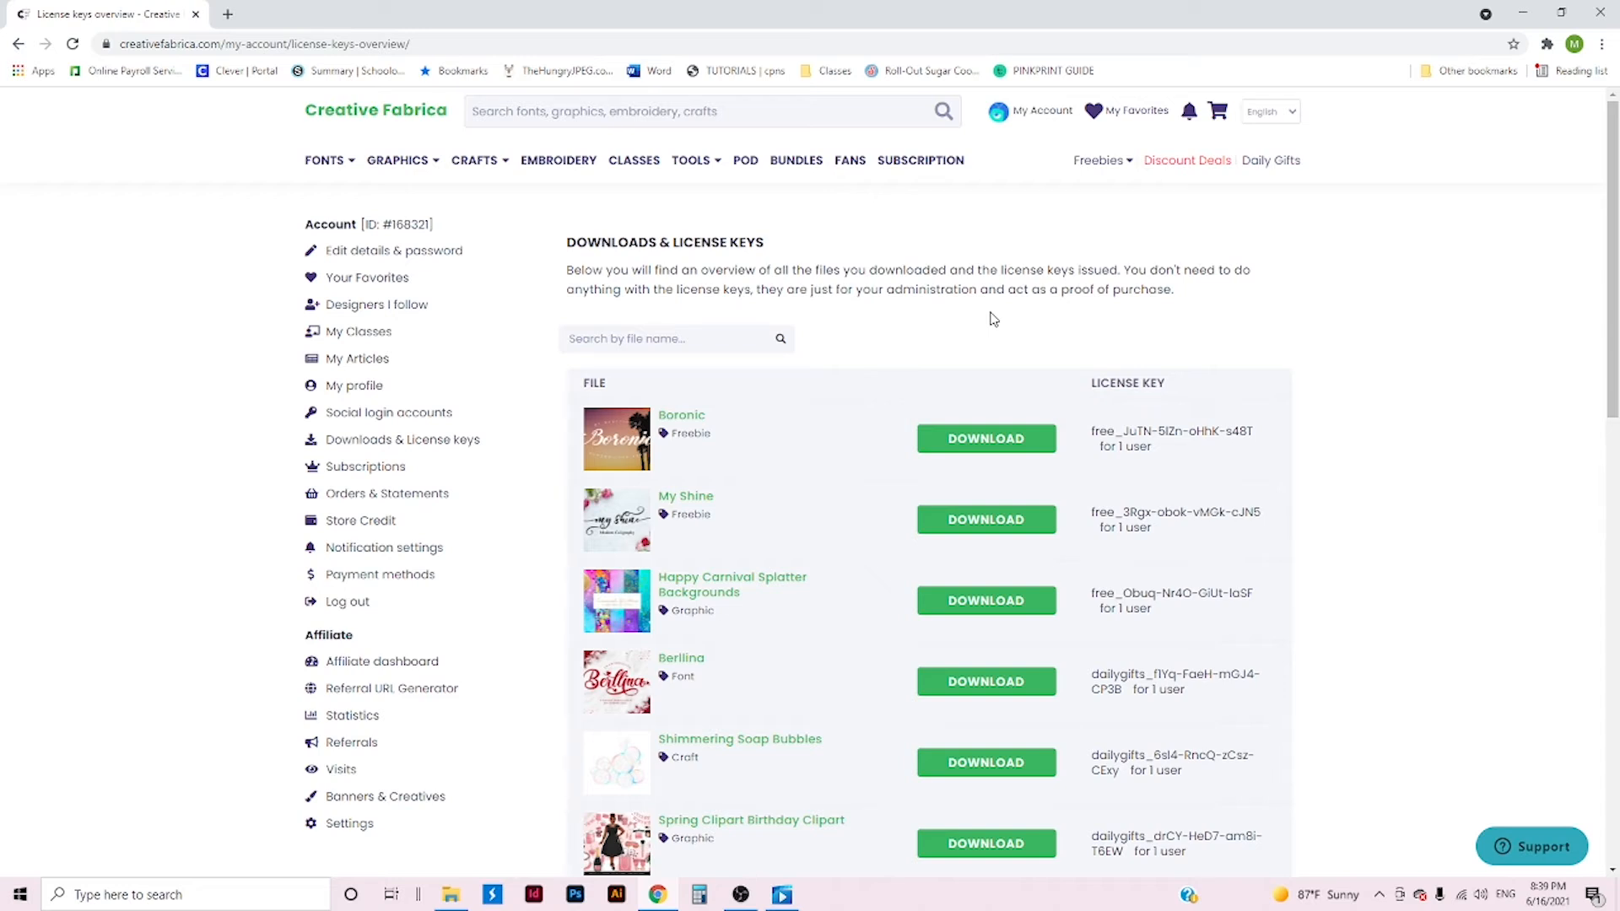
{"action": "mouse_move", "coordinate": [1095, 377]}
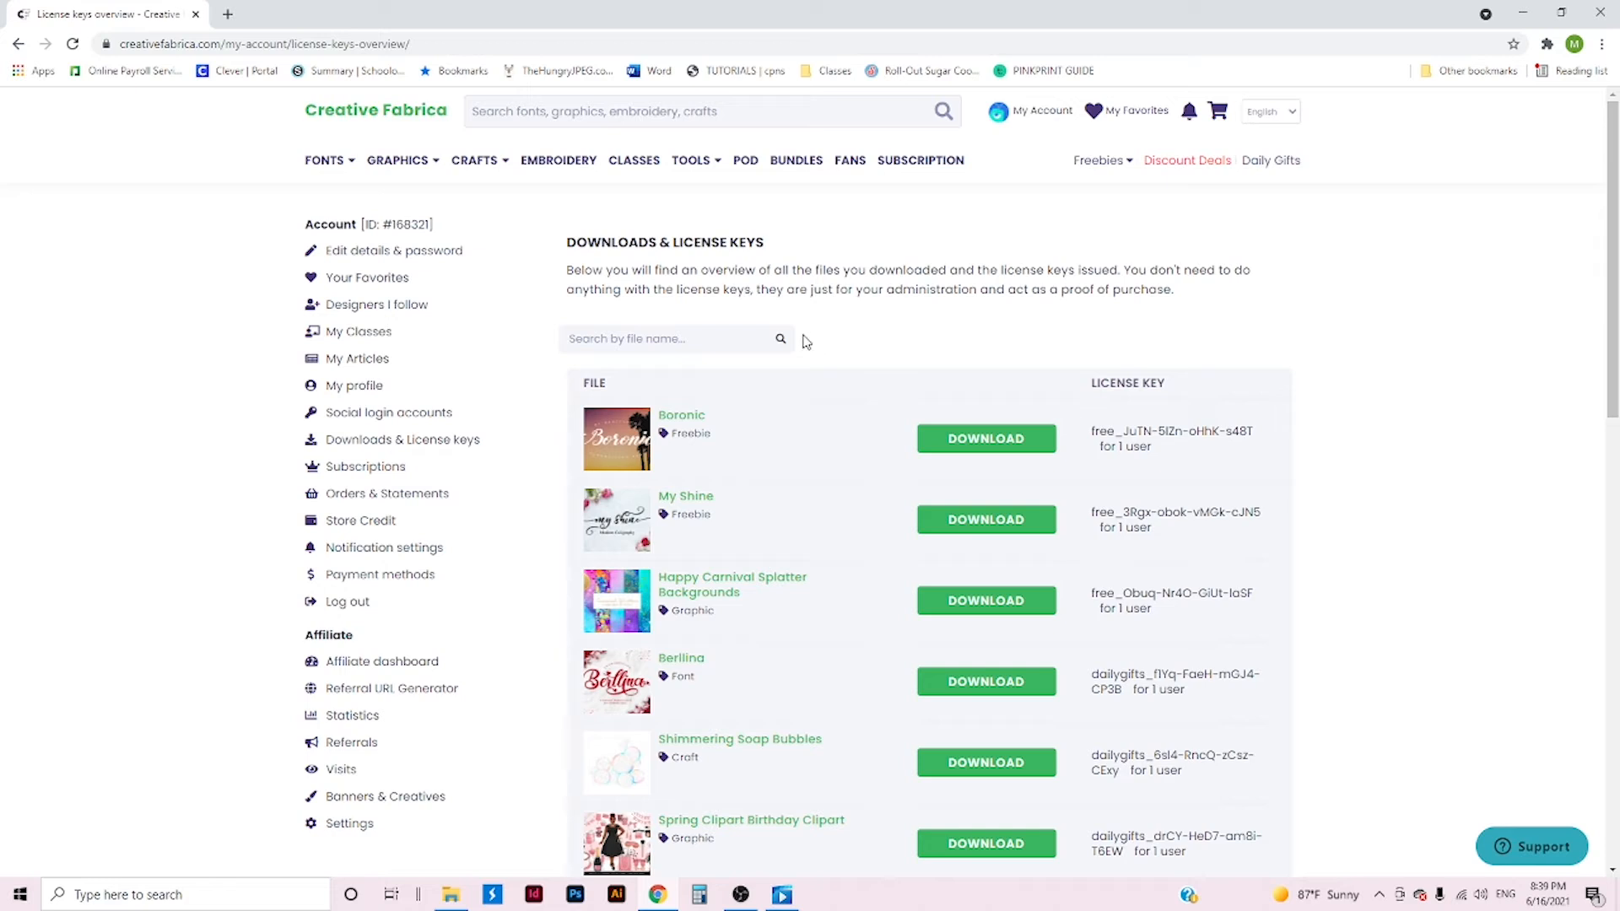
{"action": "mouse_move", "coordinate": [1523, 10]}
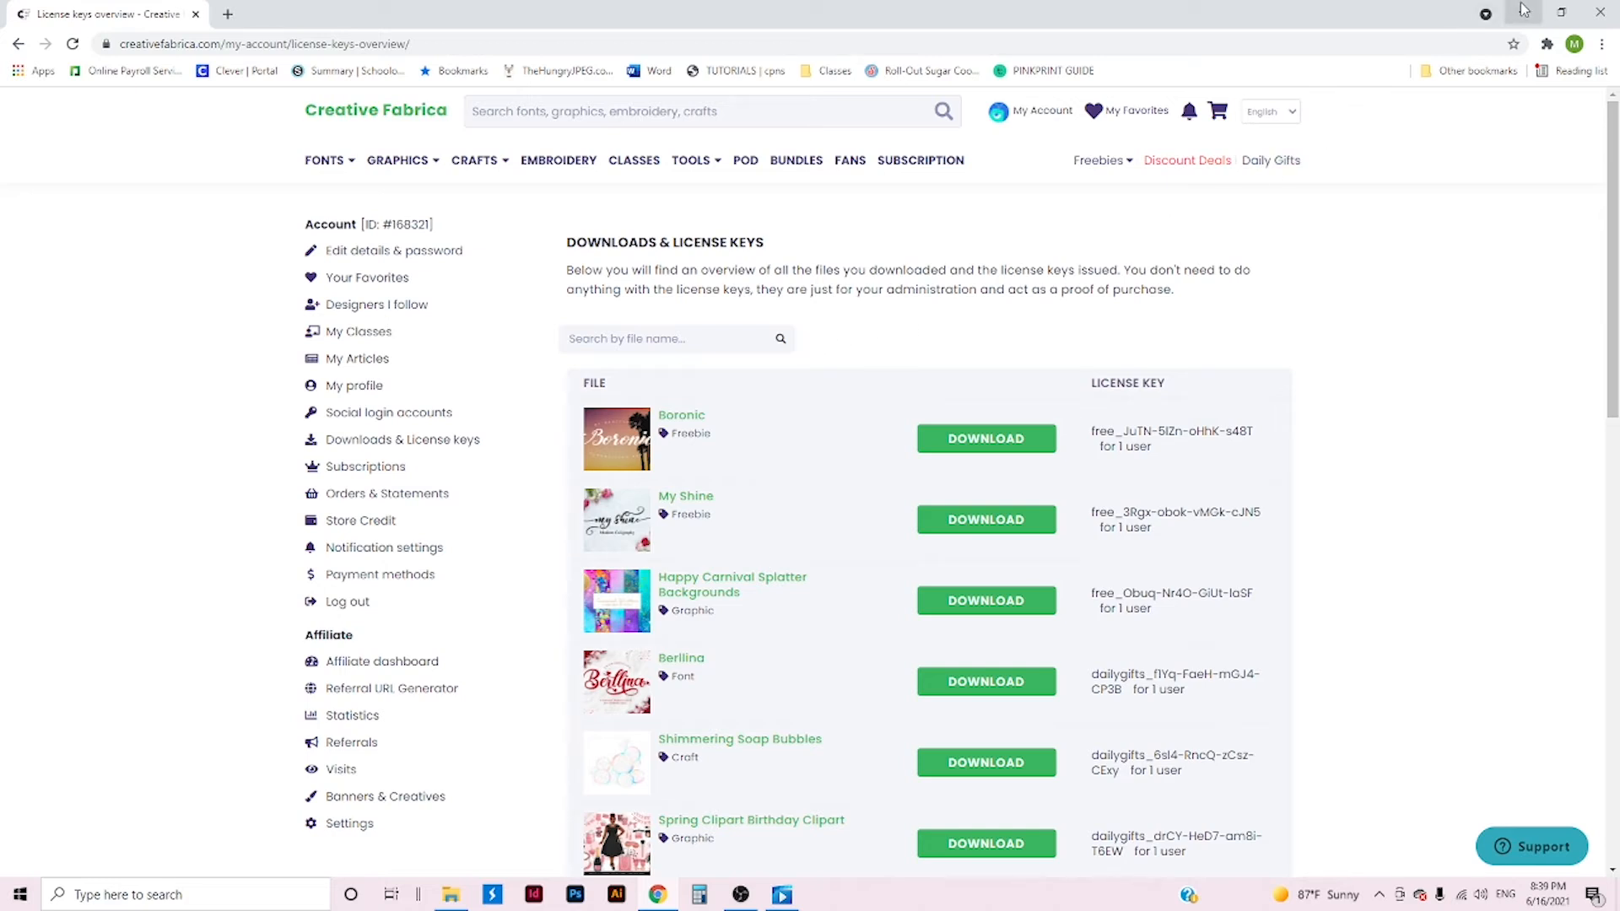
- Minimize the browser and select the Cricut Design Space desktop shortcut
{"action": "left_click", "coordinate": [1524, 12]}
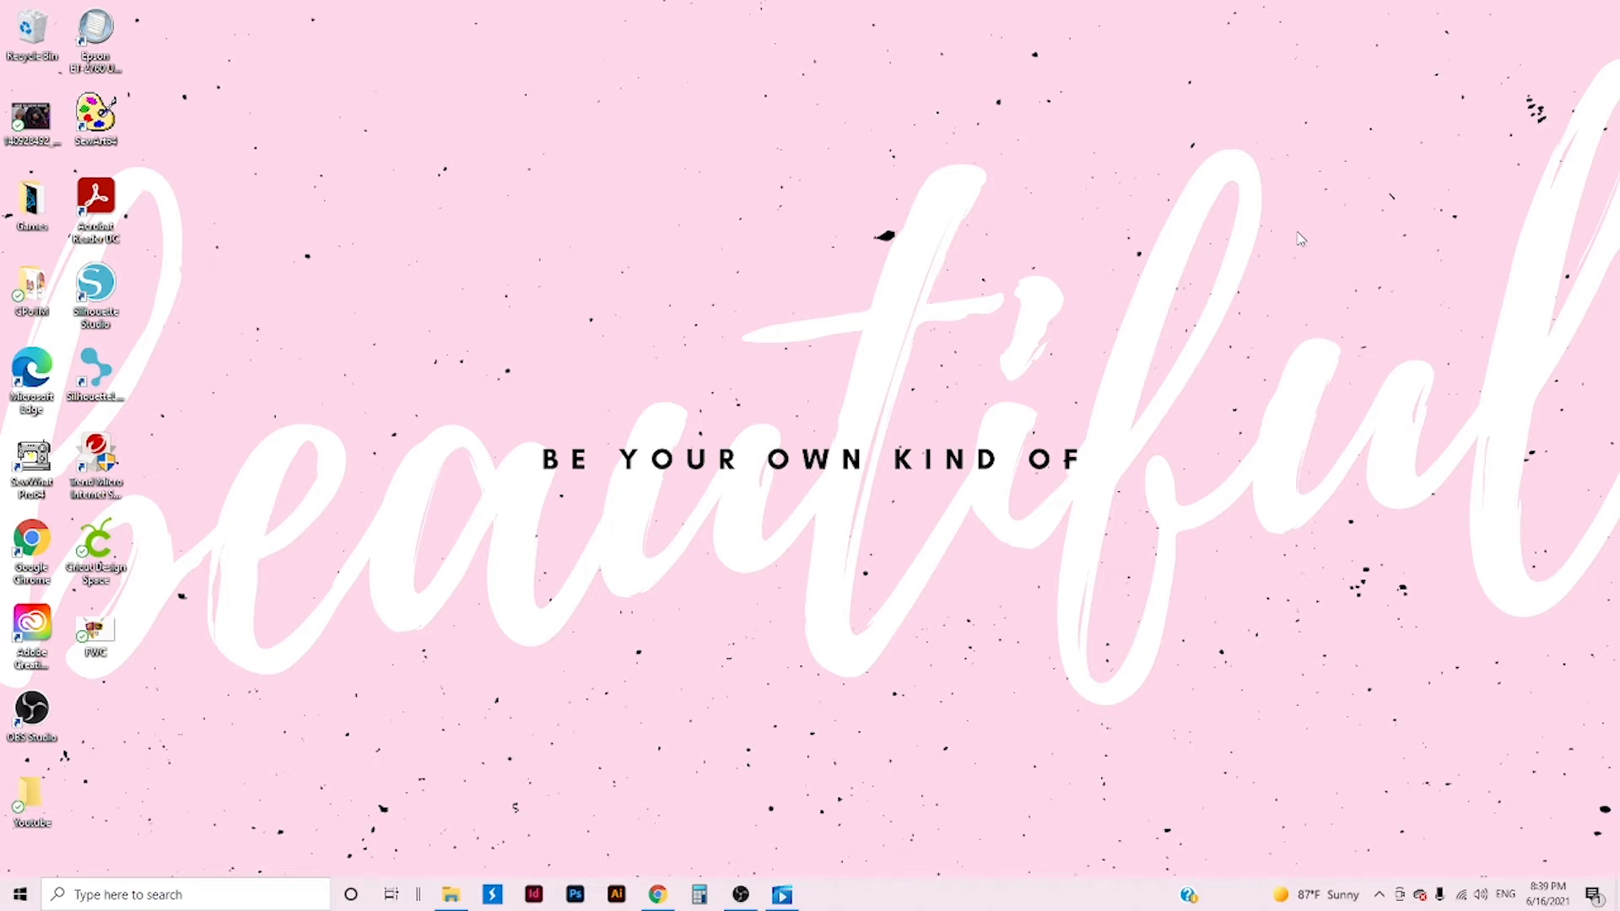
{"action": "mouse_move", "coordinate": [1162, 355]}
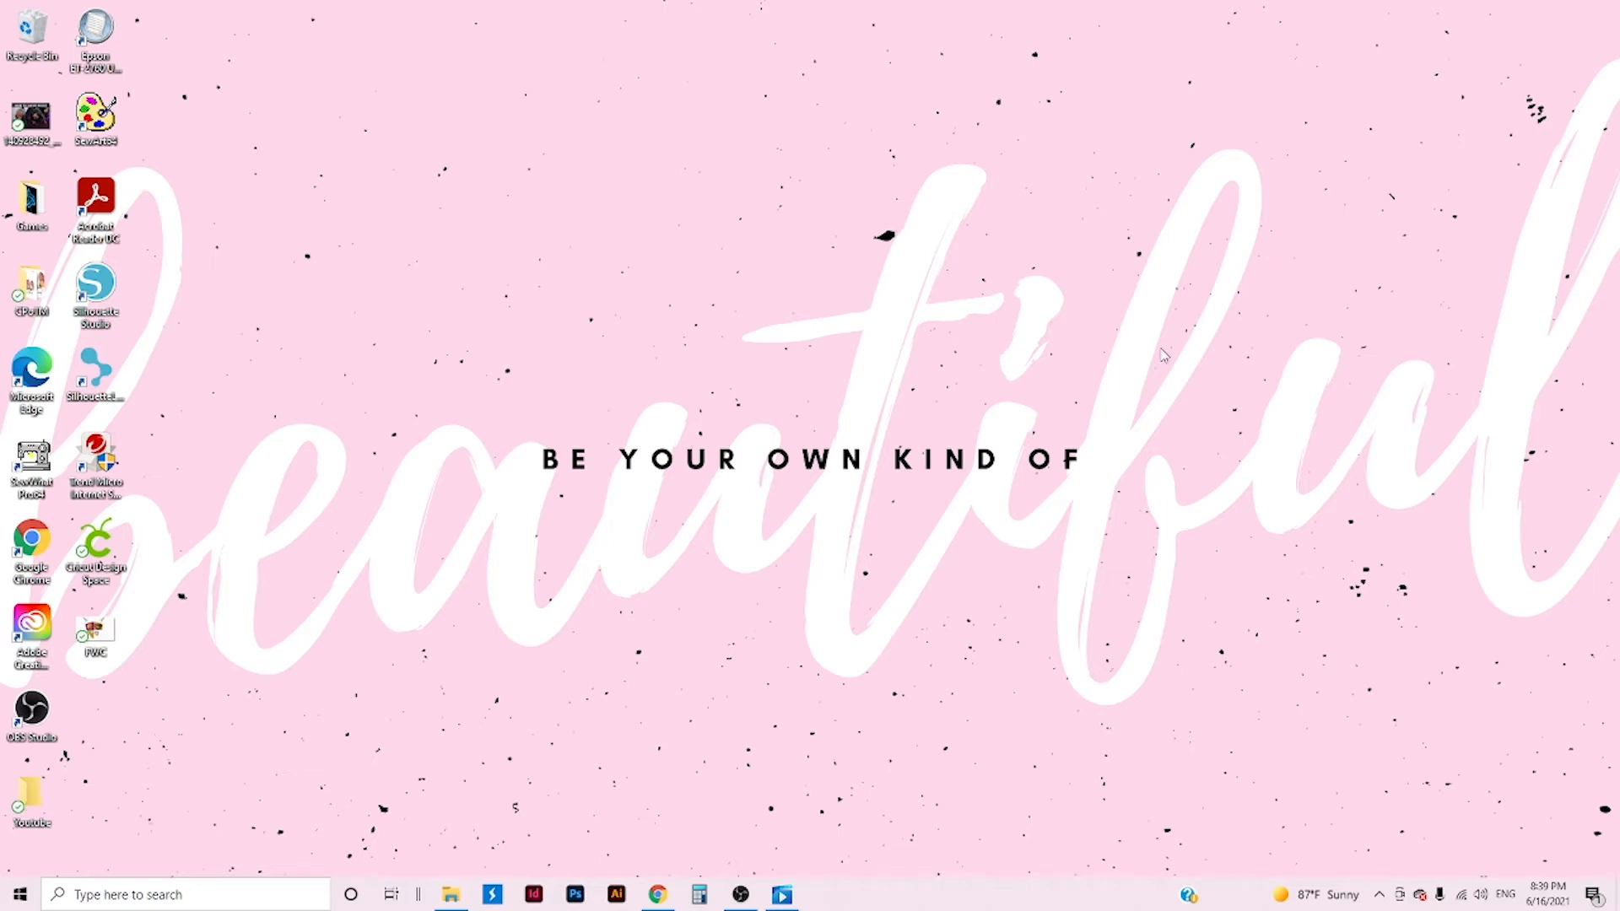
{"action": "left_click", "coordinate": [95, 547]}
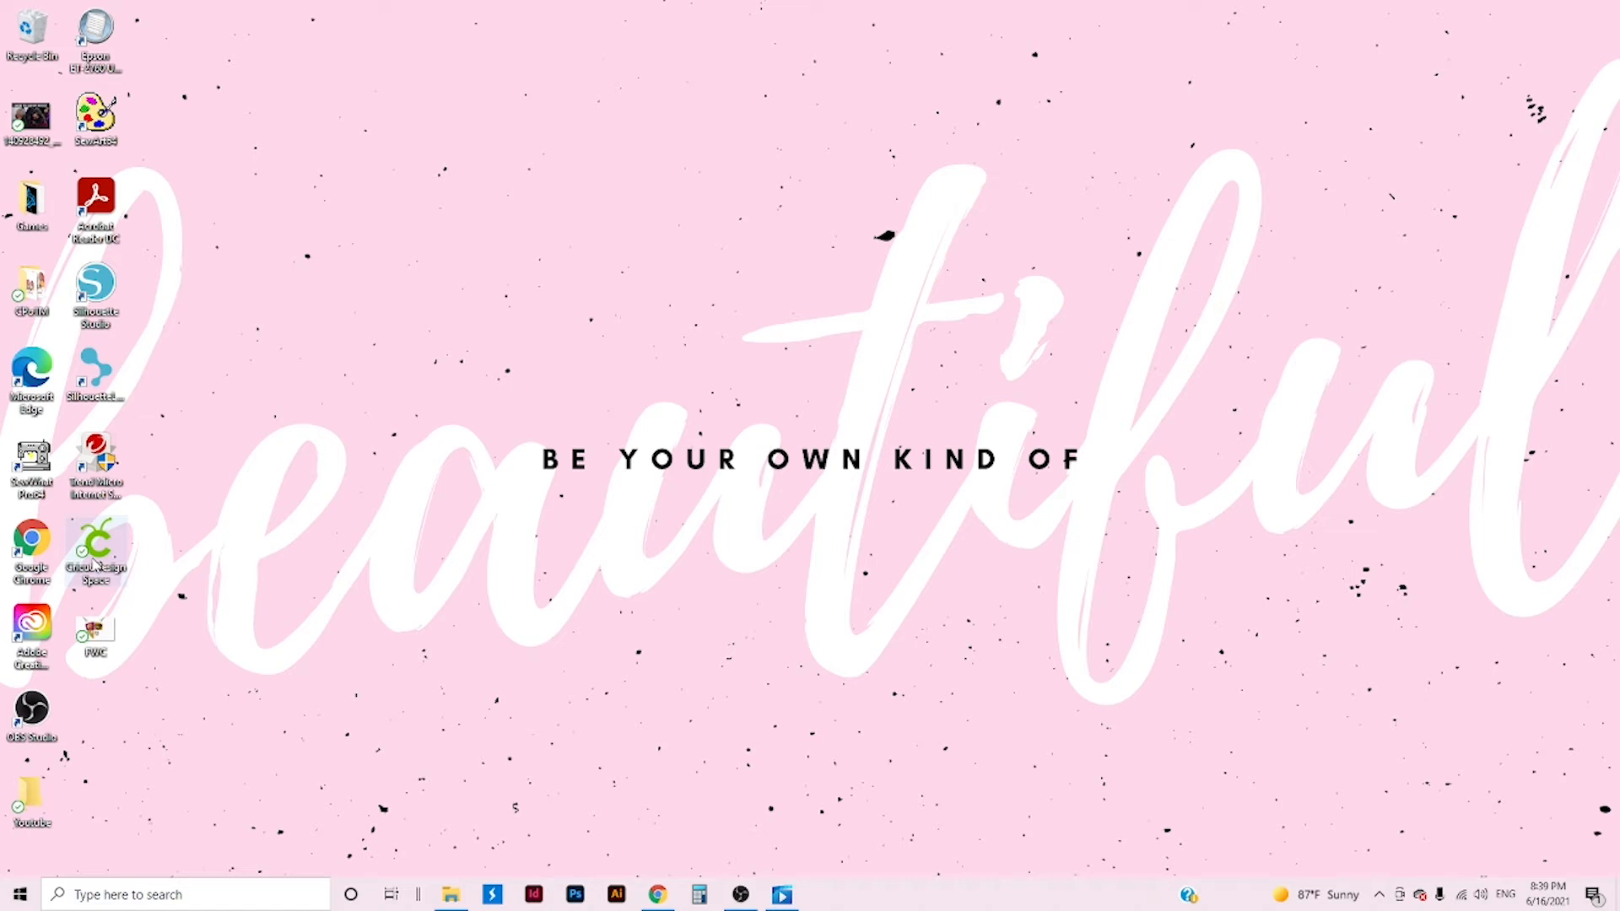
{"action": "mouse_move", "coordinate": [95, 563]}
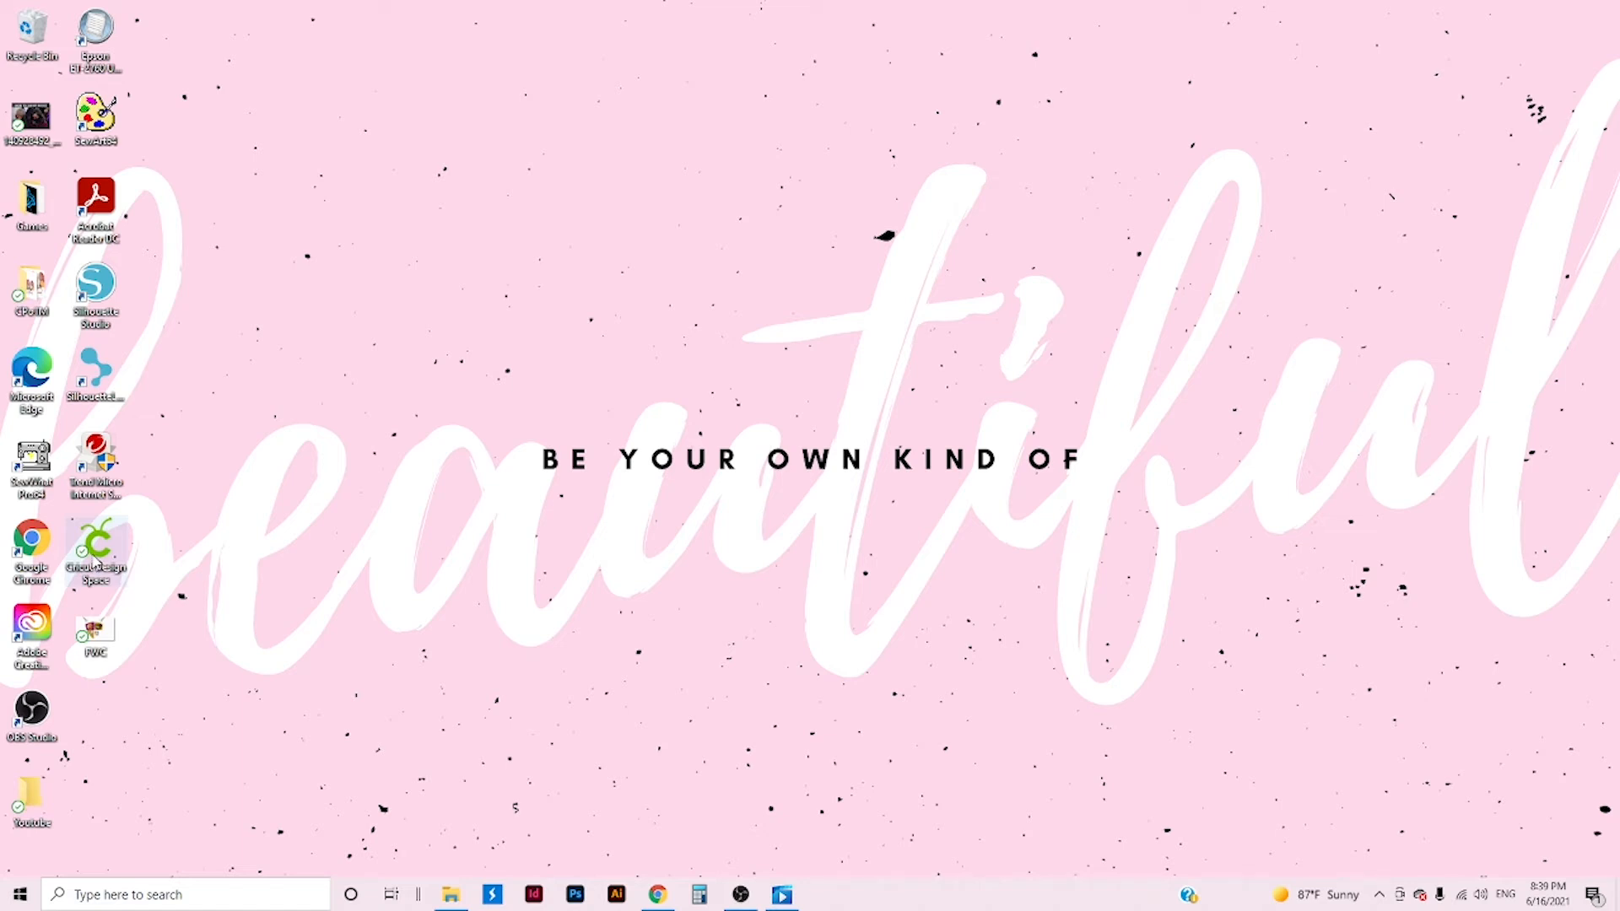
{"action": "mouse_move", "coordinate": [94, 547]}
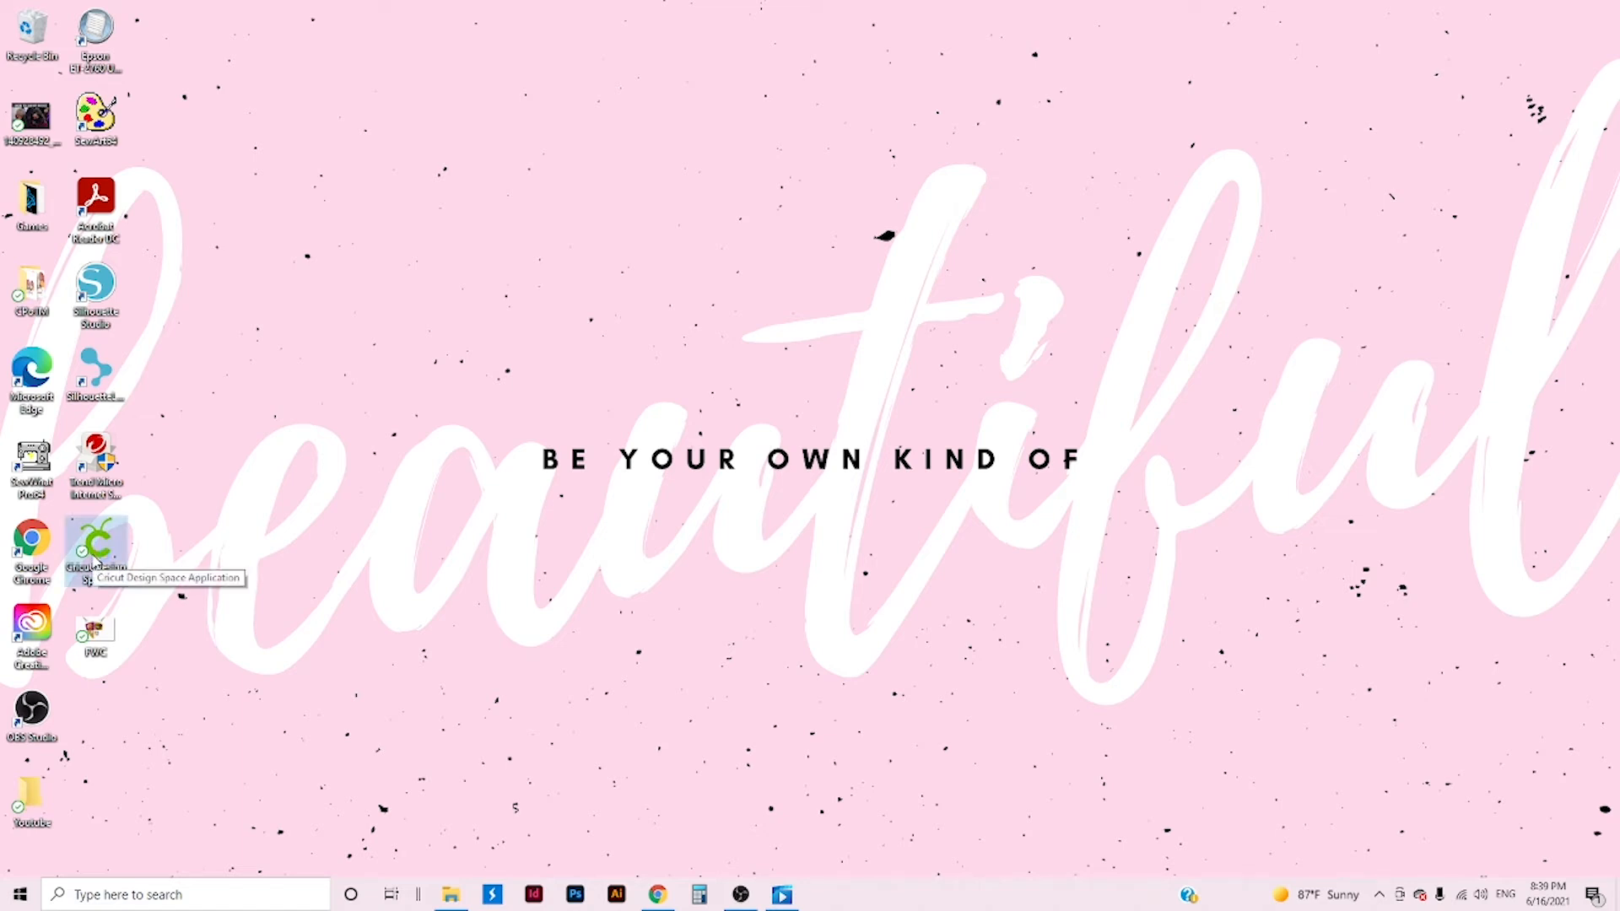
- Launch Cricut Design Space and reach its Home screen with My Projects
{"action": "double_click", "coordinate": [95, 540]}
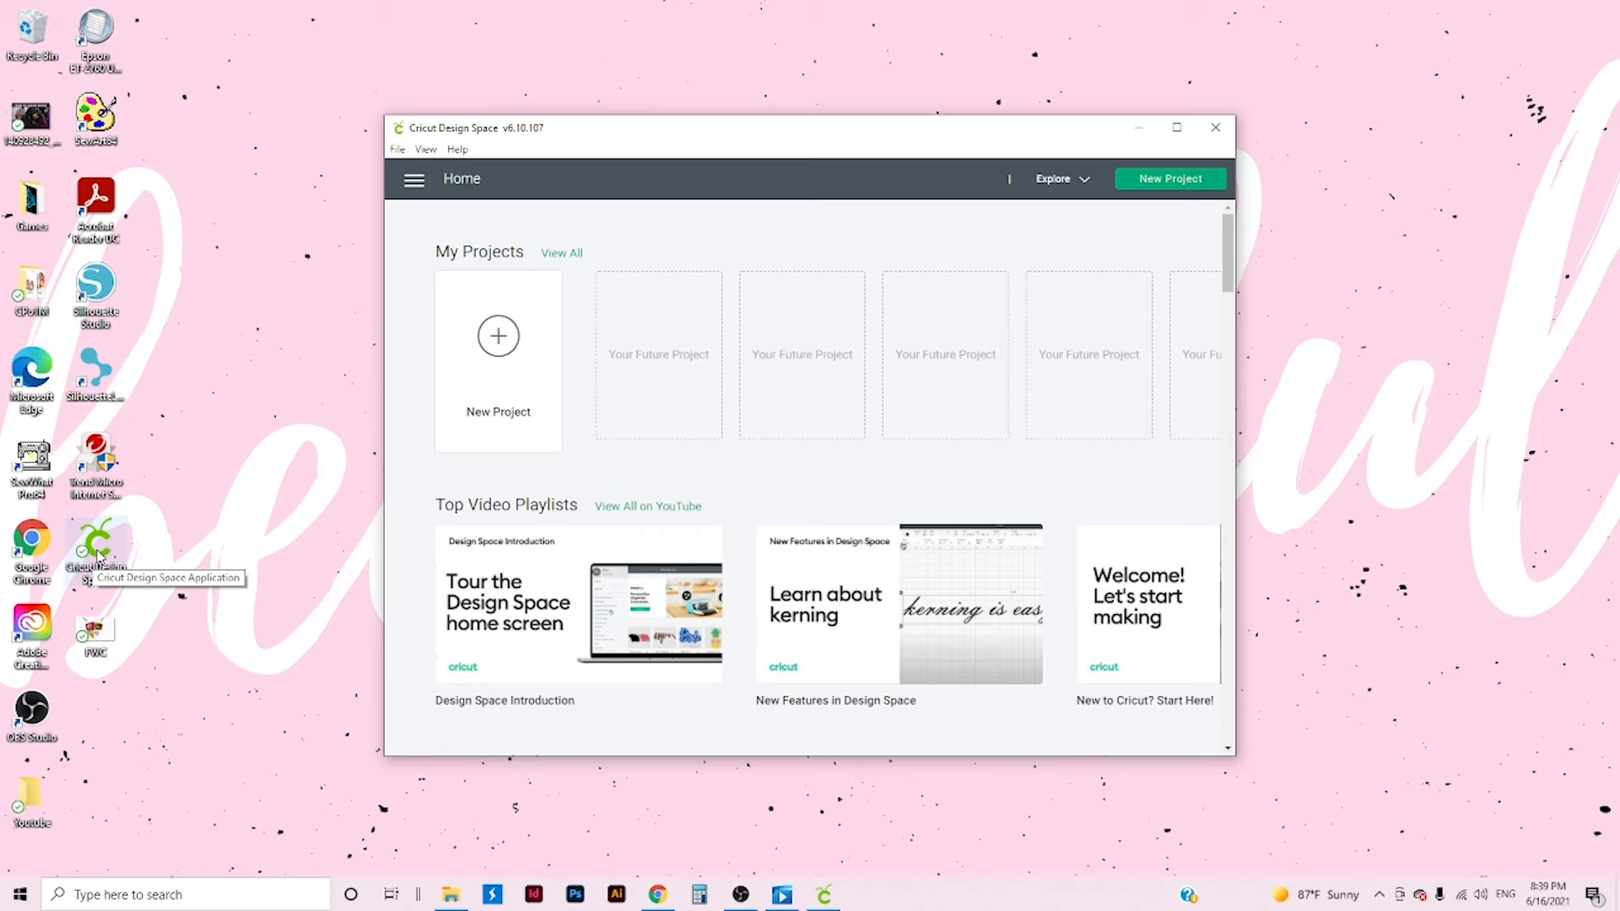
{"action": "mouse_move", "coordinate": [857, 364]}
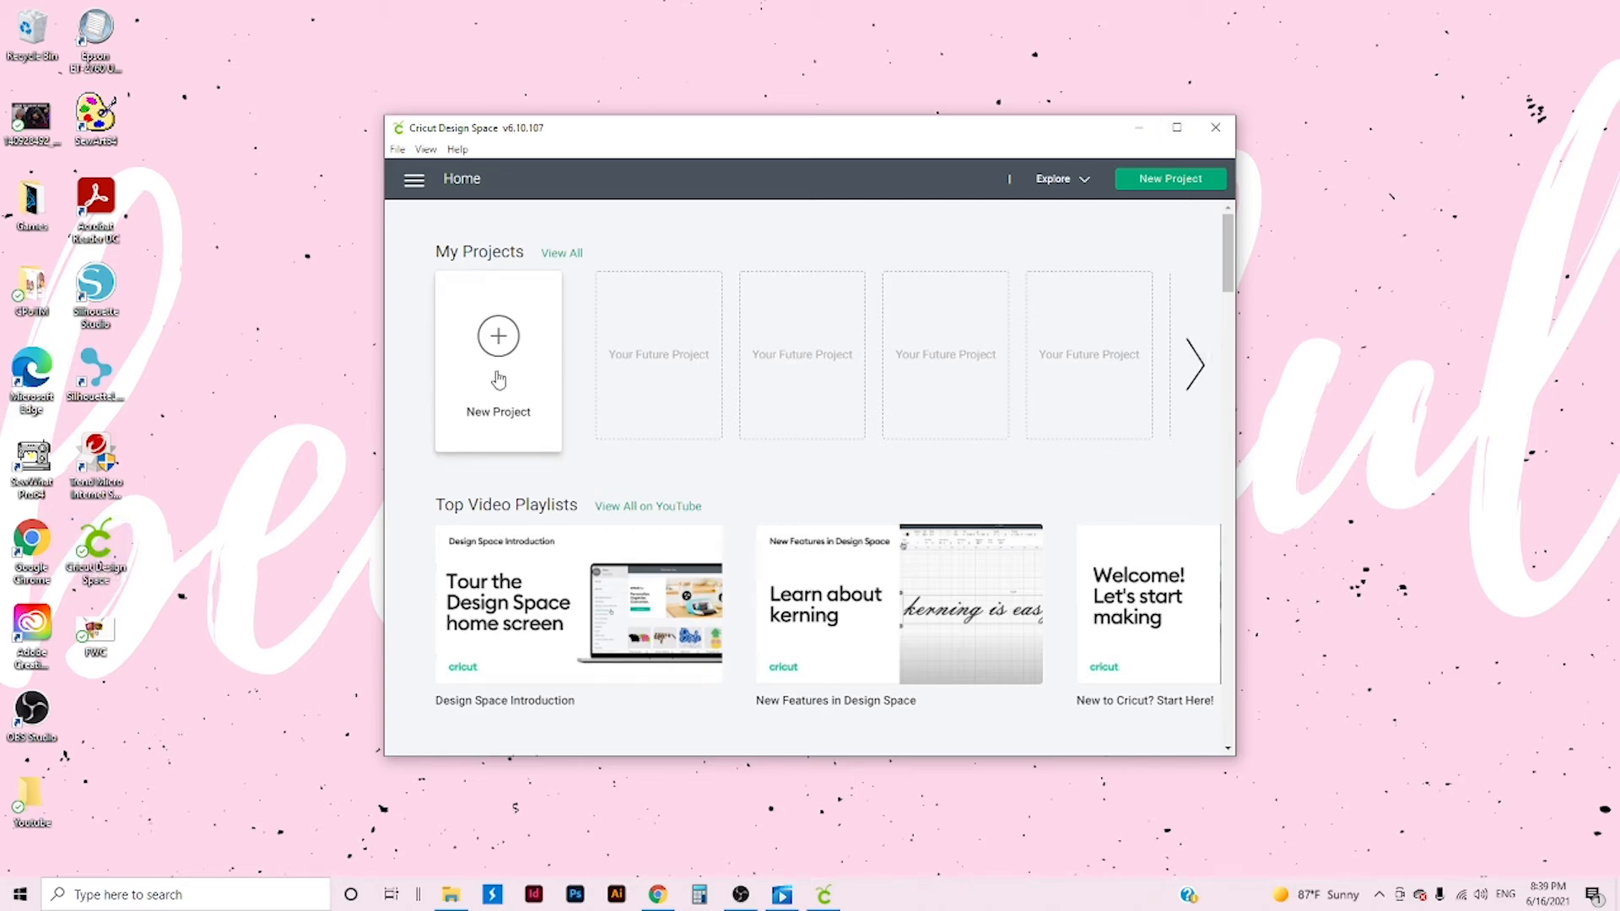
- Start a new blank untitled project canvas for the Maker 3 machine
{"action": "left_click", "coordinate": [498, 336]}
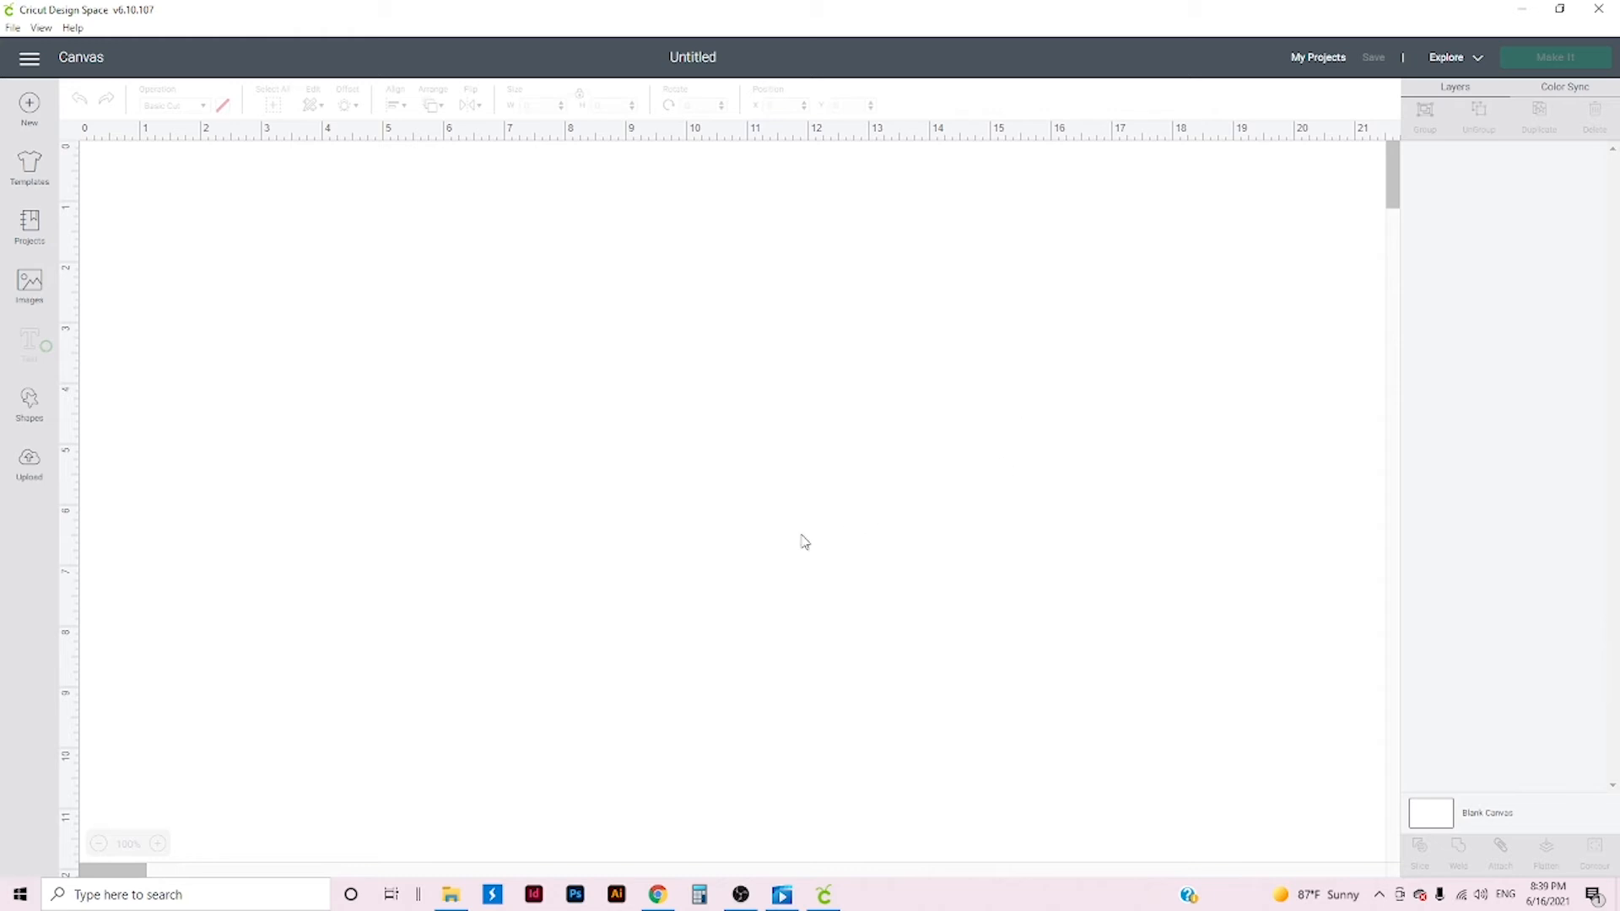
{"action": "mouse_move", "coordinate": [130, 522]}
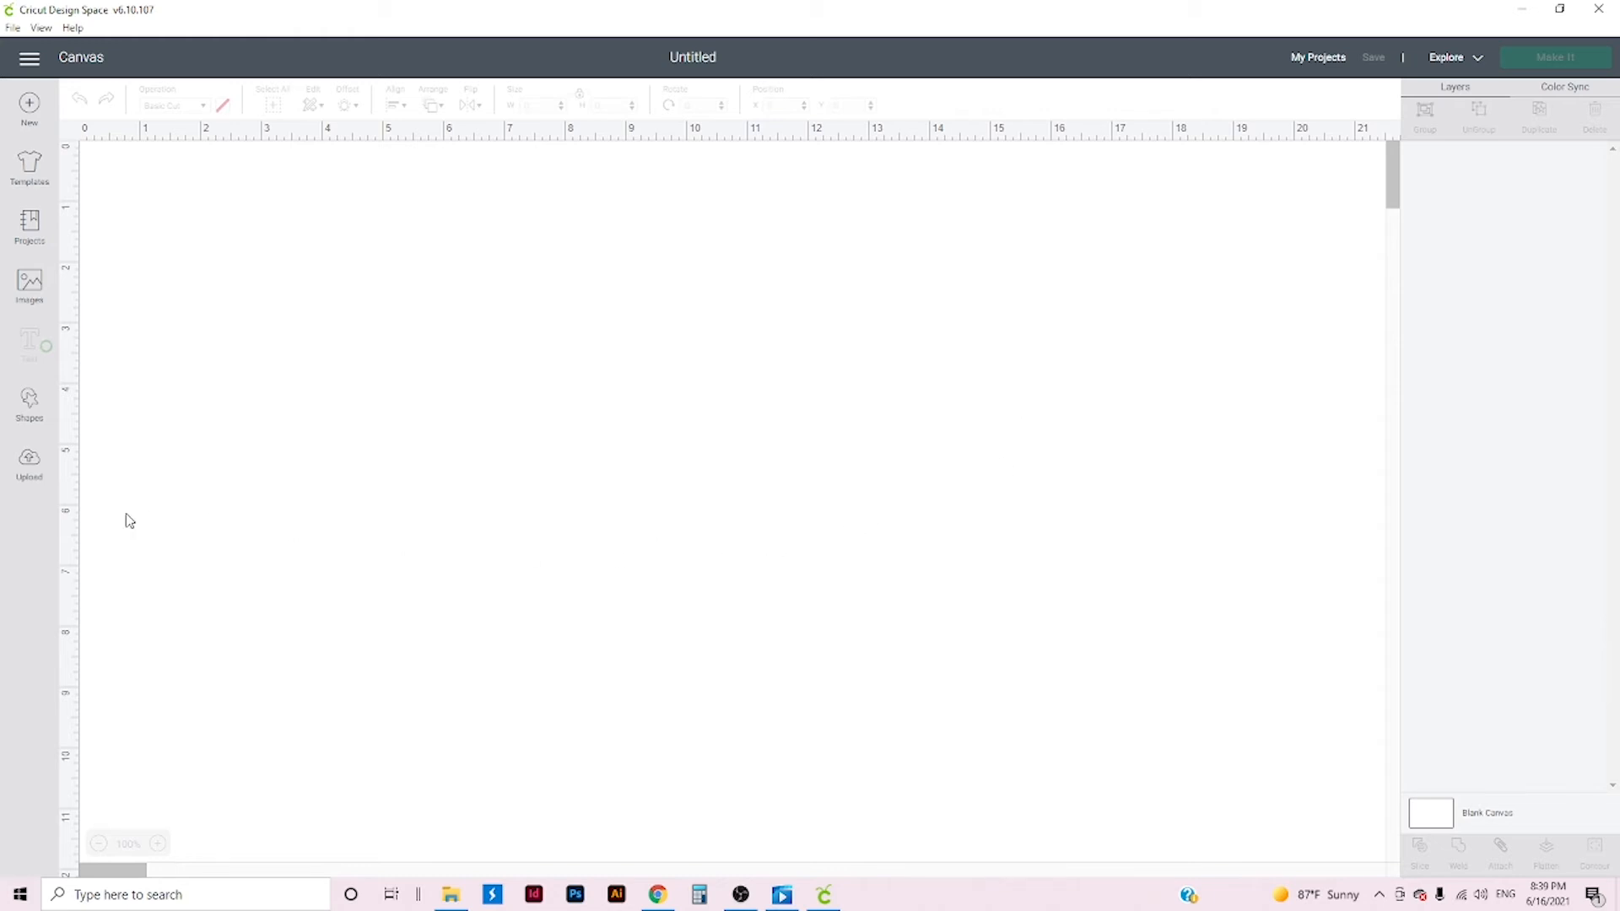
{"action": "mouse_move", "coordinate": [204, 482]}
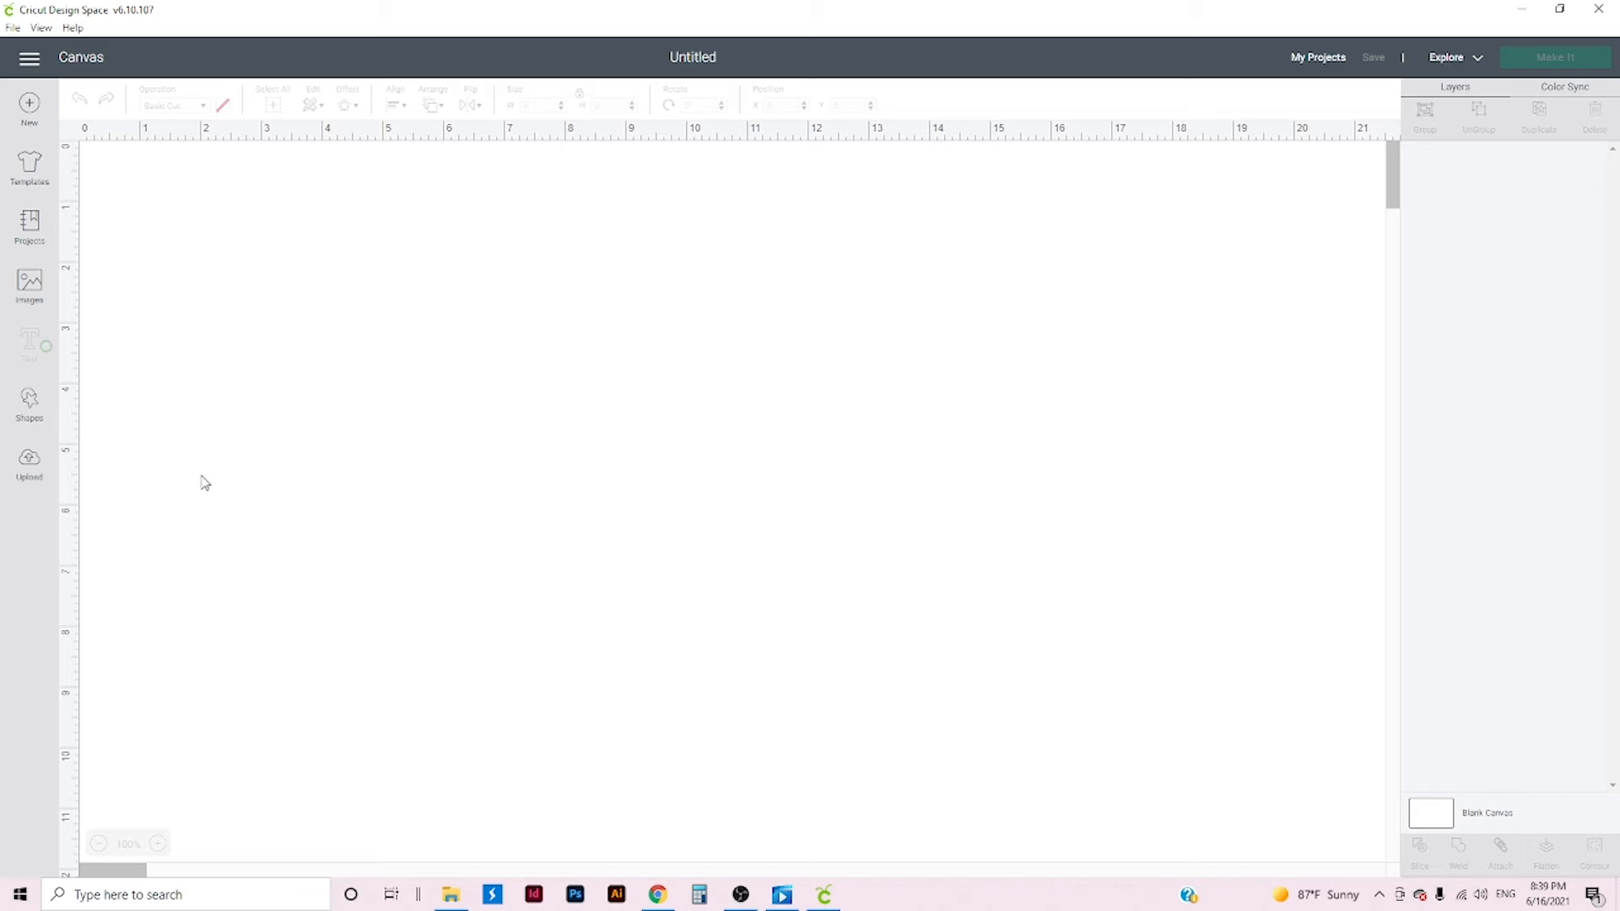
{"action": "mouse_move", "coordinate": [346, 574]}
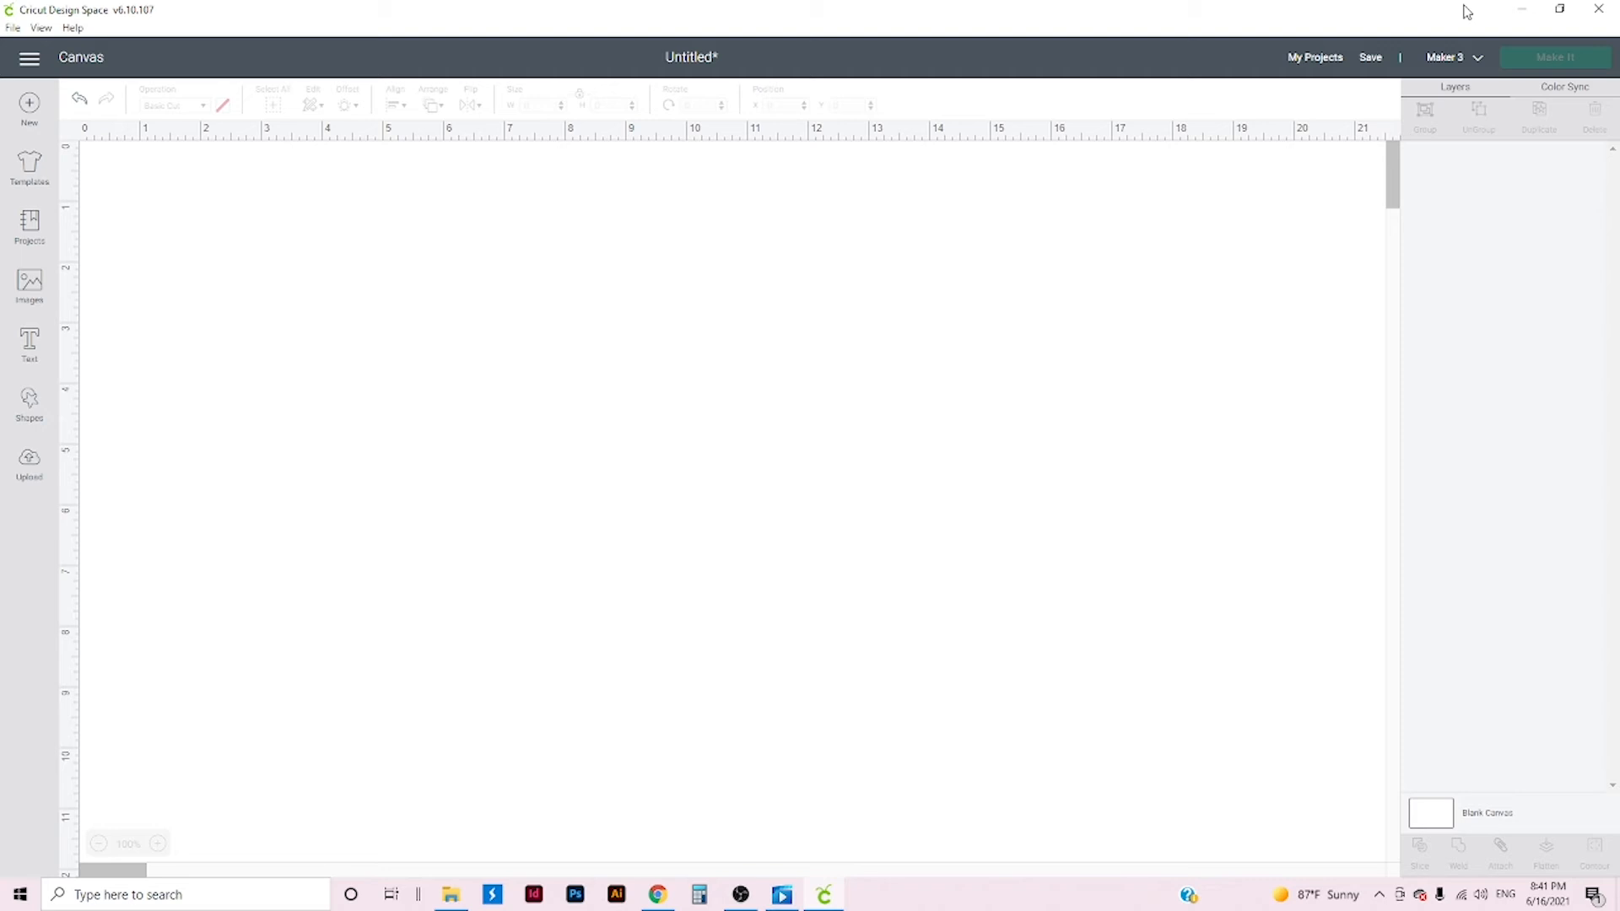
{"action": "mouse_move", "coordinate": [5, 518]}
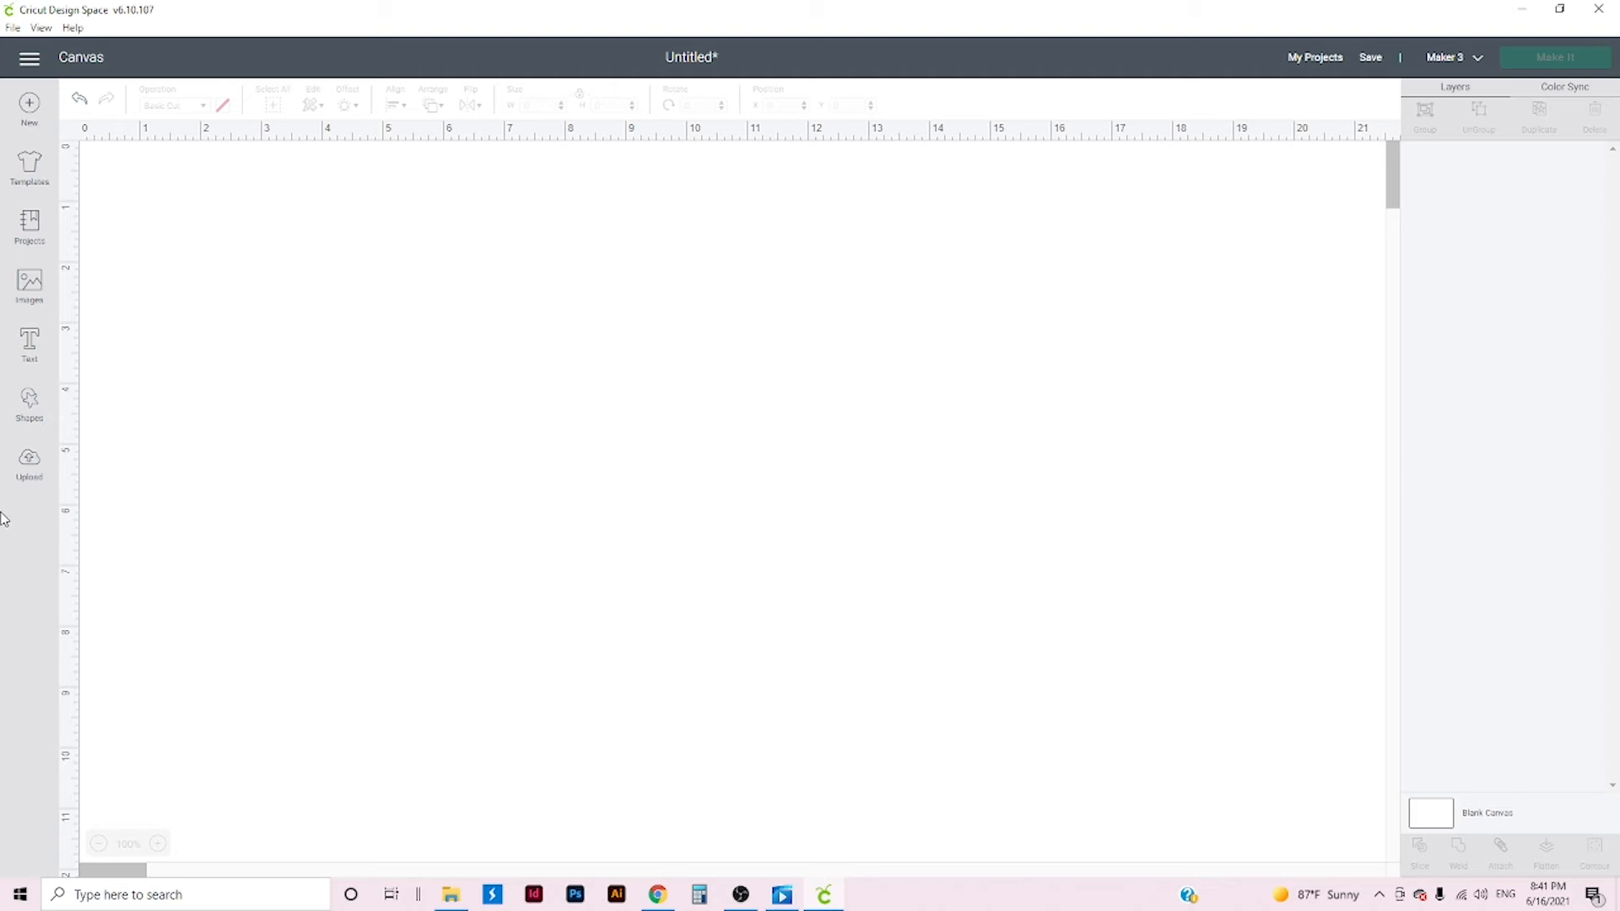
- Add a text box and find the installed Boronic font by searching "boroni" in System fonts
{"action": "left_click", "coordinate": [29, 344]}
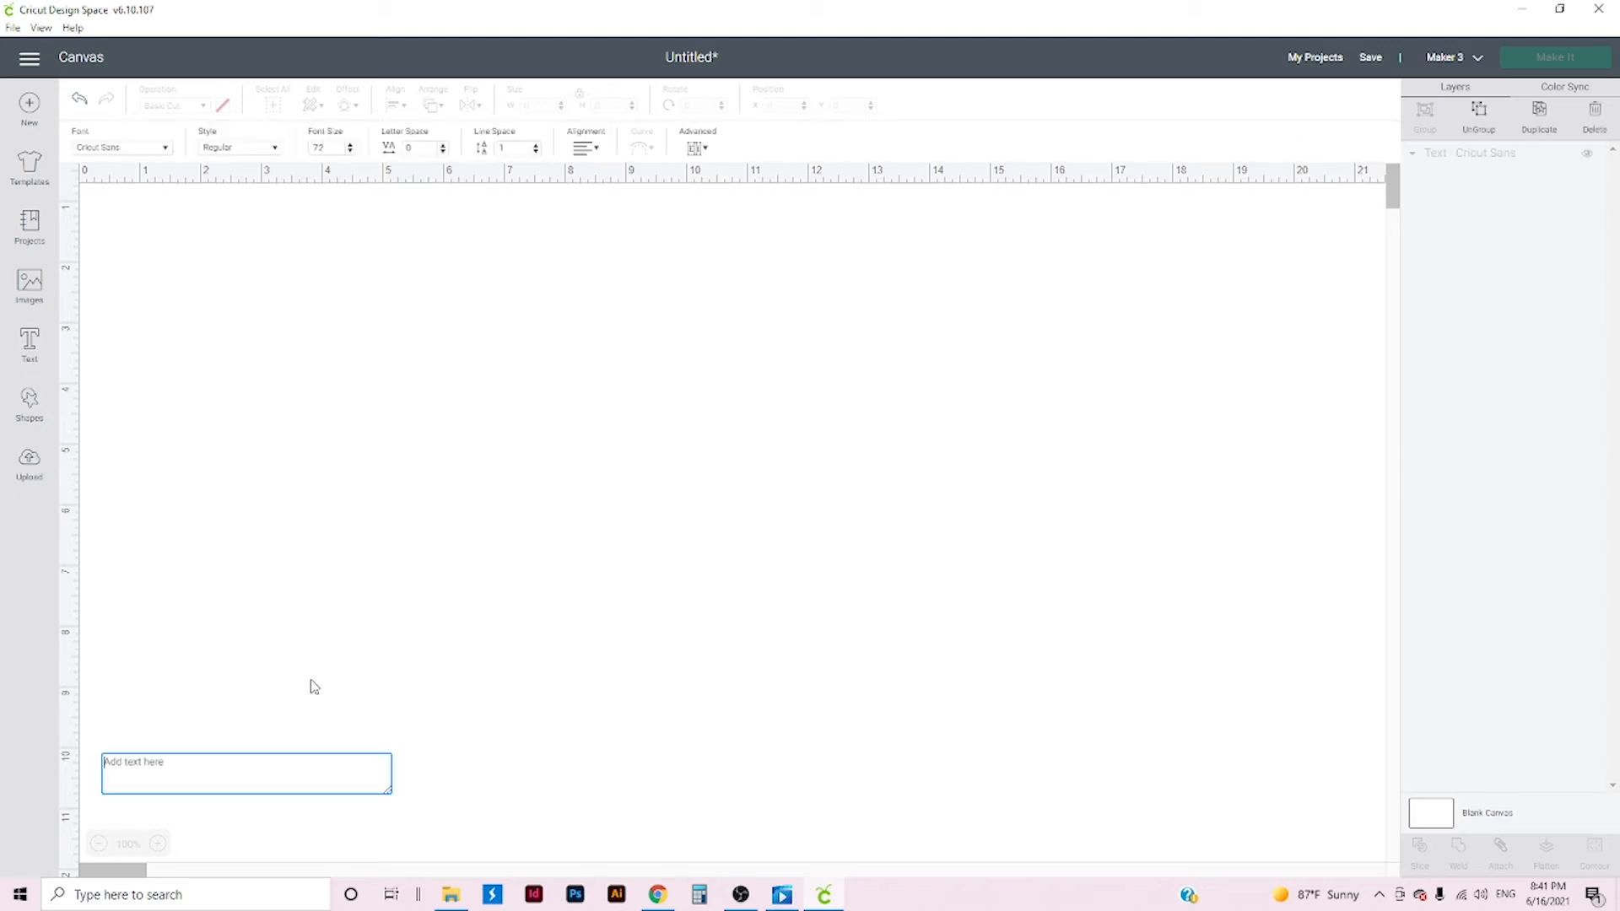
{"action": "left_click", "coordinate": [118, 147]}
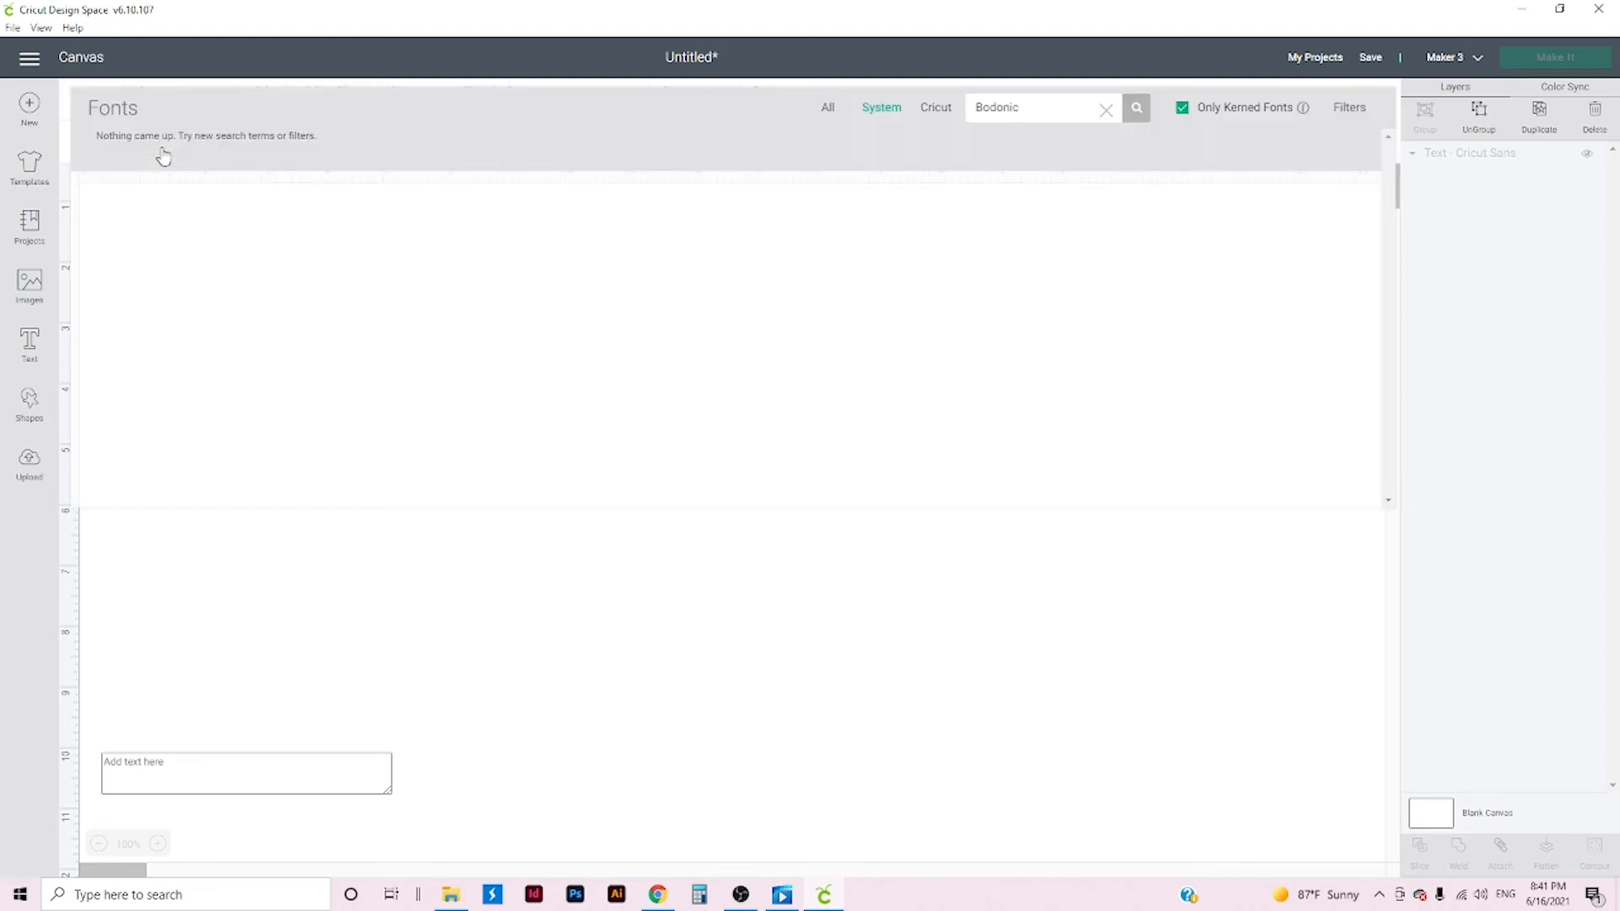
{"action": "left_click", "coordinate": [1107, 108]}
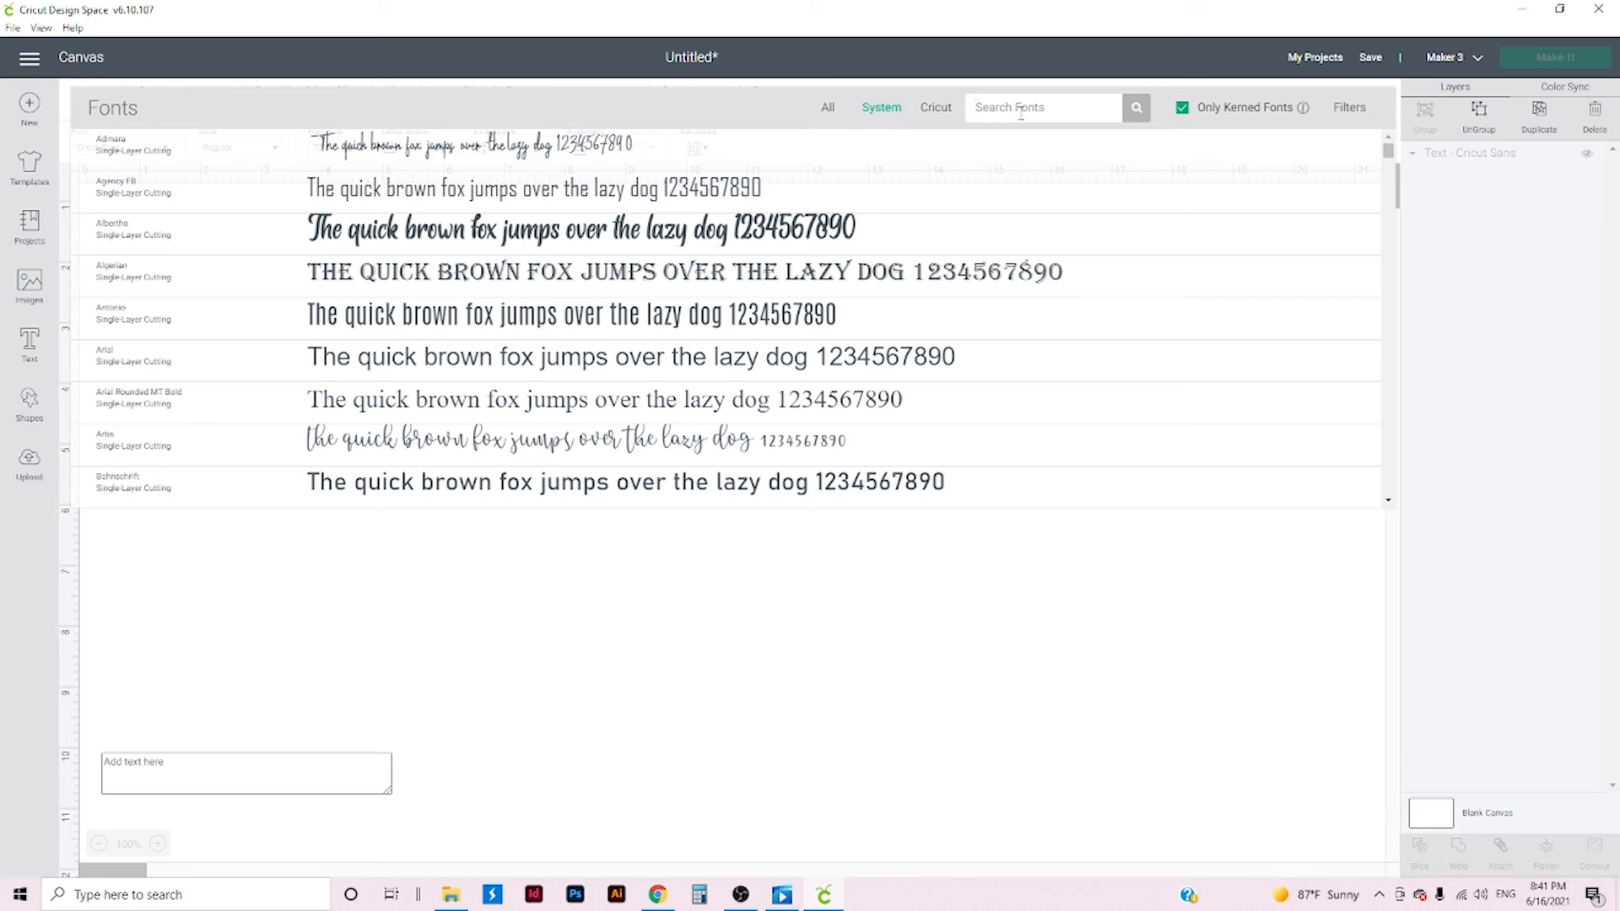
{"action": "type", "text": "boroni"}
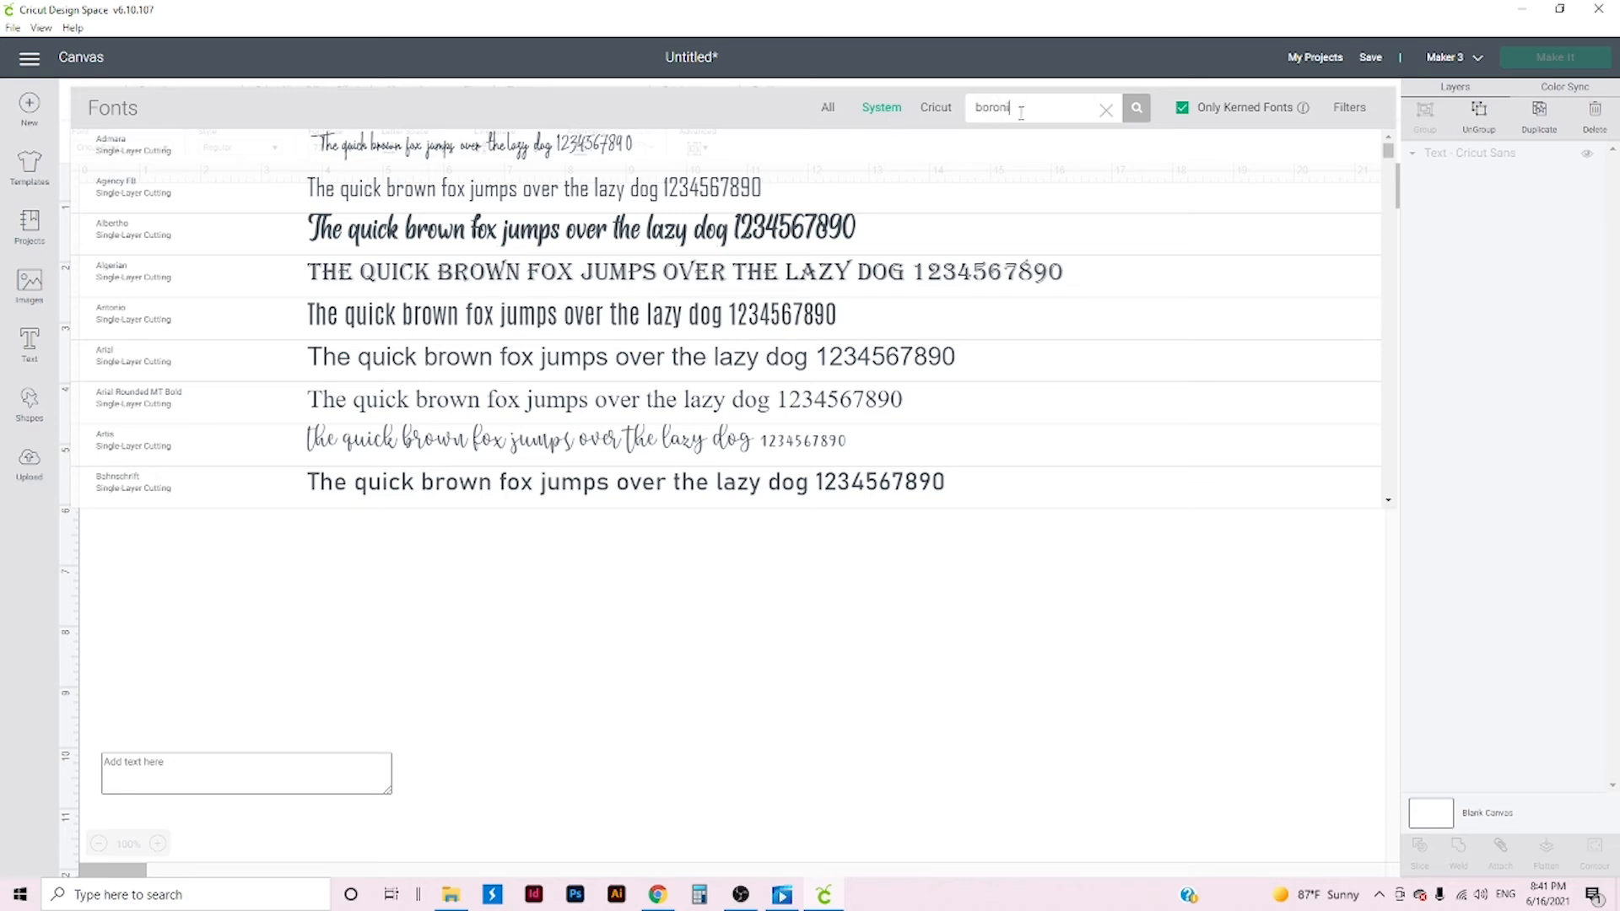
{"action": "left_click", "coordinate": [1136, 108]}
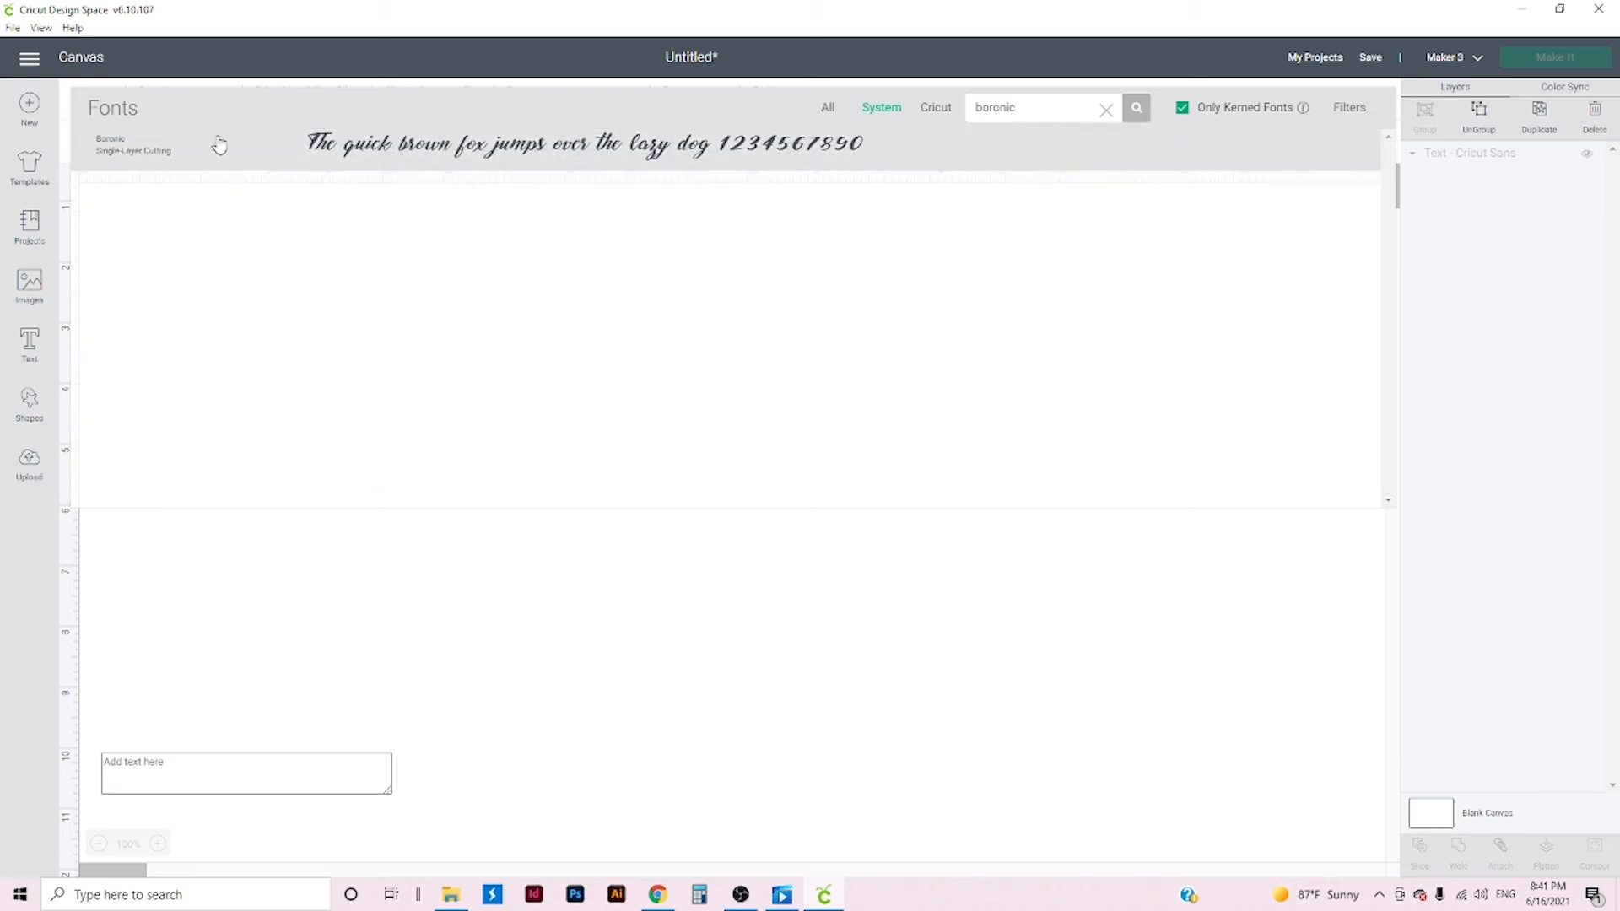
{"action": "mouse_move", "coordinate": [205, 157]}
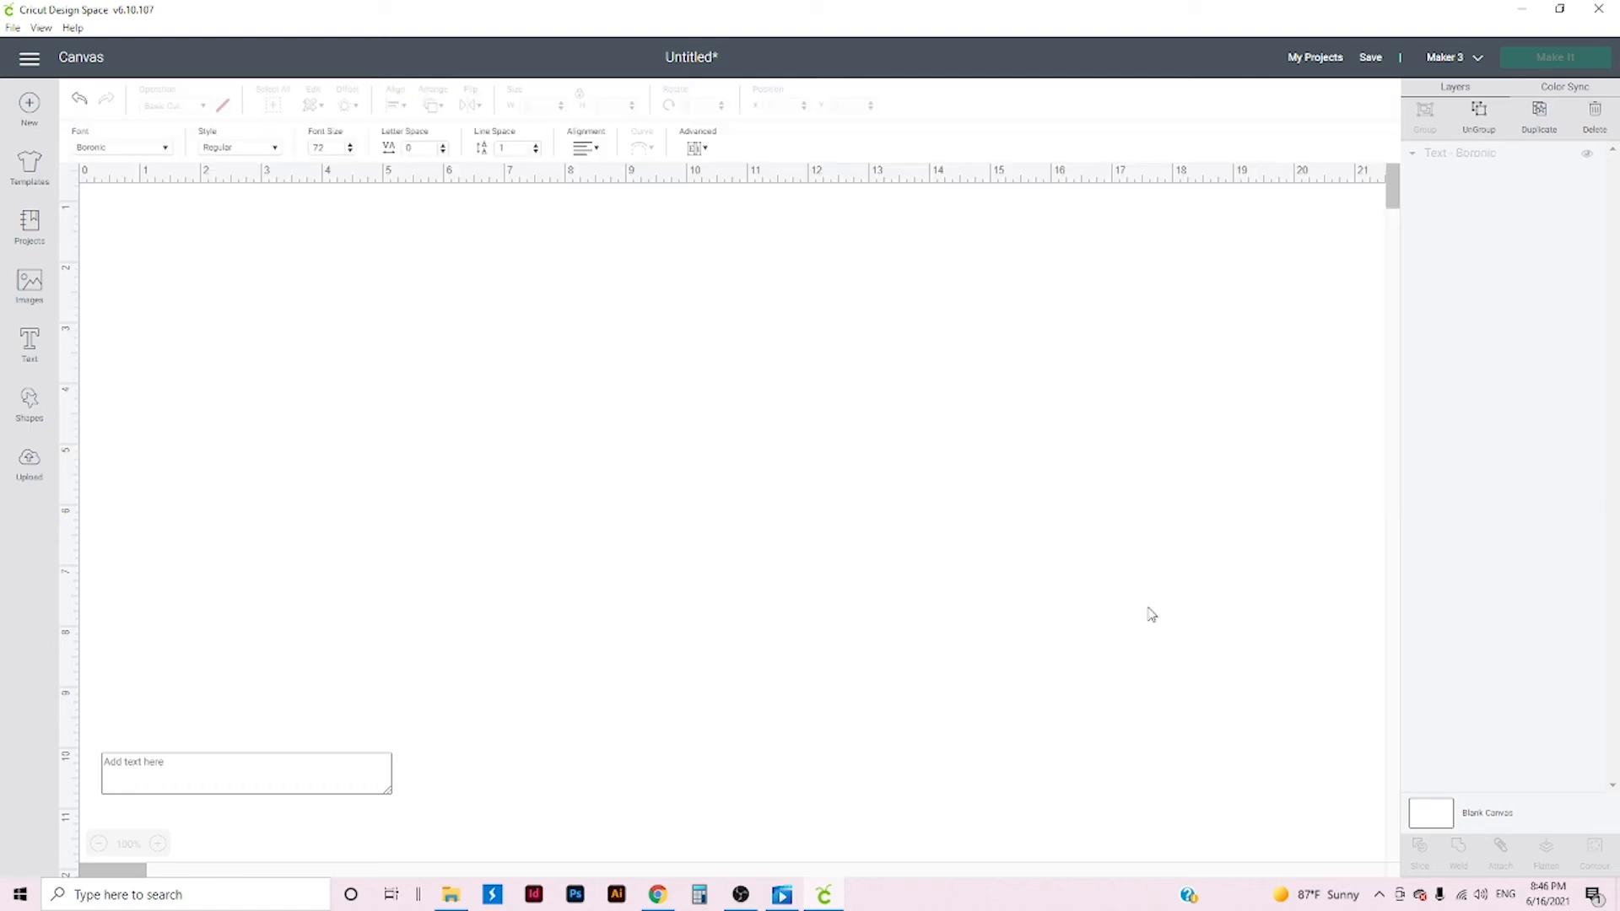
{"action": "mouse_move", "coordinate": [231, 835]}
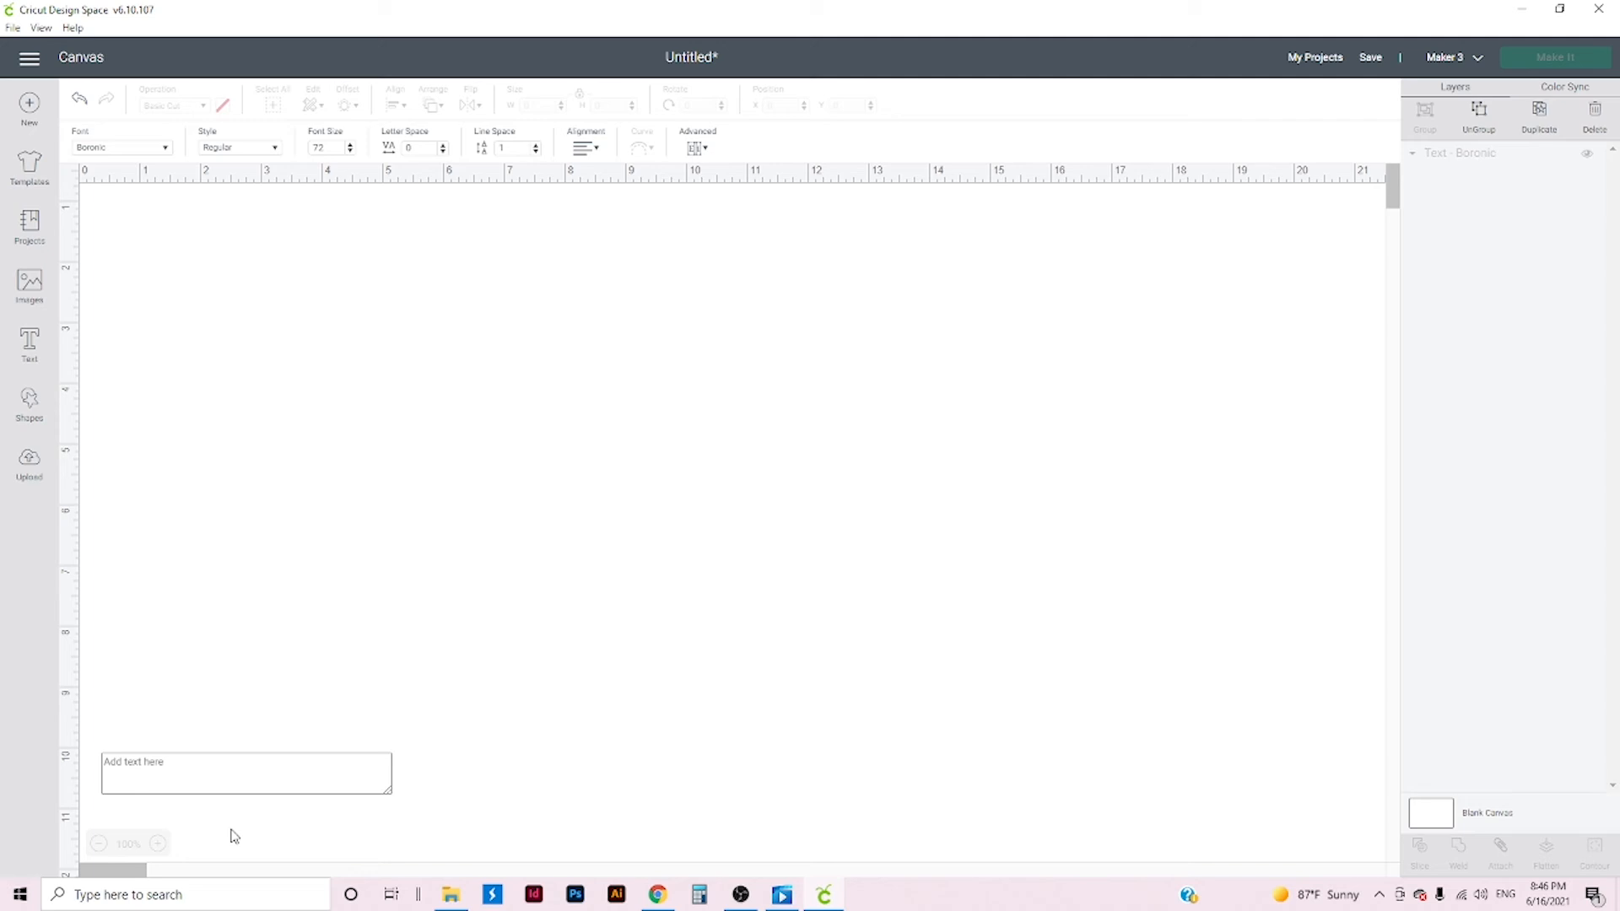
- Enter the word Hello as the Boronic text content and select it on the canvas
{"action": "left_click", "coordinate": [247, 773]}
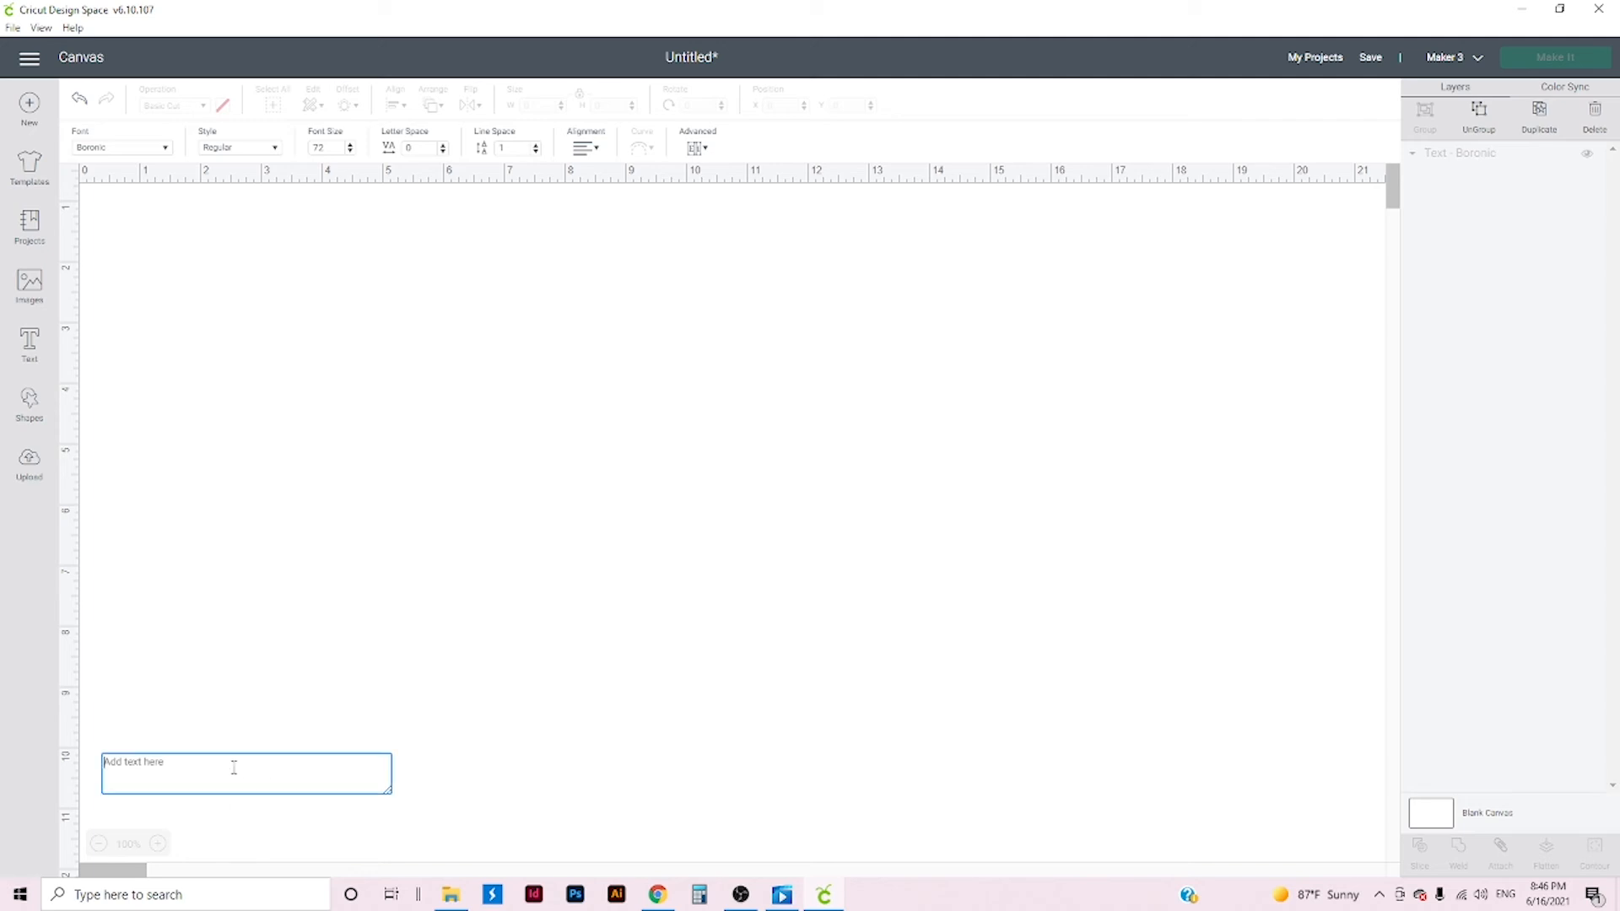
{"action": "type", "text": "He"}
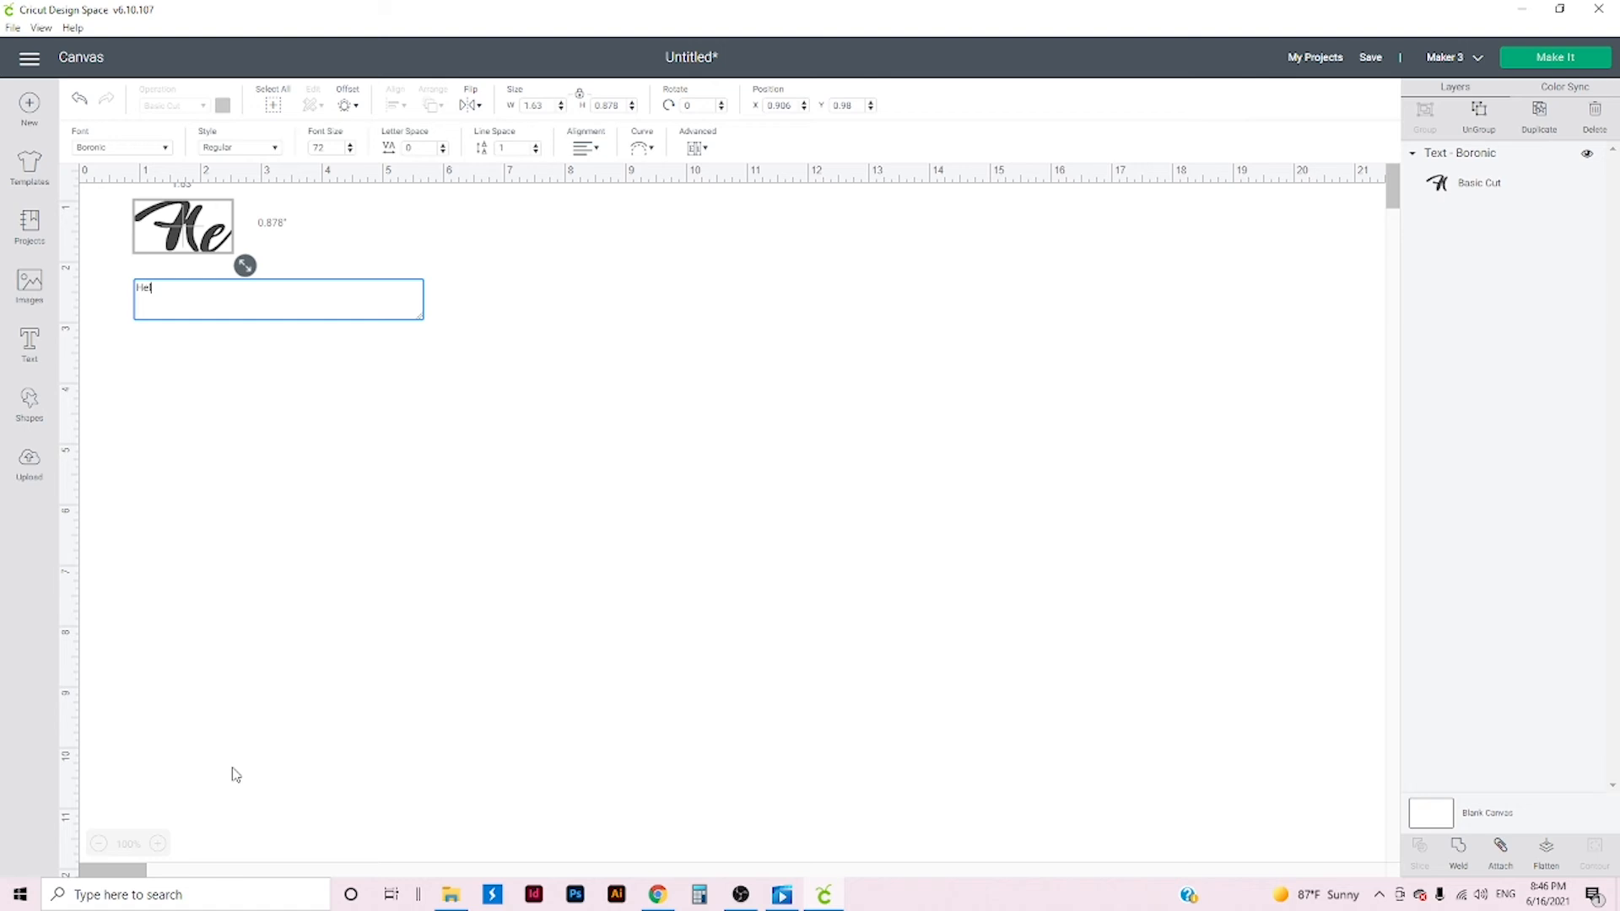
{"action": "type", "text": "l"}
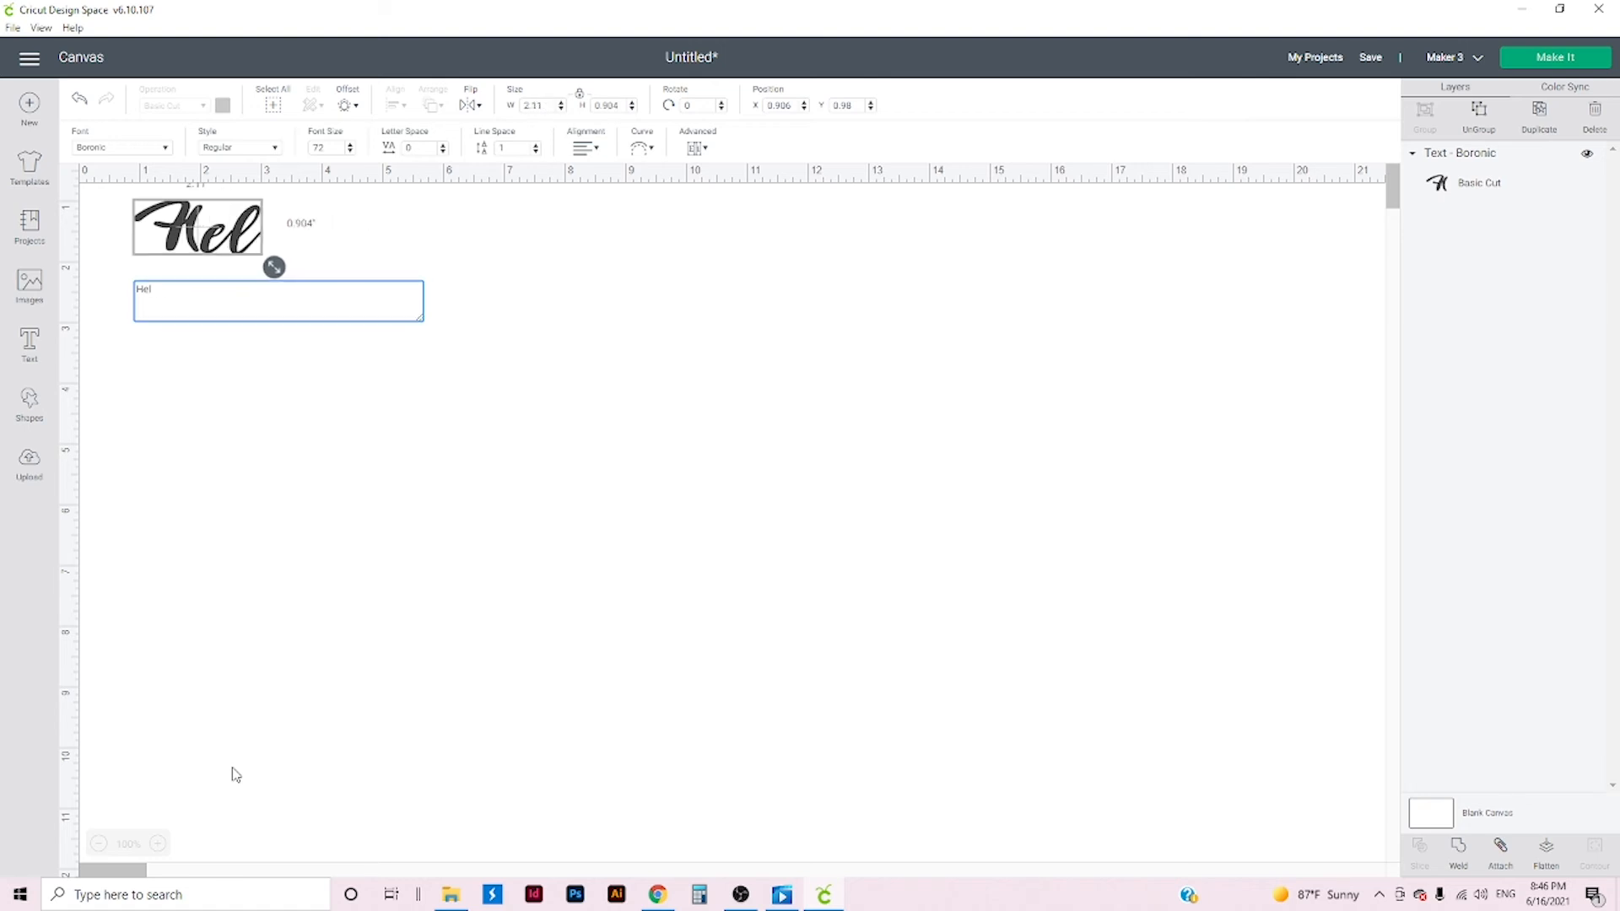
{"action": "type", "text": "lo"}
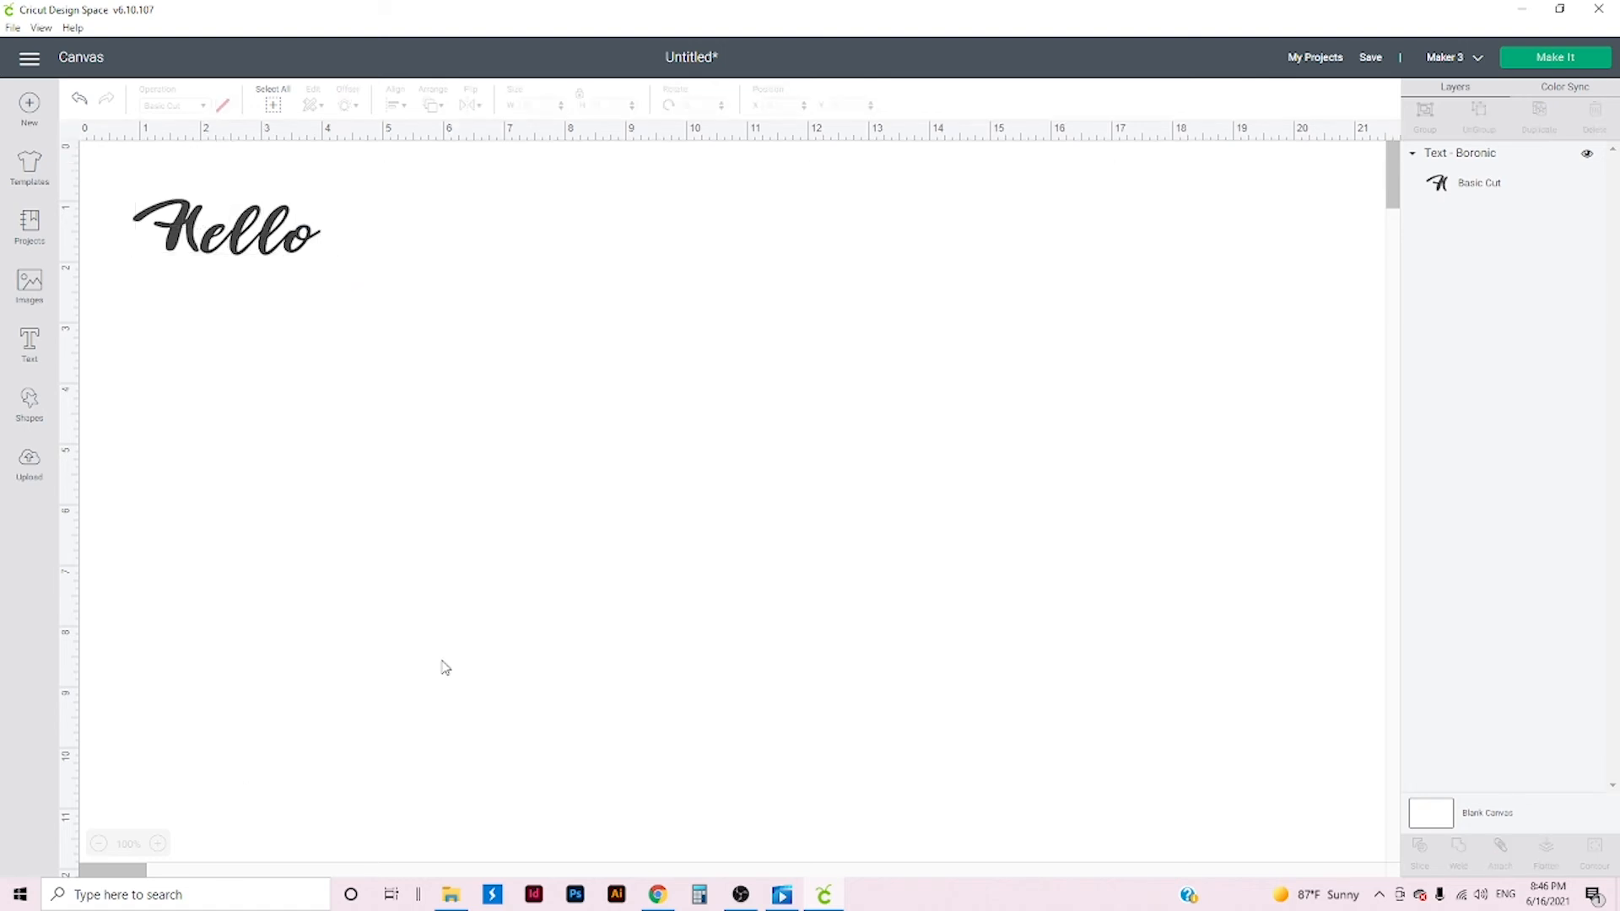
{"action": "left_click", "coordinate": [225, 228]}
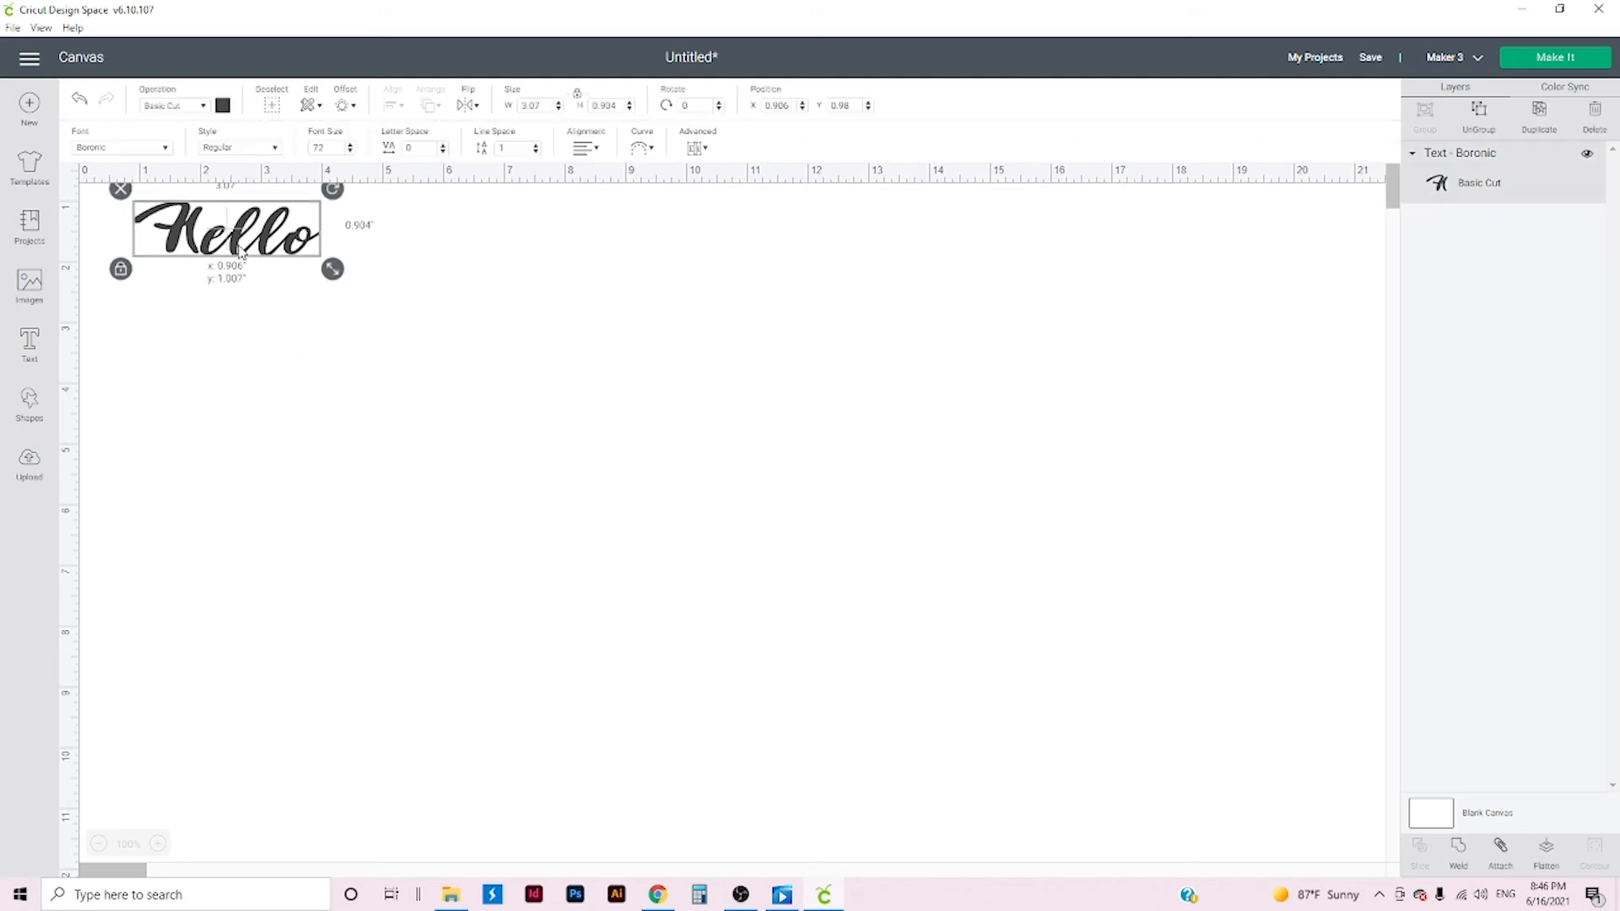
- Drag Hello's corner handle out to roughly 17.3 by 5.3 inches across the canvas
{"action": "left_click_drag", "start_coordinate": [333, 268], "coordinate": [1240, 638]}
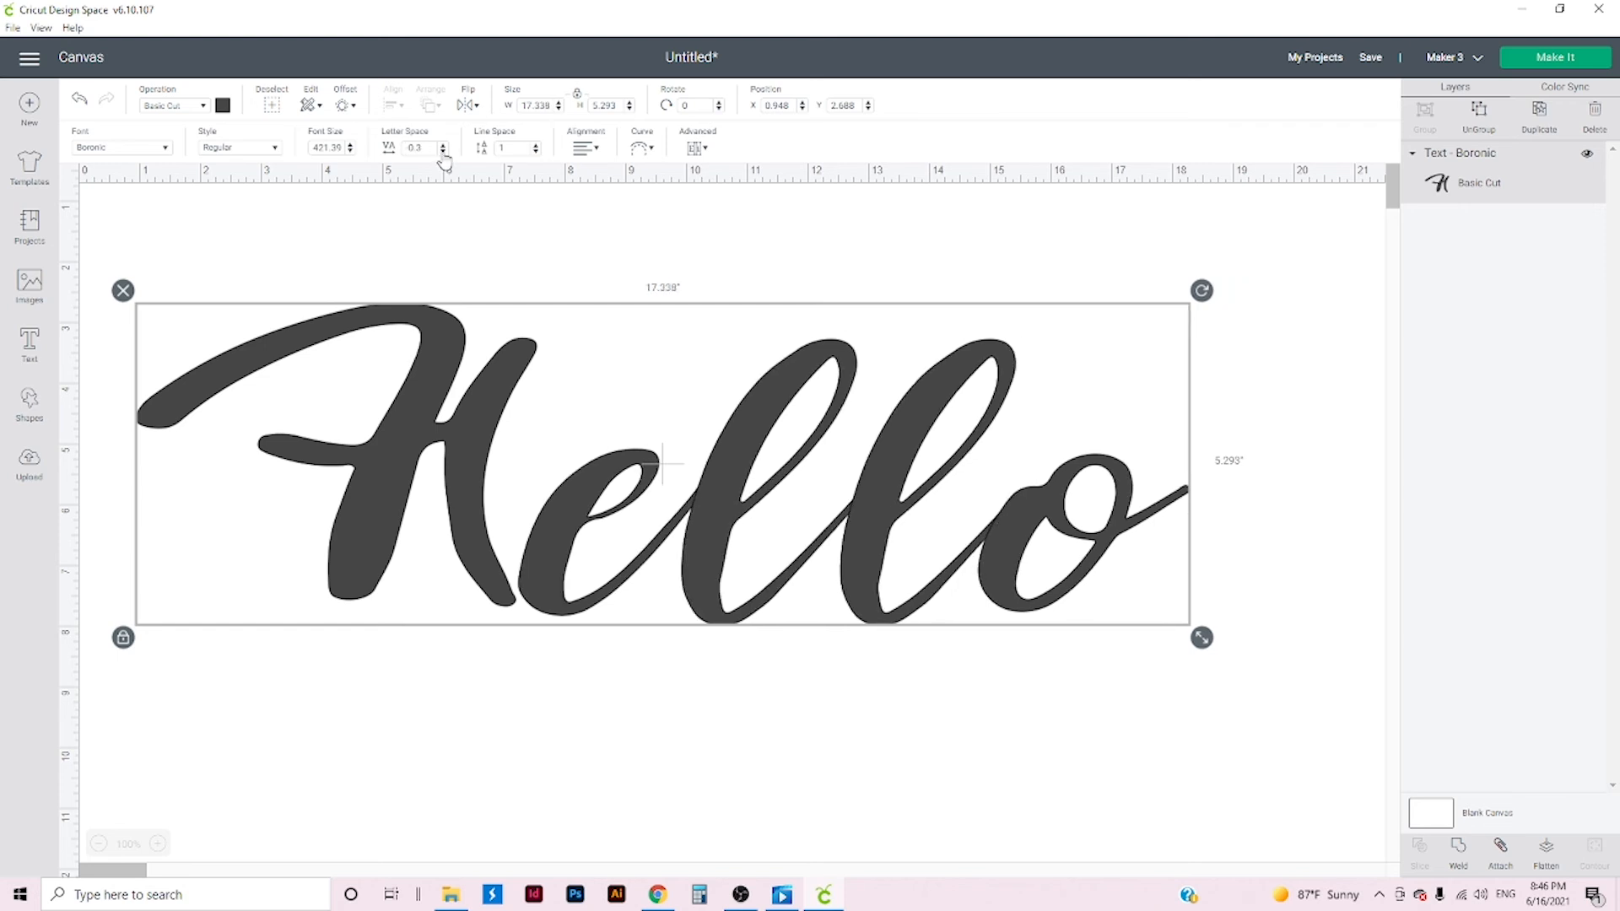
{"action": "mouse_move", "coordinate": [725, 821]}
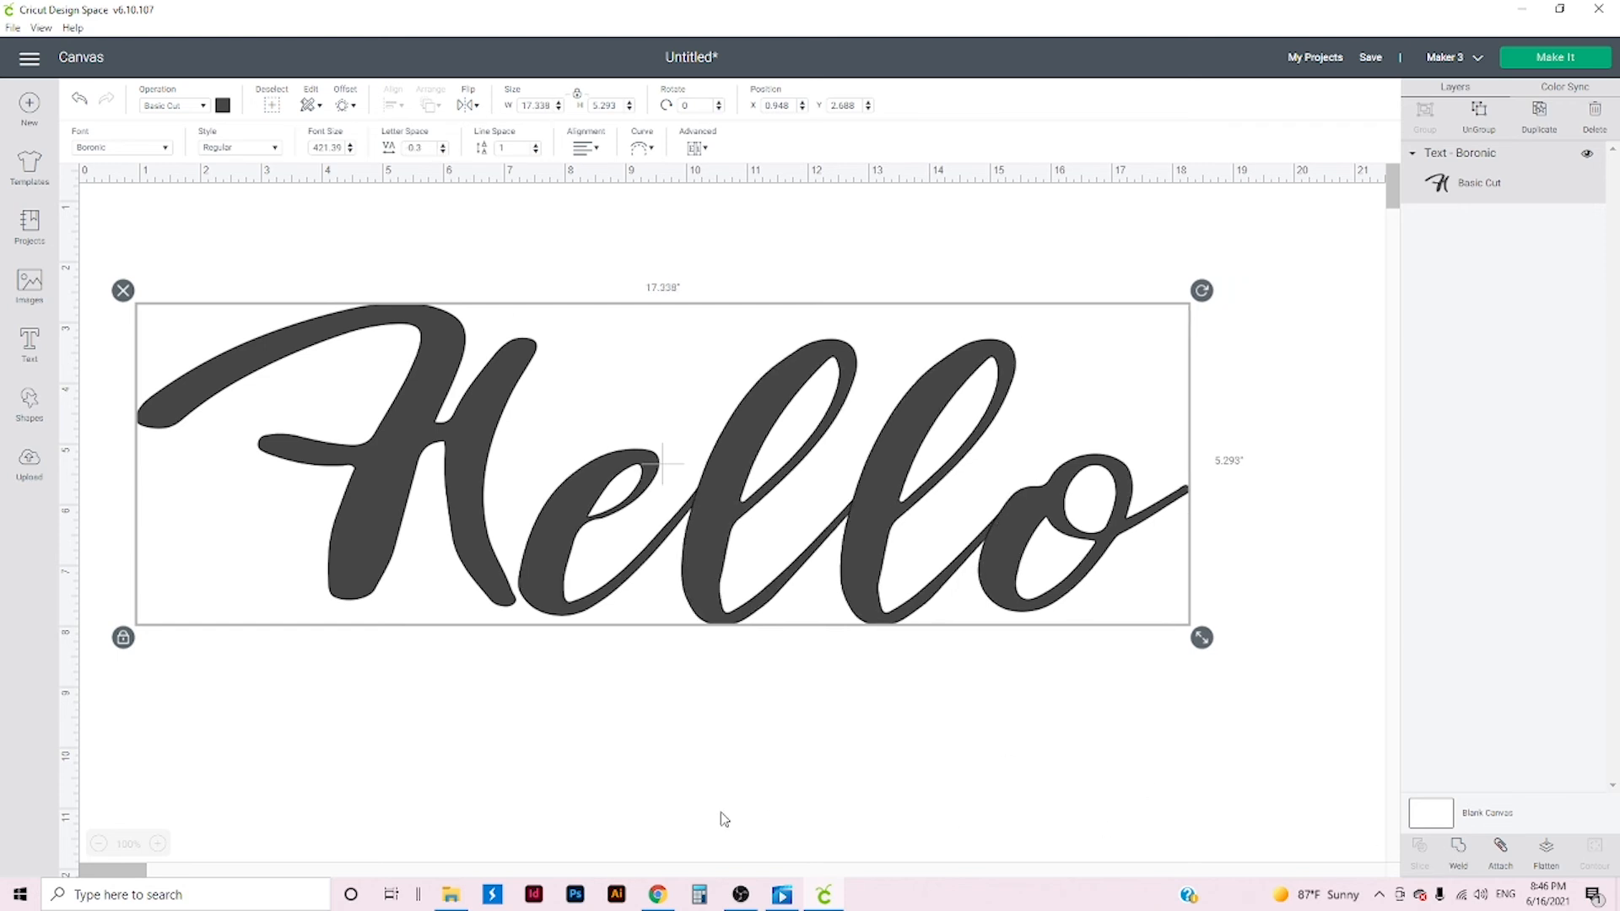
- Try Print Then Cut, return to Basic Cut, and colour Hello purple from Material colors
{"action": "left_click", "coordinate": [223, 105]}
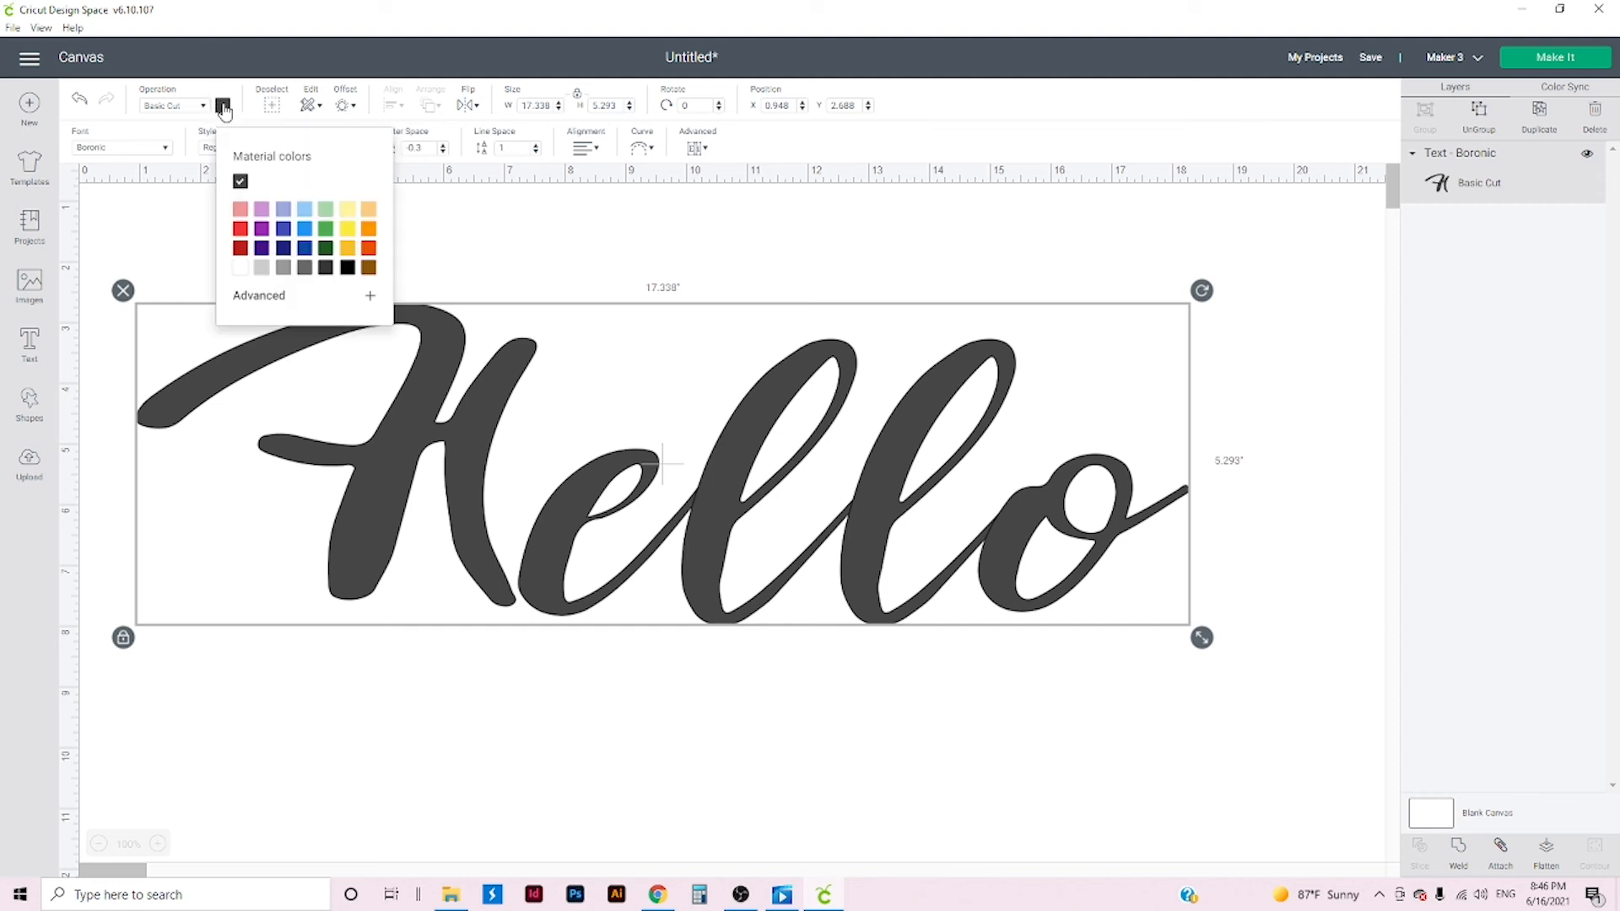
{"action": "left_click", "coordinate": [172, 105]}
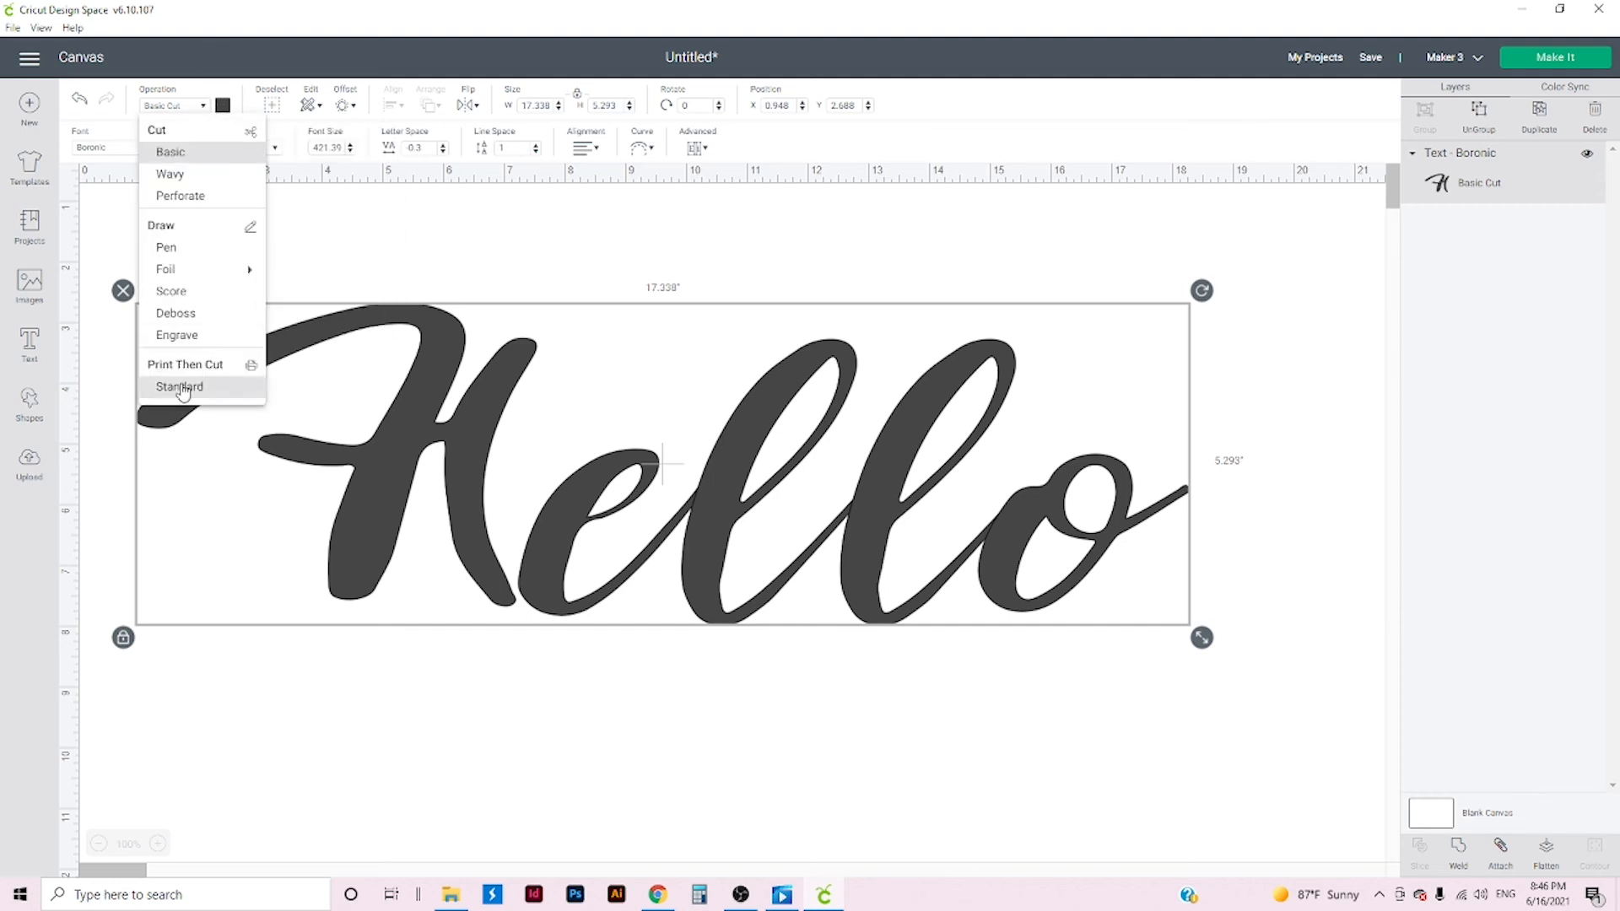
{"action": "left_click", "coordinate": [185, 365]}
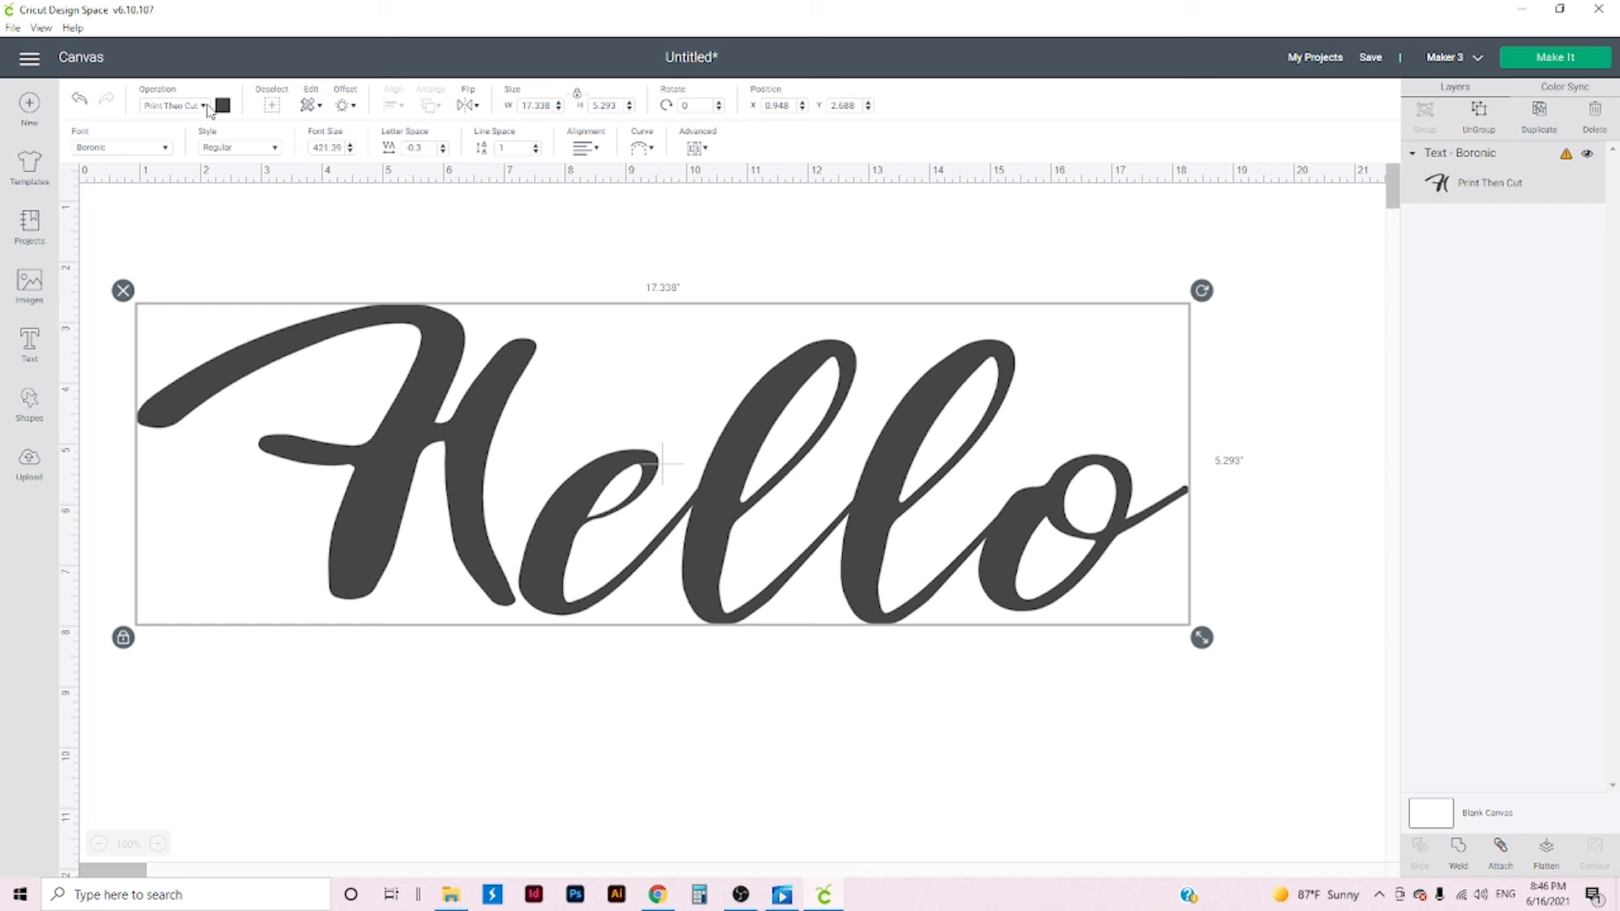
{"action": "left_click", "coordinate": [171, 104]}
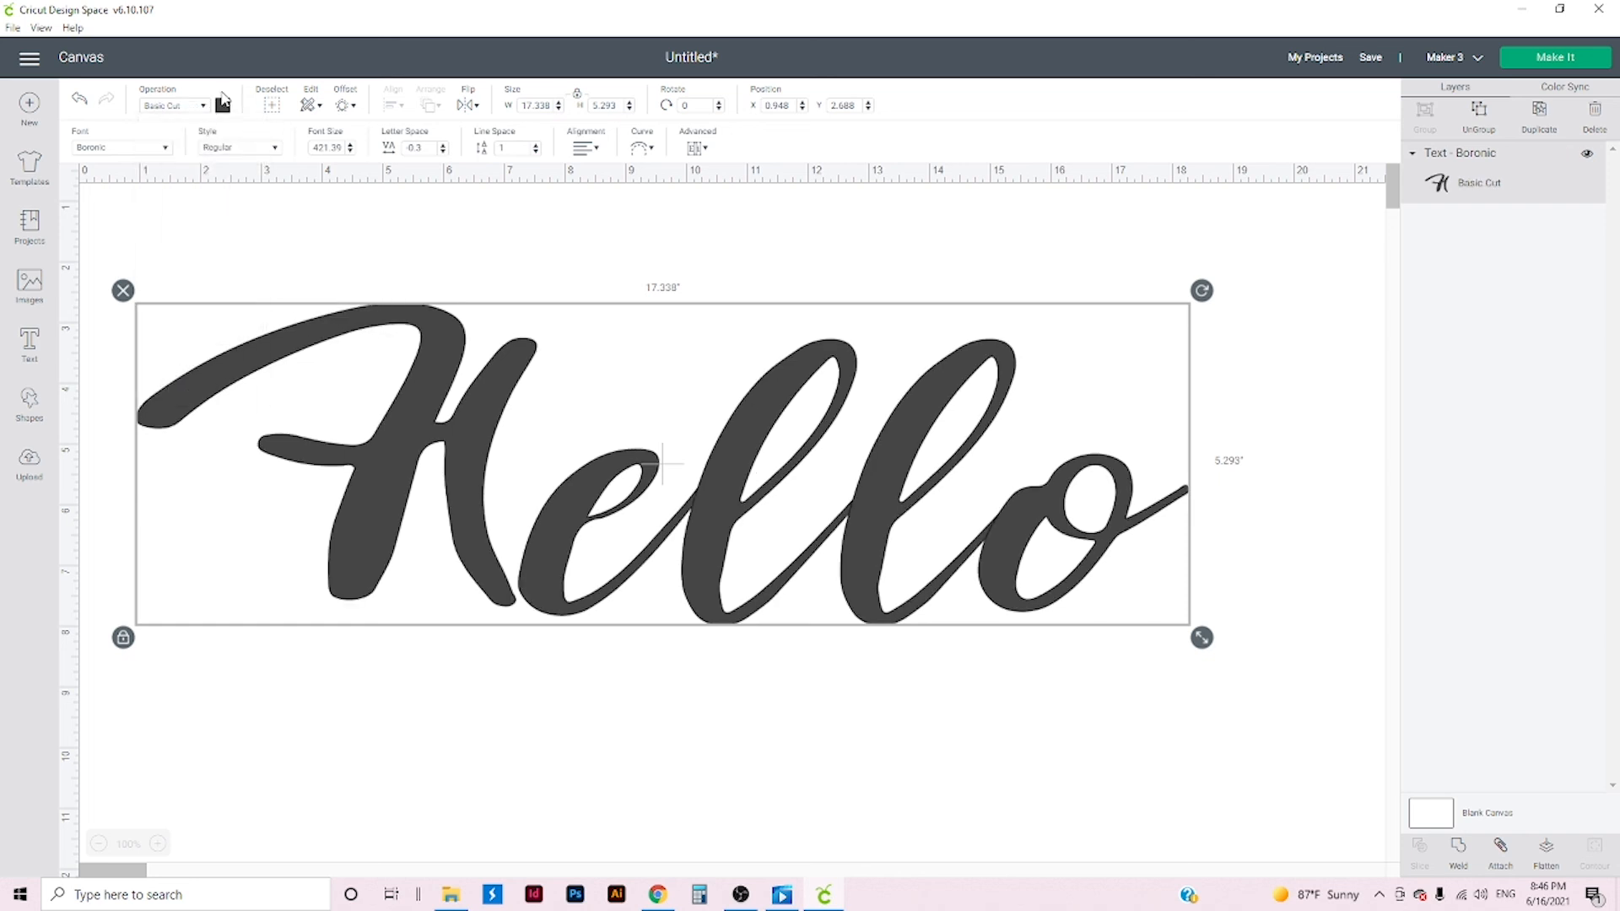
{"action": "left_click", "coordinate": [223, 105]}
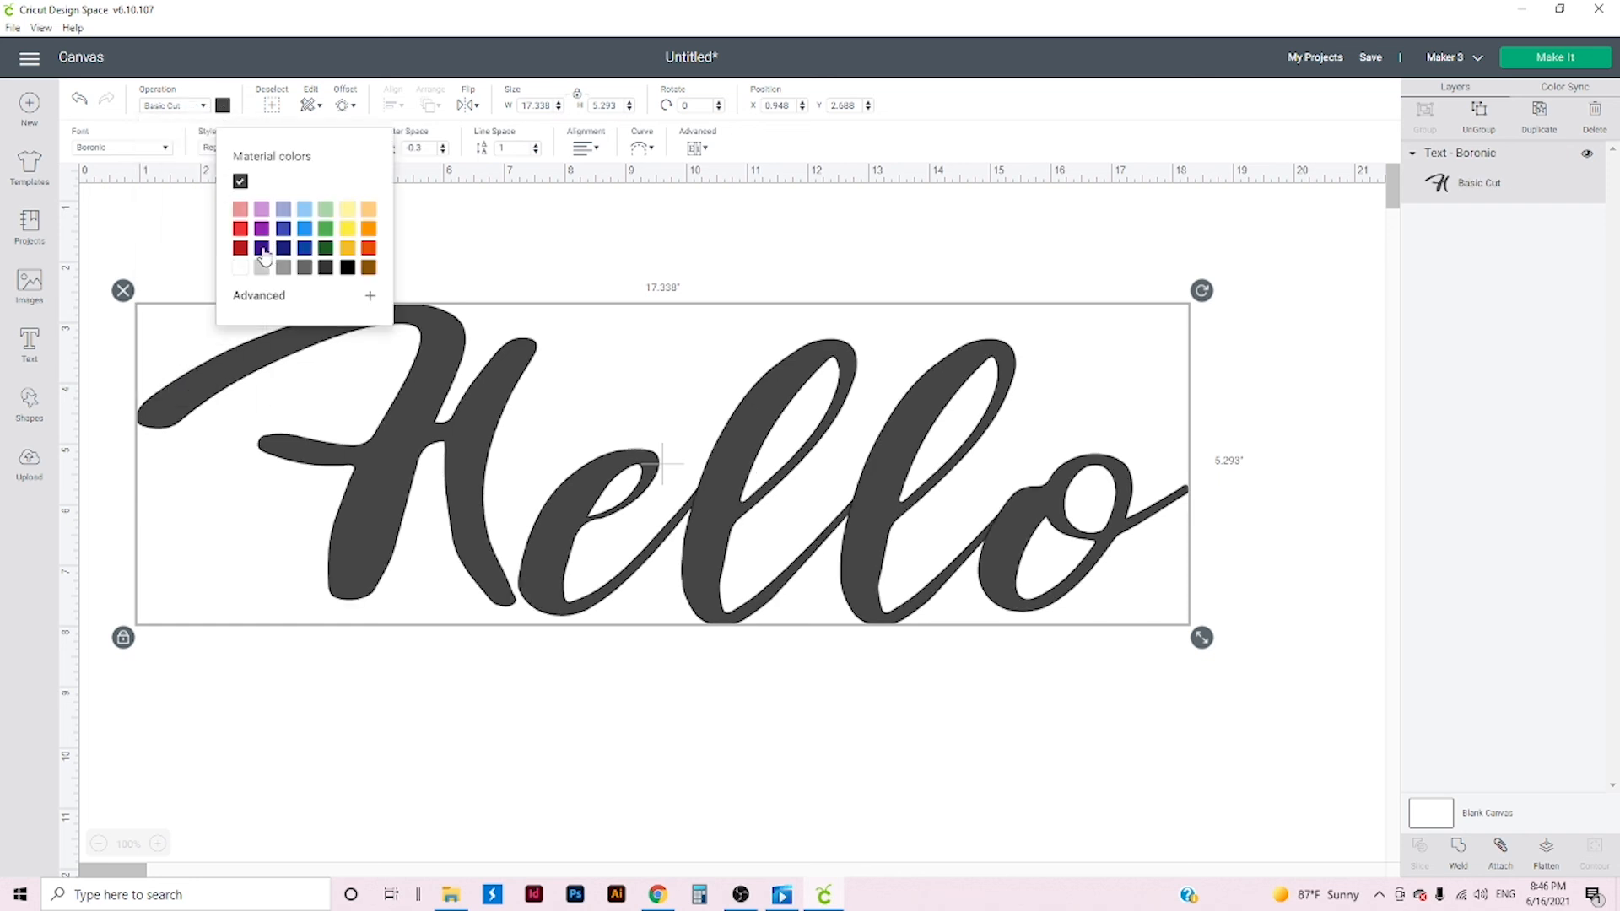
{"action": "left_click", "coordinate": [261, 248]}
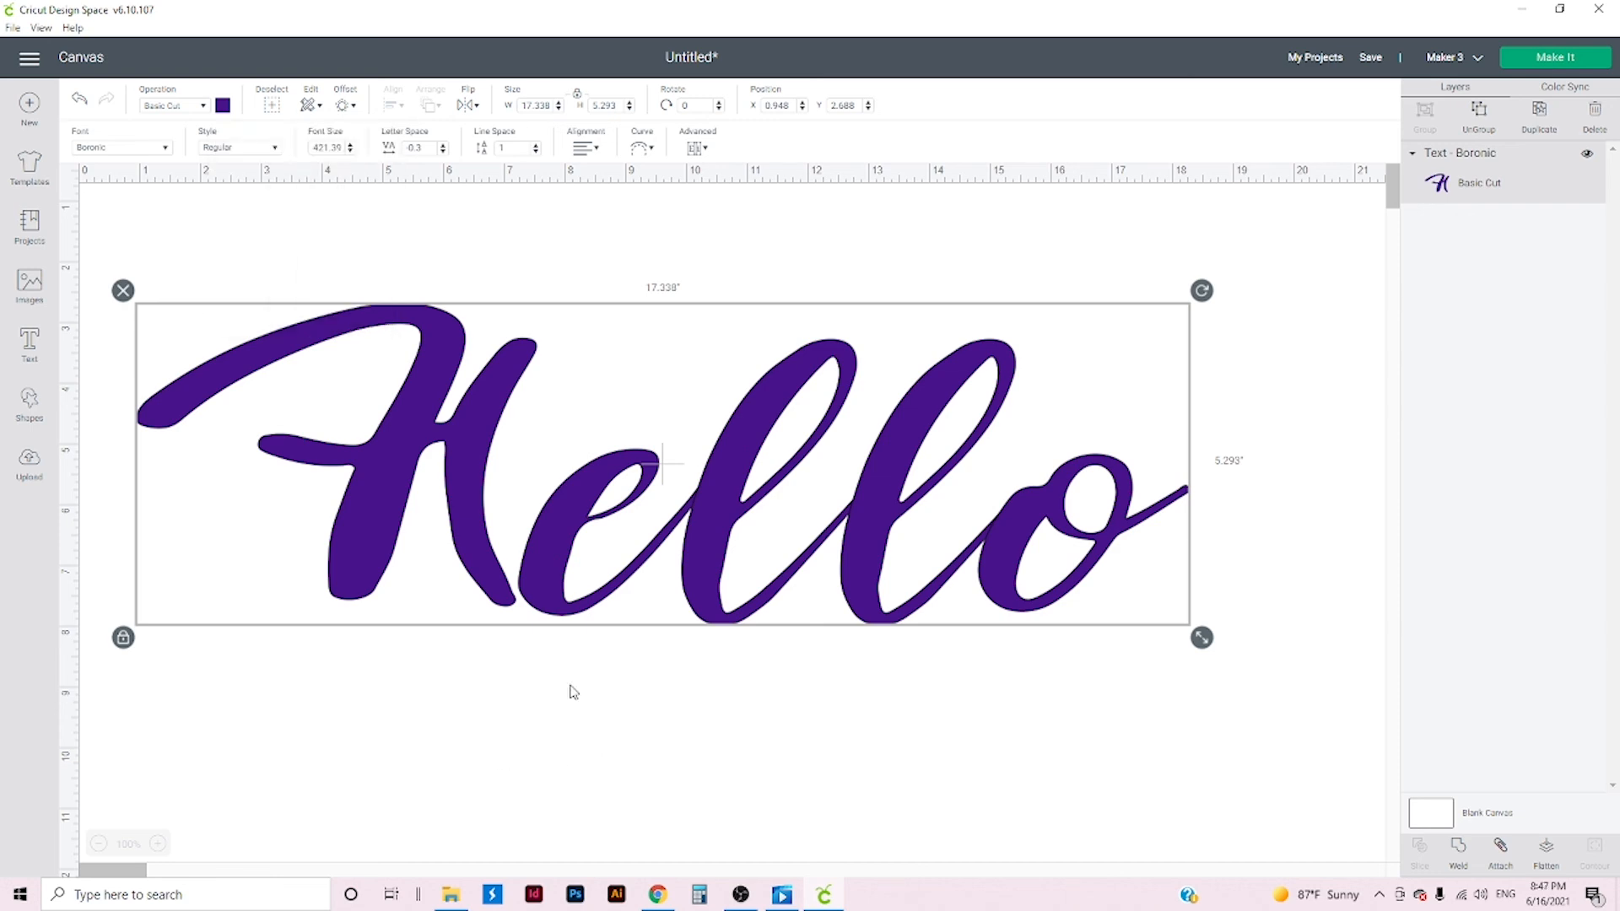
- Weld the letters of Hello into a single Basic Cut shape
{"action": "left_click", "coordinate": [573, 692]}
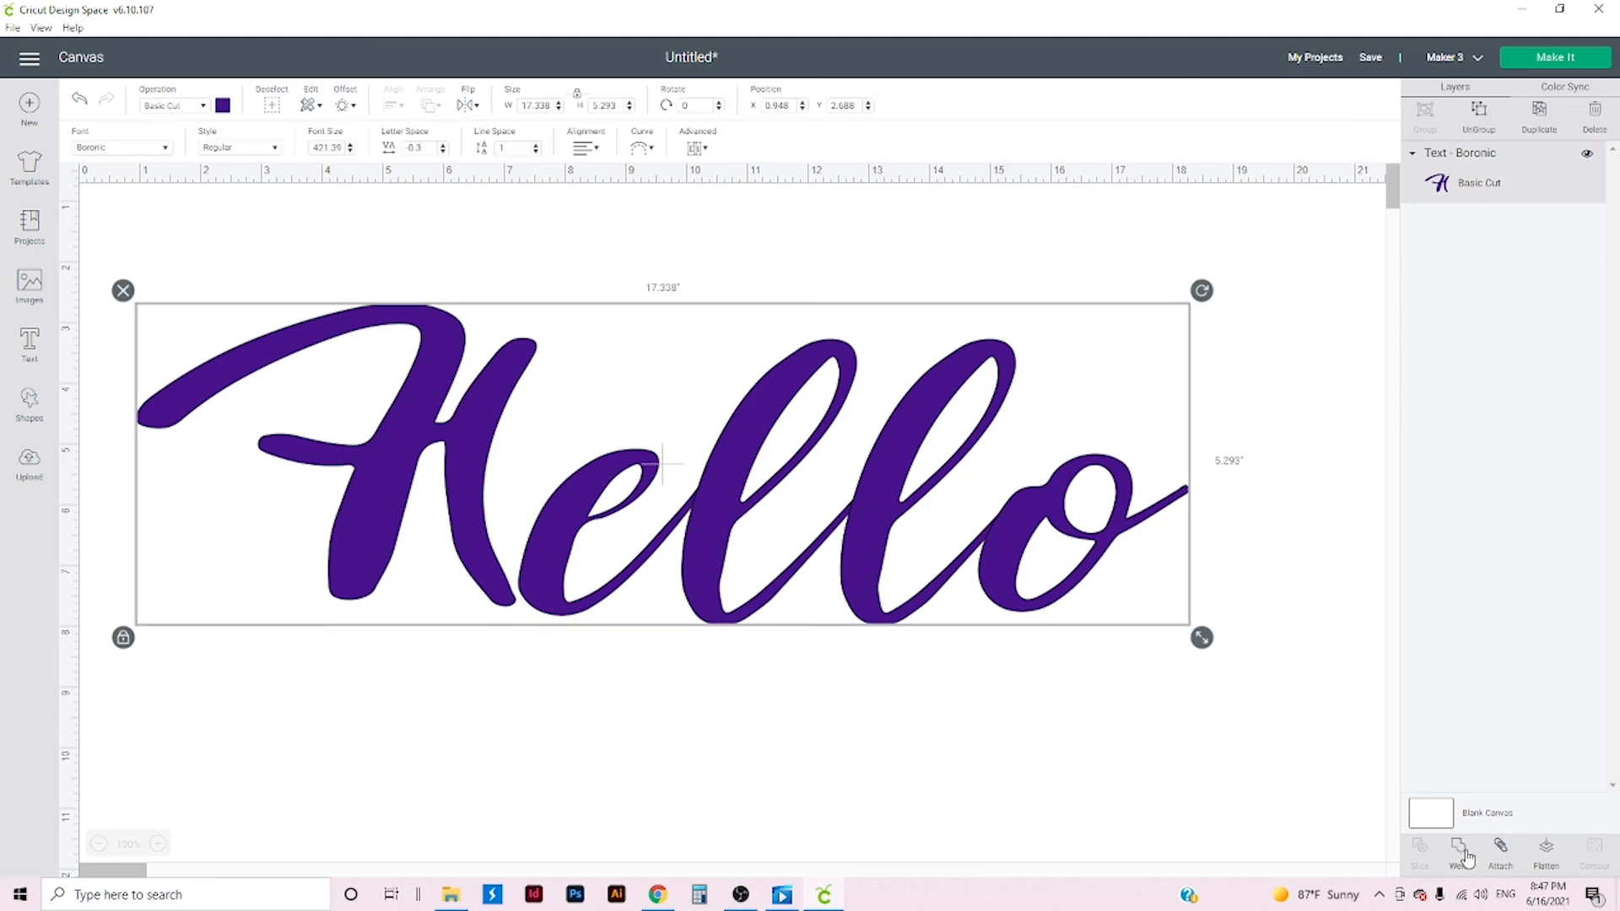
{"action": "left_click", "coordinate": [1460, 847]}
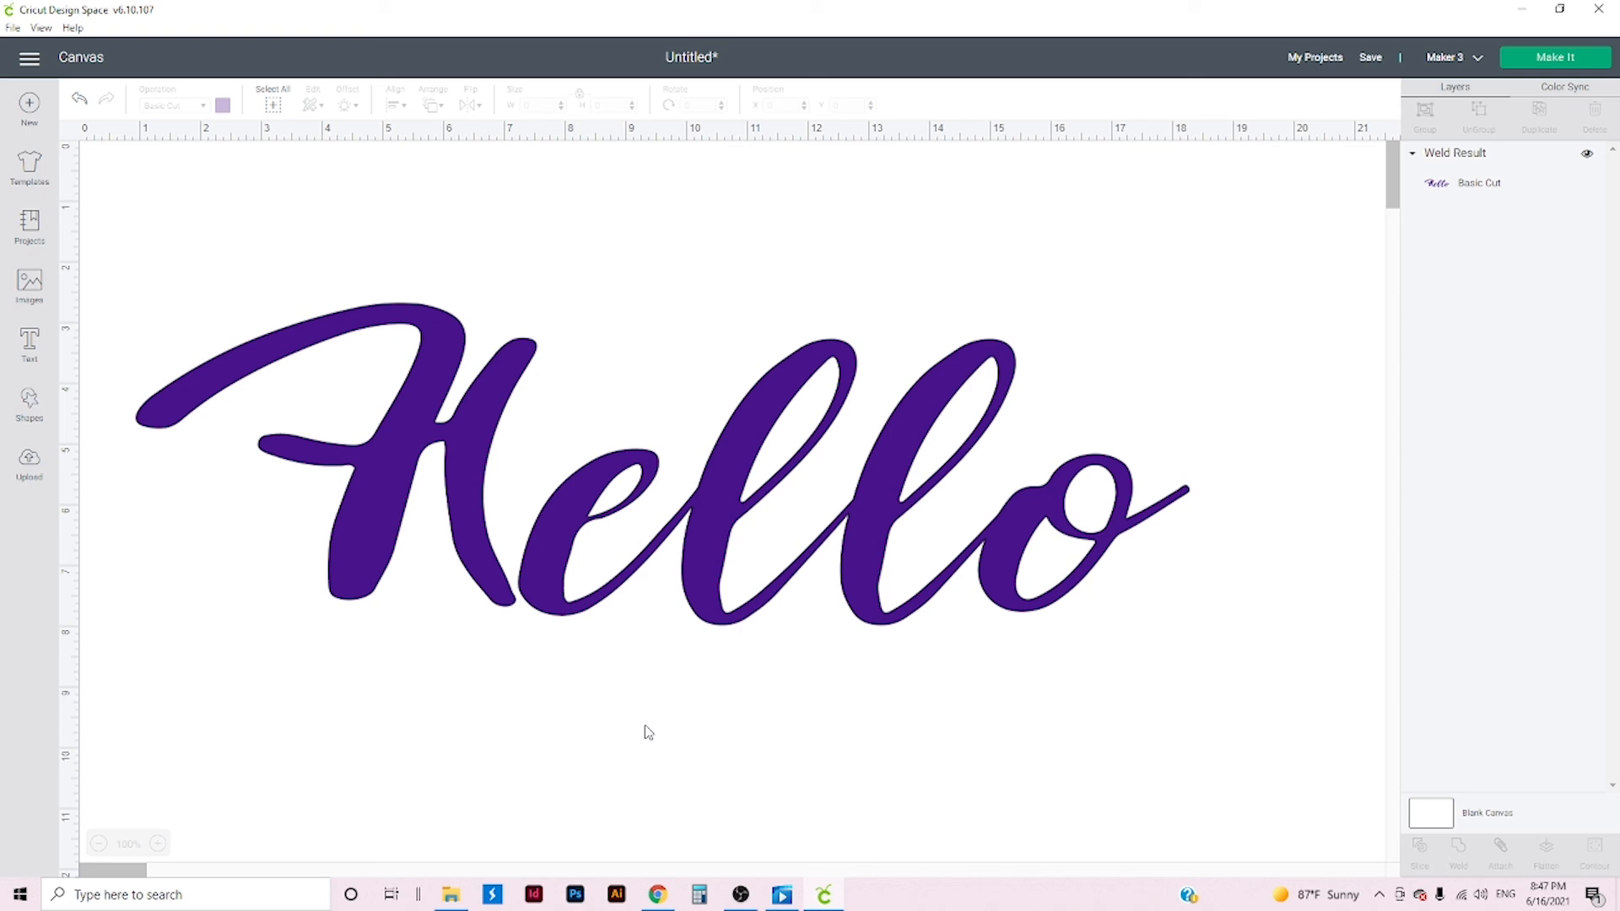
{"action": "mouse_move", "coordinate": [1554, 57]}
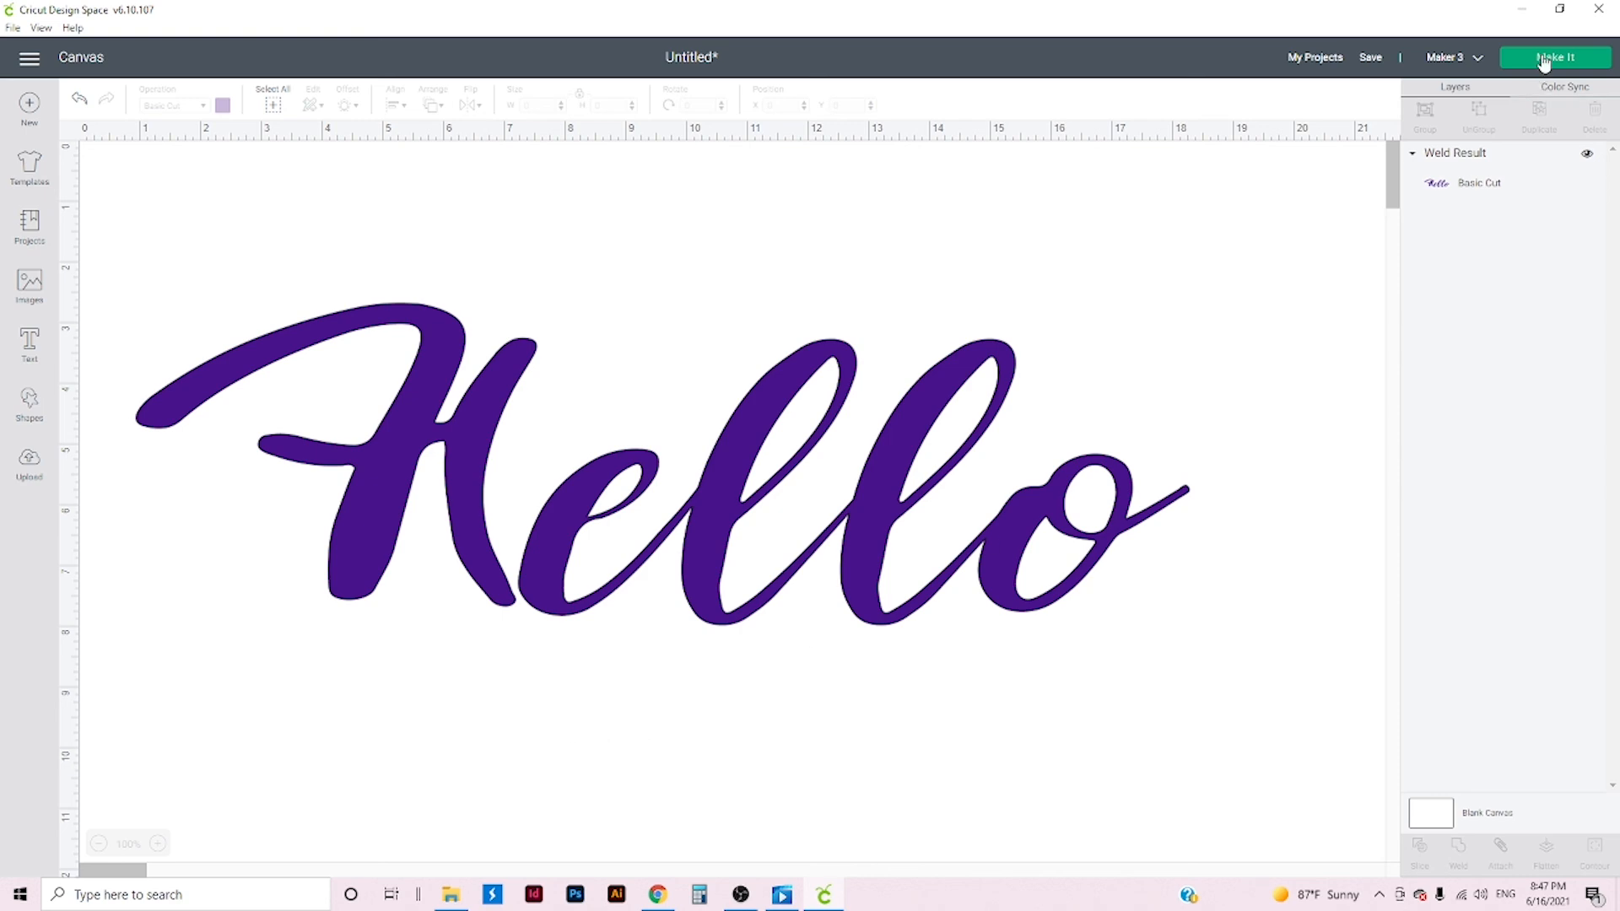
- Send the design to Make It and view Hello on the 12 x 24 inch mat preview
{"action": "left_click", "coordinate": [1555, 58]}
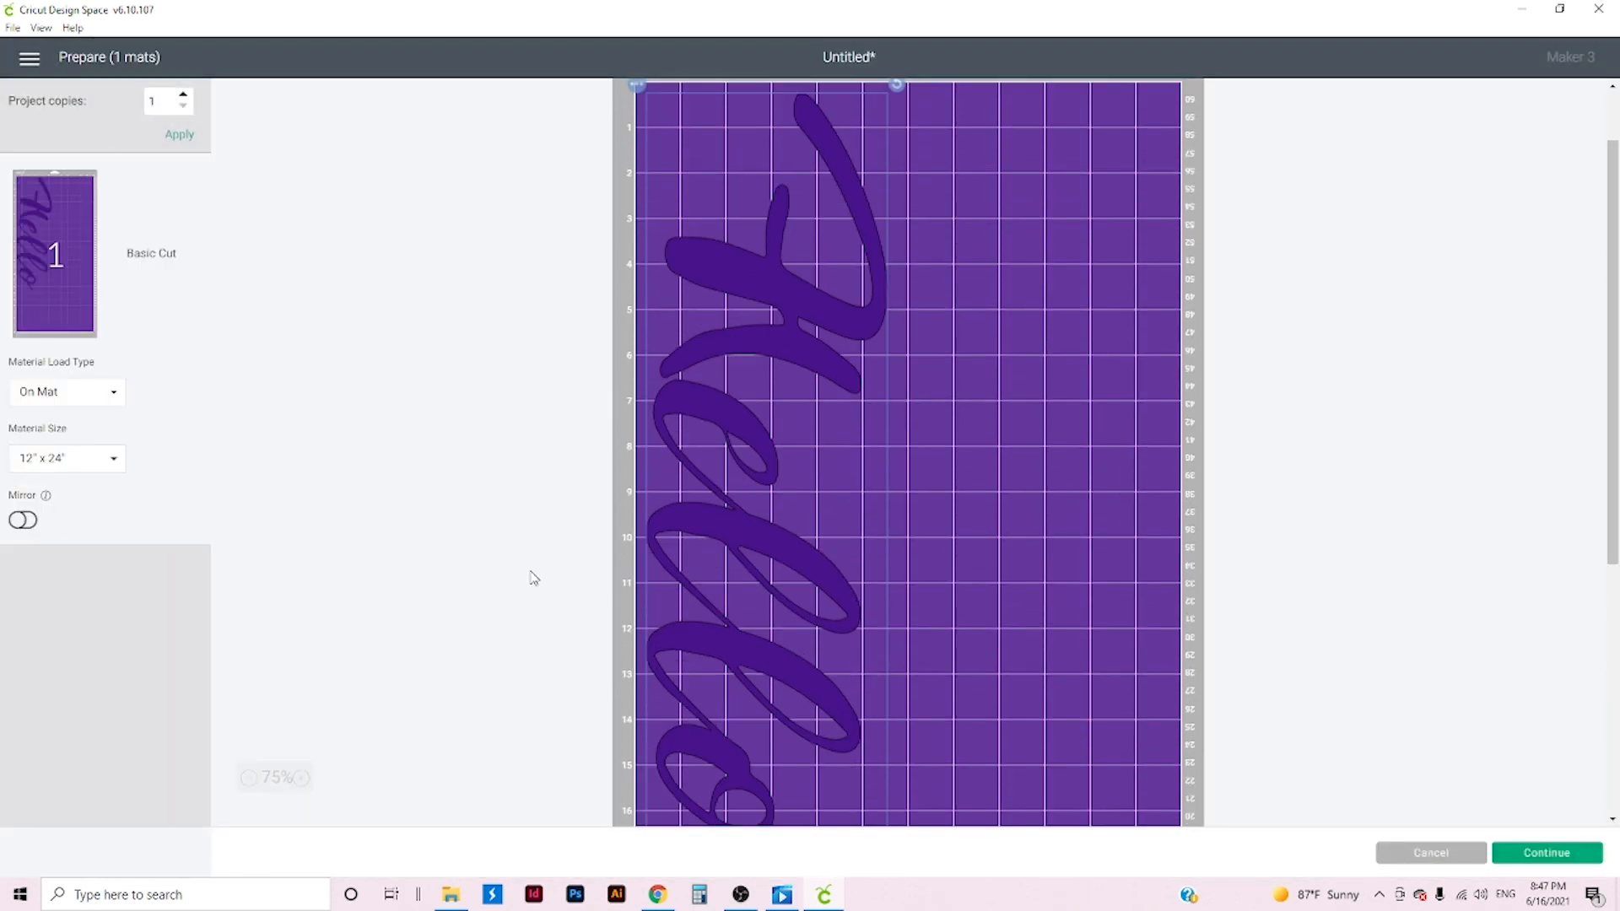
{"action": "scroll", "scroll_direction": "down", "scroll_amount": 3}
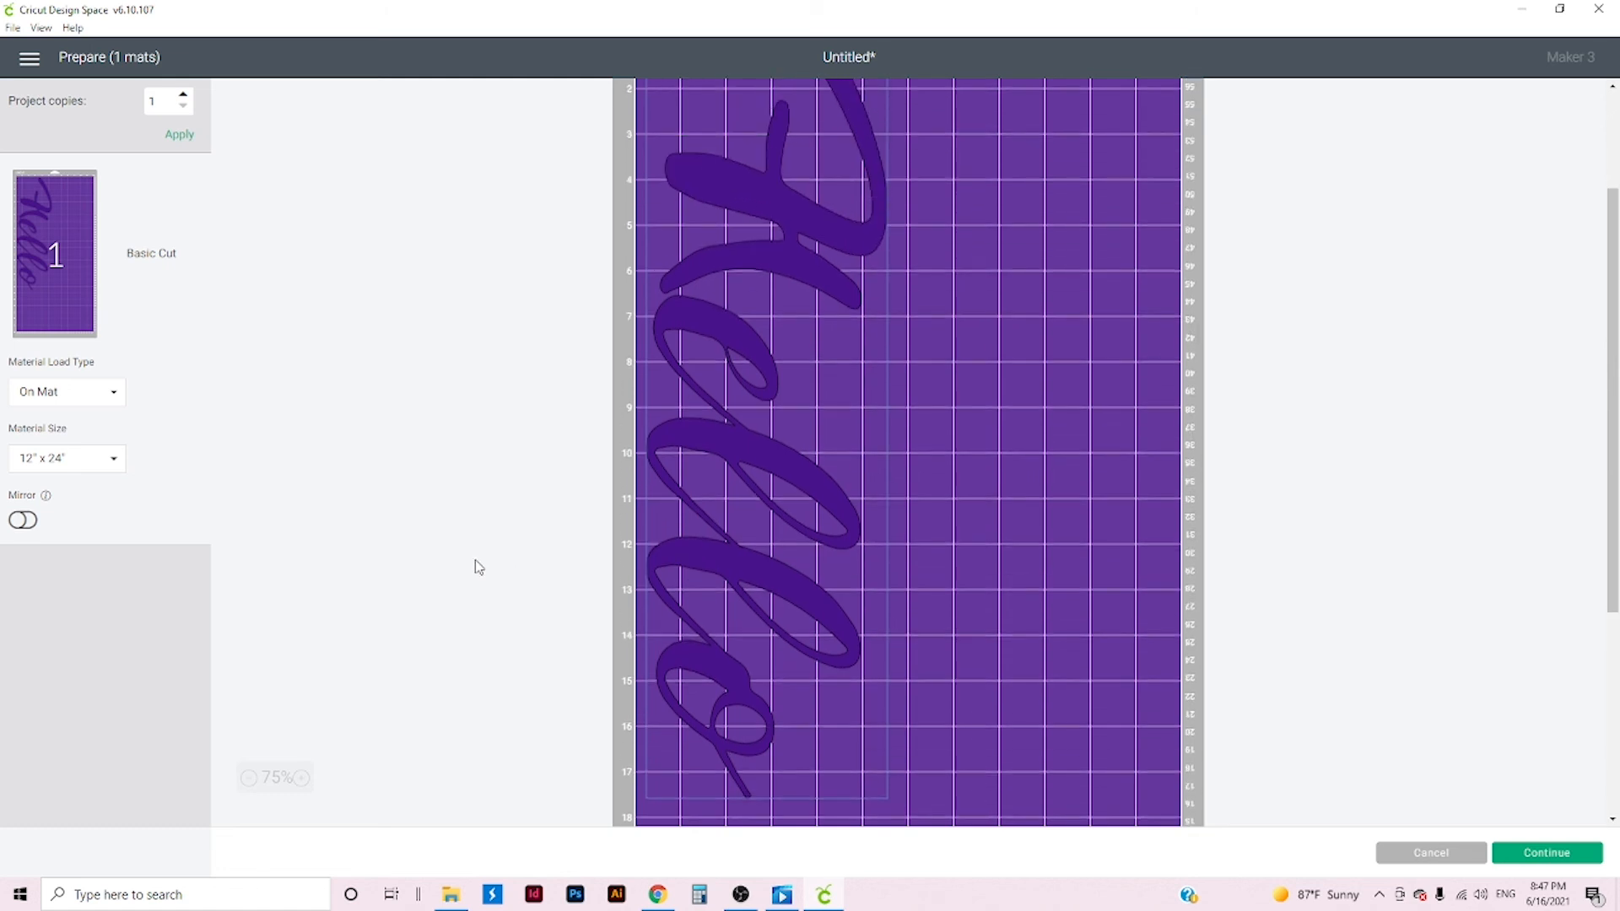
{"action": "scroll", "scroll_direction": "down", "scroll_amount": 3}
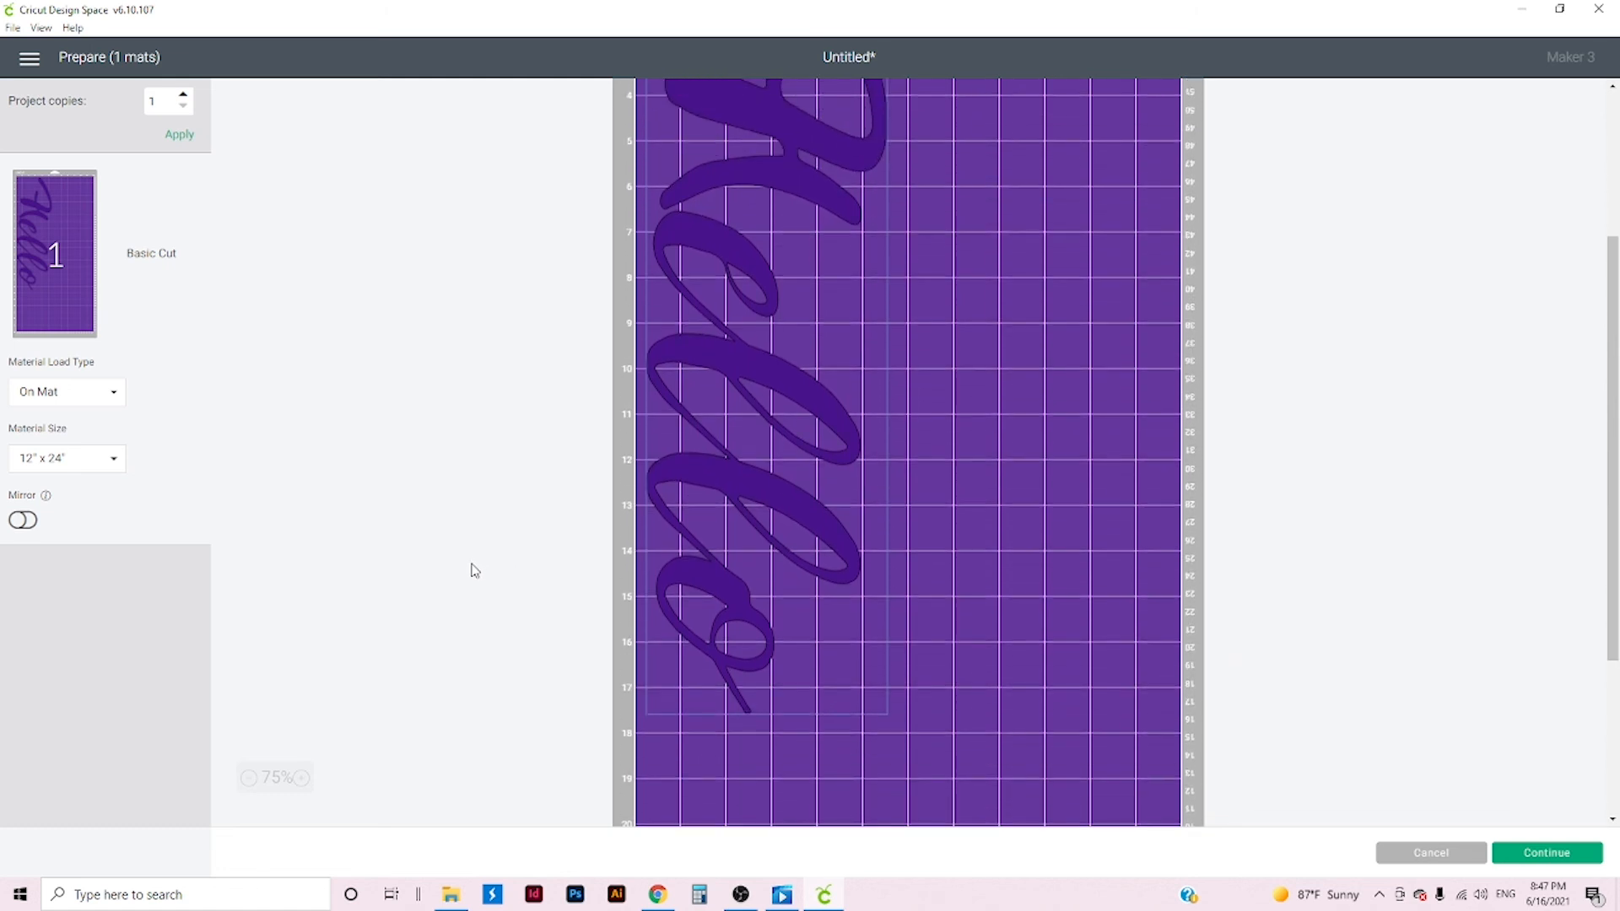
{"action": "mouse_move", "coordinate": [1392, 858]}
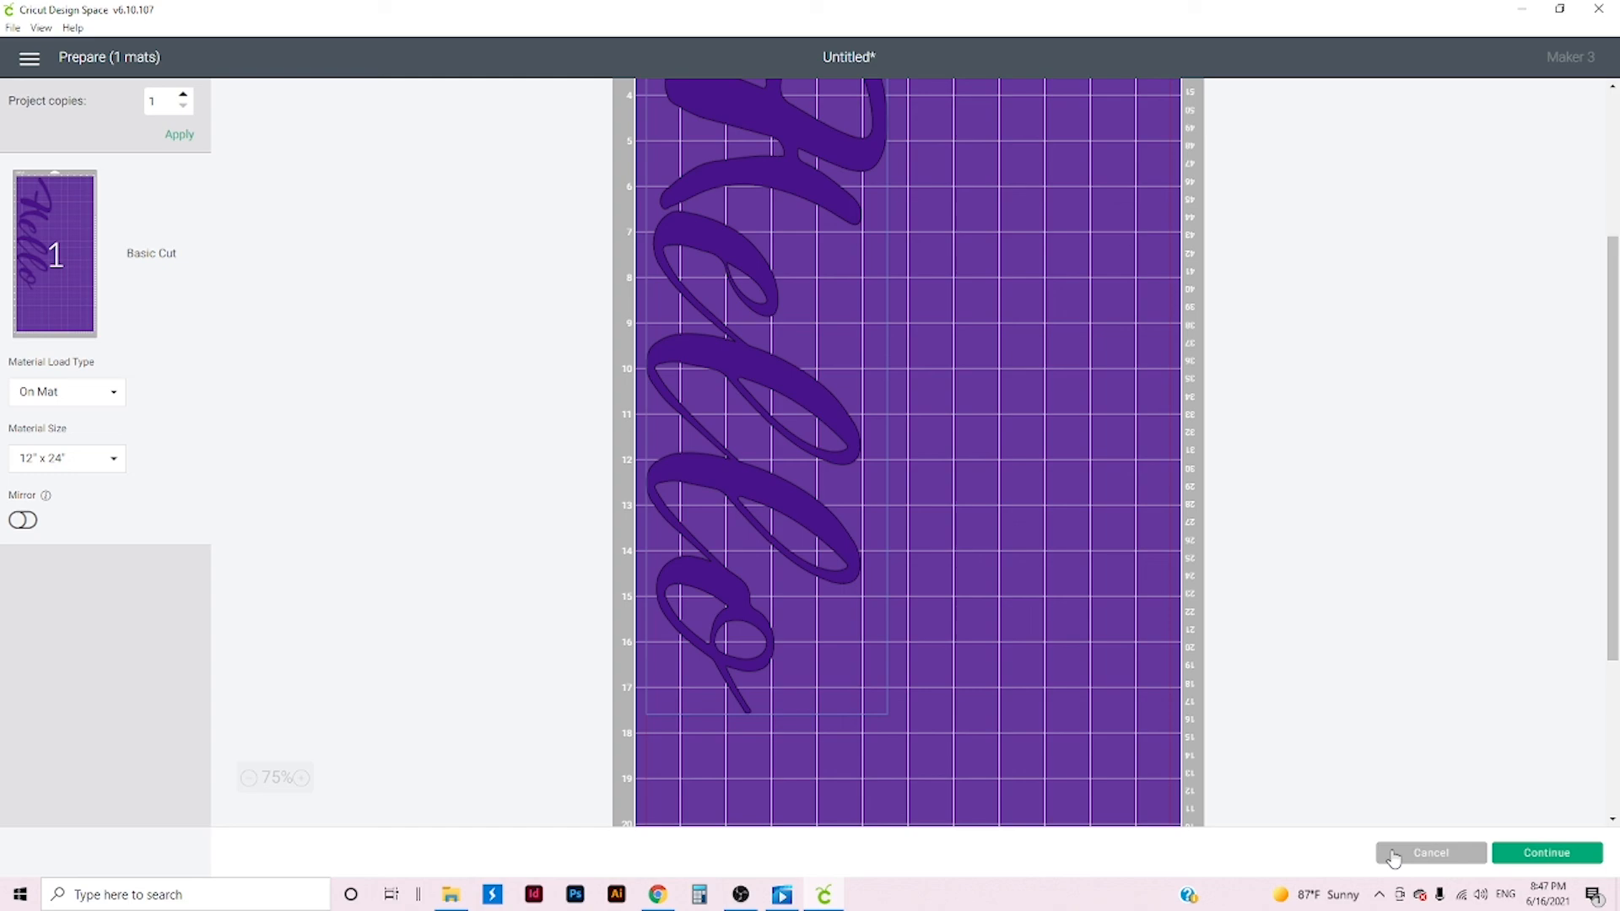
{"action": "mouse_move", "coordinate": [1416, 862]}
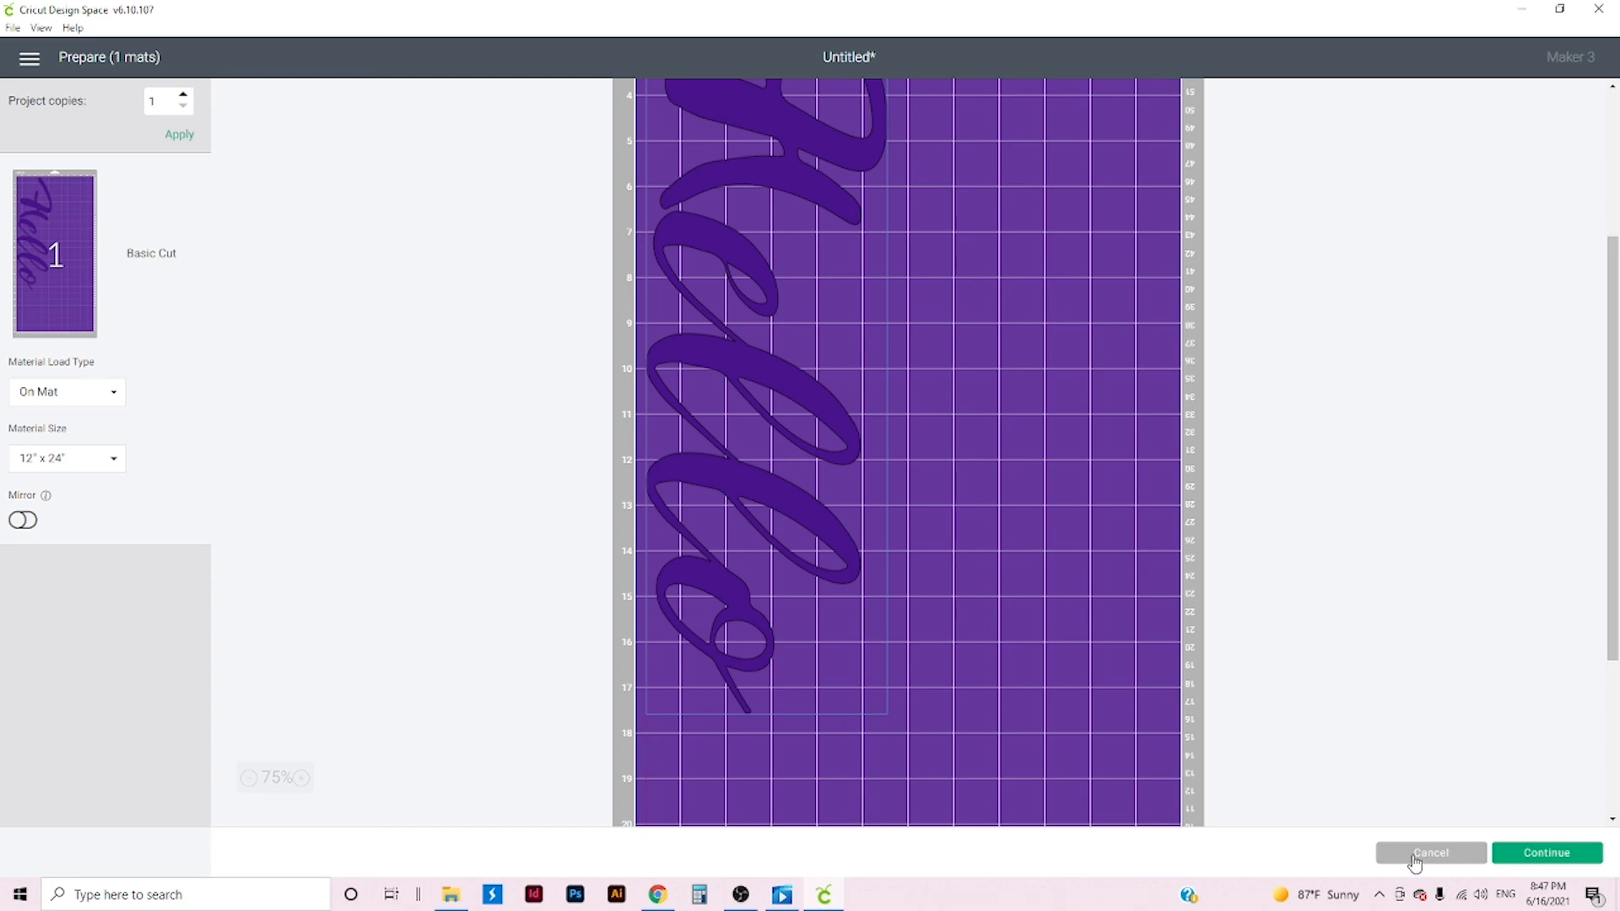